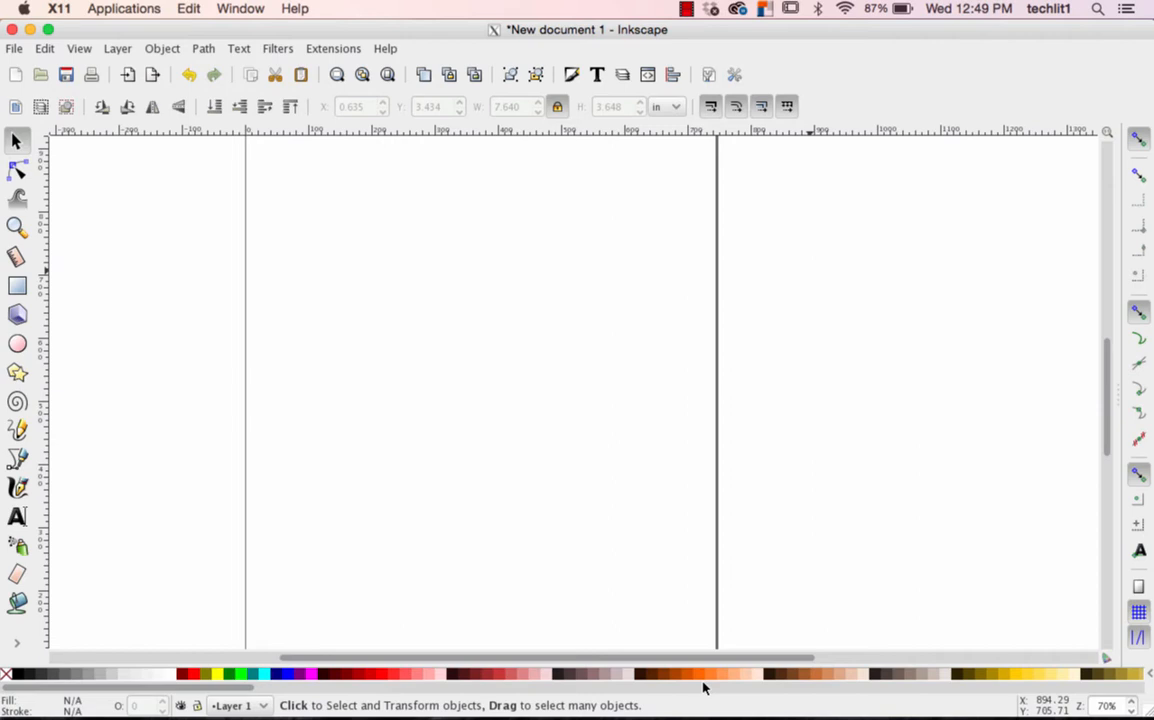
{"action": "mouse_move", "coordinate": [360, 430]}
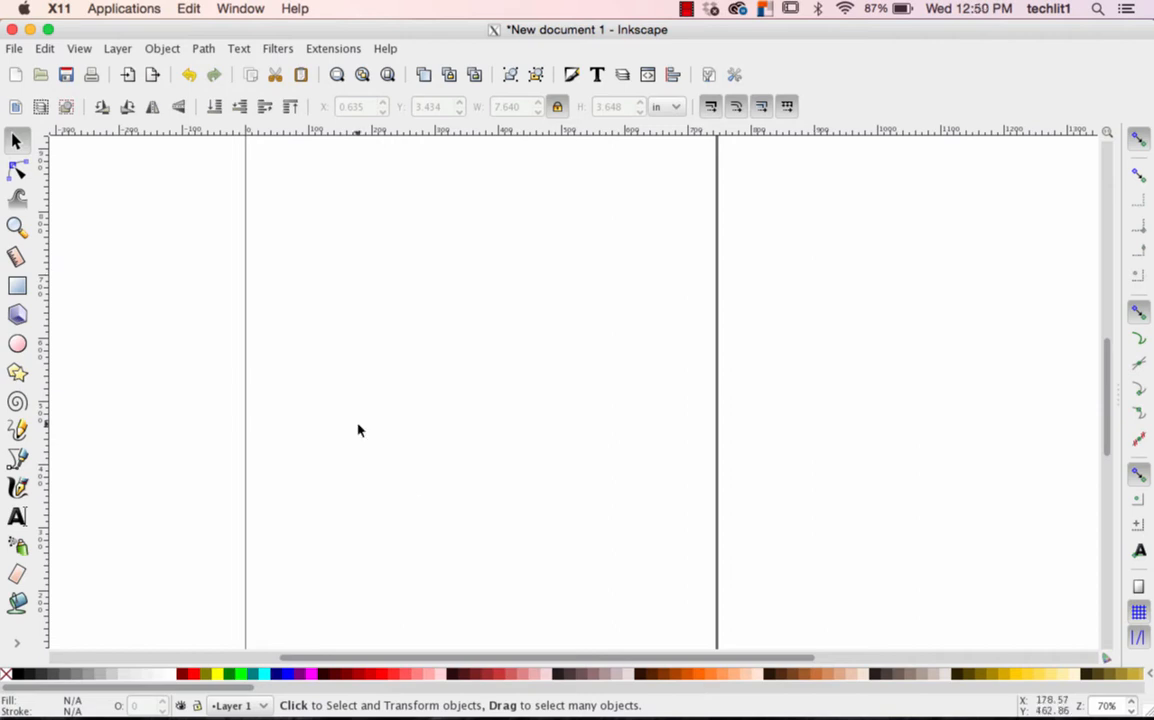
{"action": "mouse_move", "coordinate": [104, 188]}
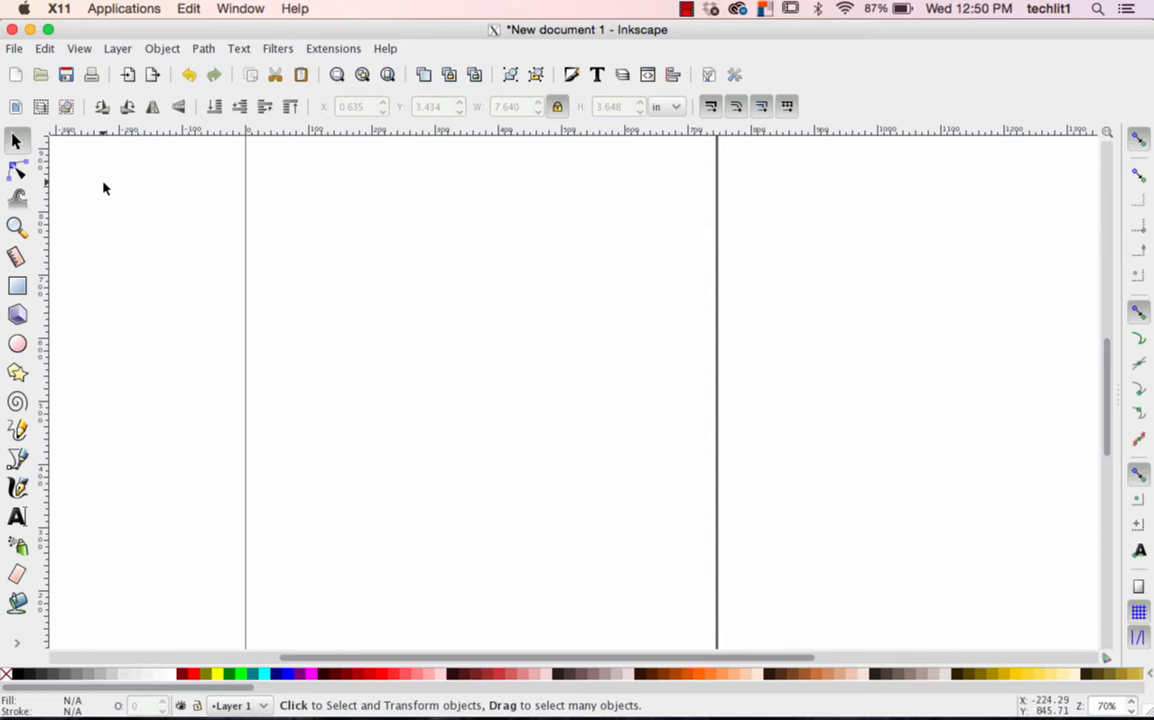
{"action": "mouse_move", "coordinate": [16, 56]}
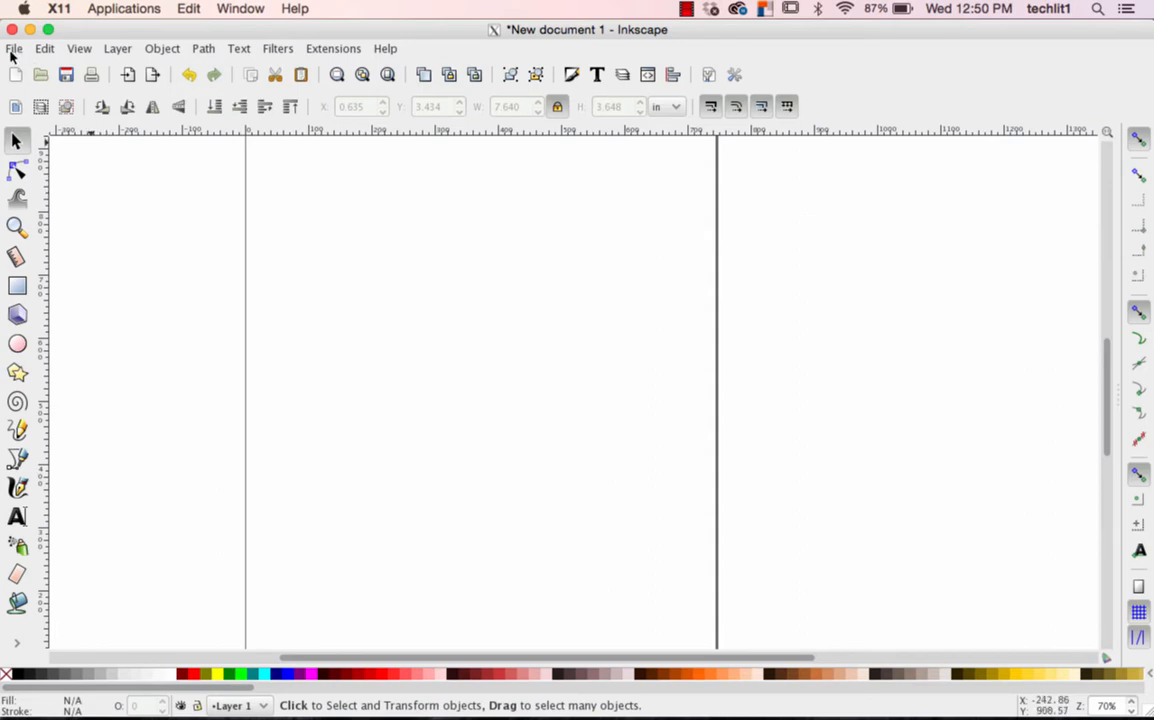
Import the P-51 Mustang JPEG into the document as an embedded image
{"action": "left_click", "coordinate": [14, 48]}
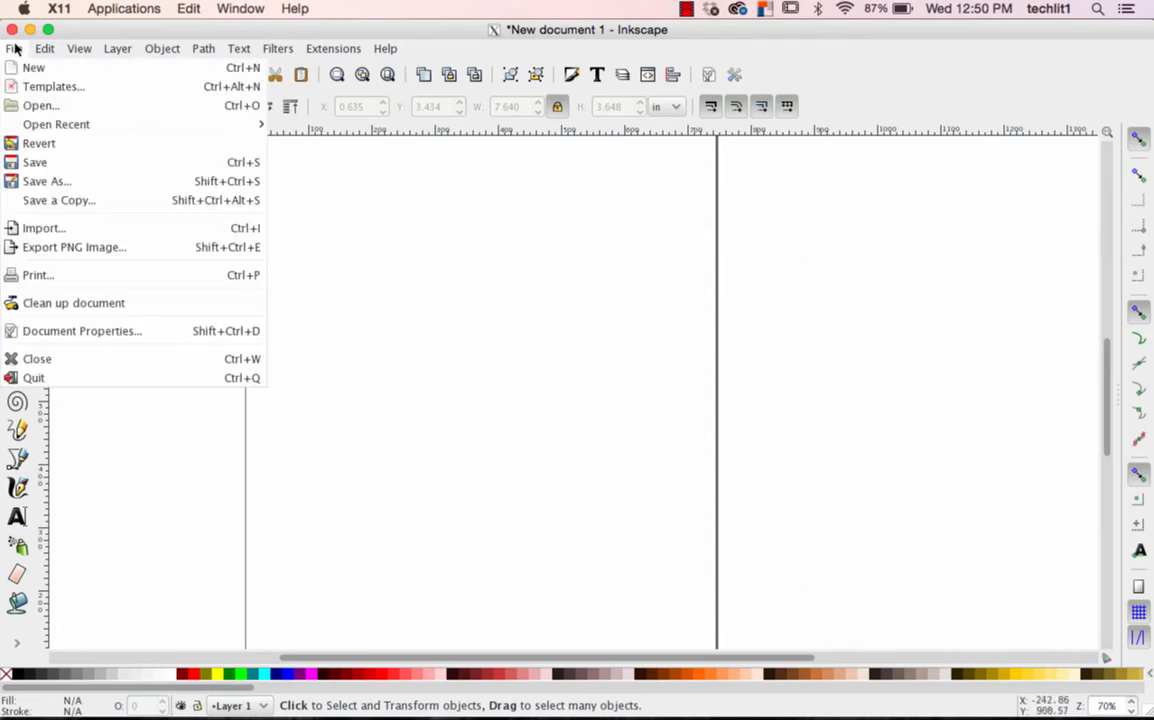
{"action": "mouse_move", "coordinate": [44, 228]}
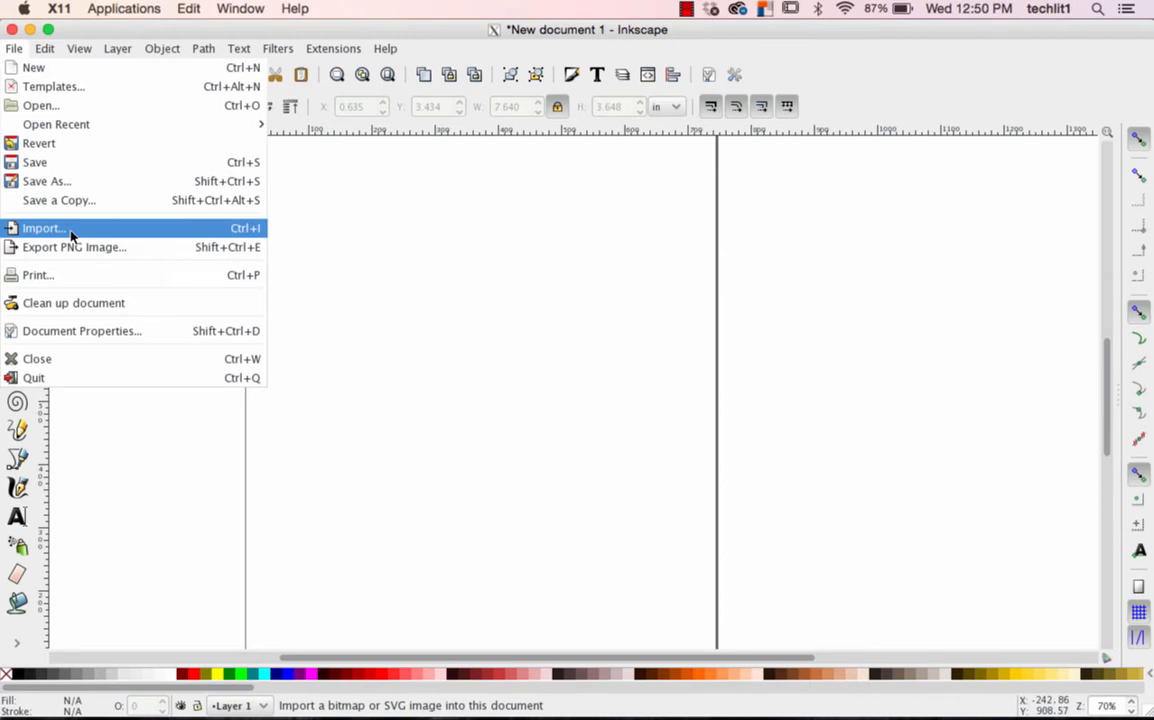
{"action": "left_click", "coordinate": [44, 228]}
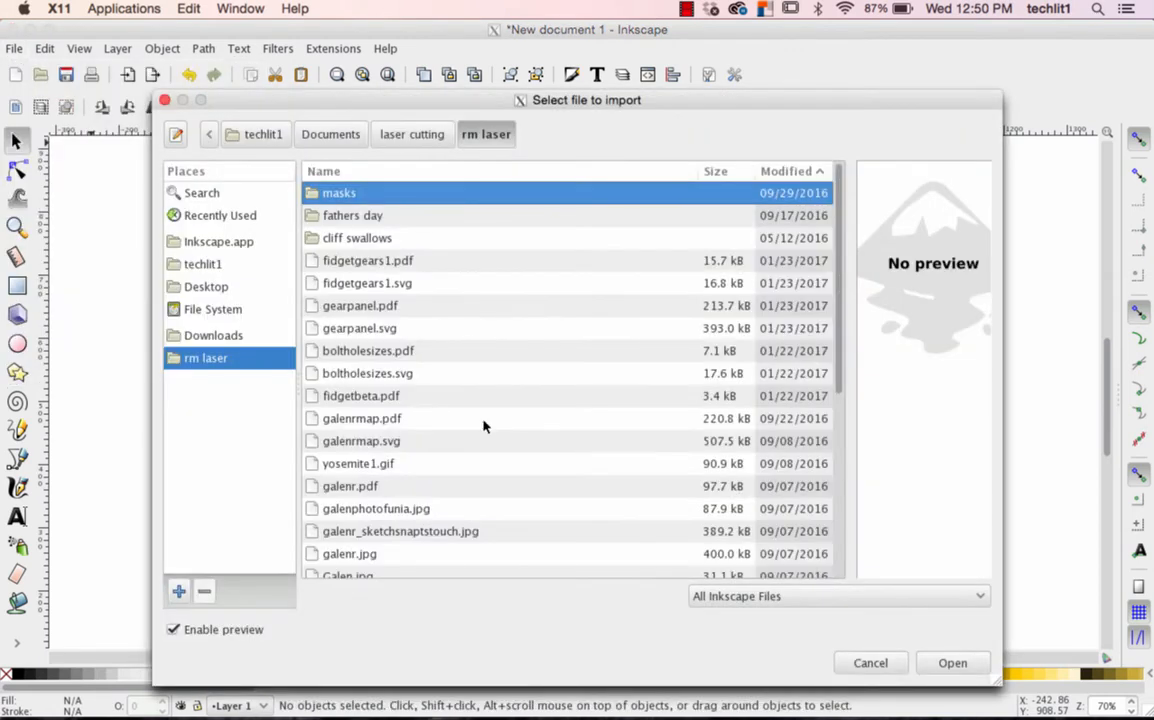
{"action": "scroll", "scroll_direction": "down", "scroll_amount": 3}
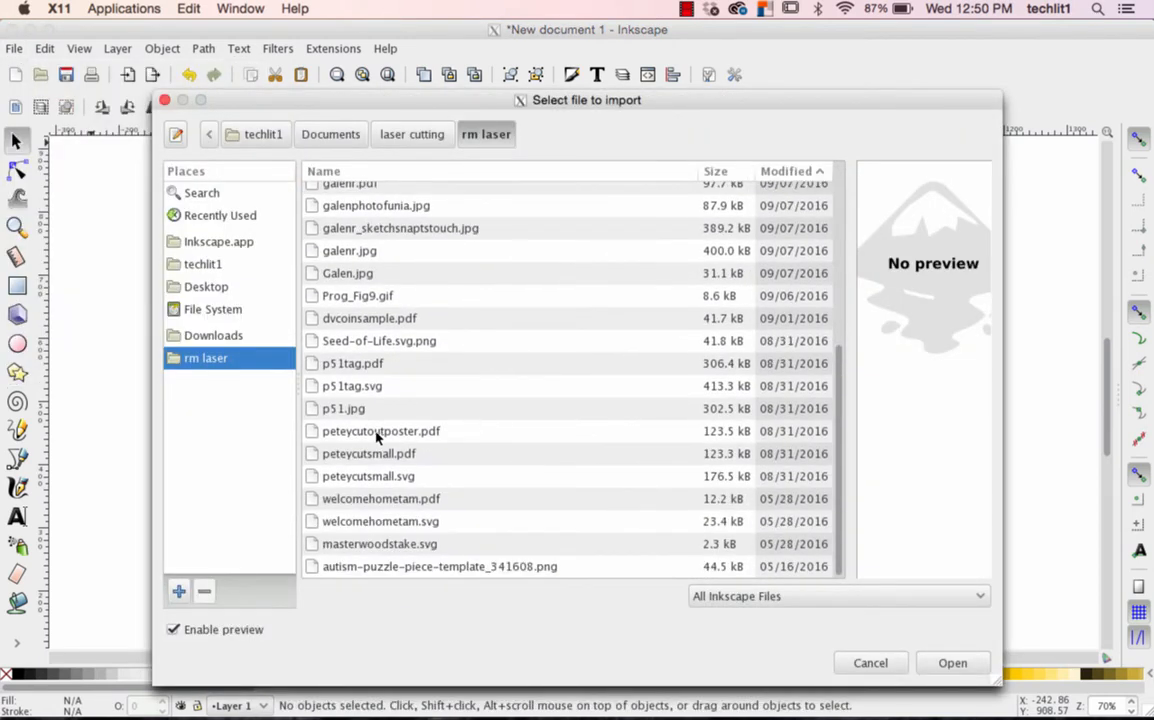
{"action": "left_click", "coordinate": [344, 408]}
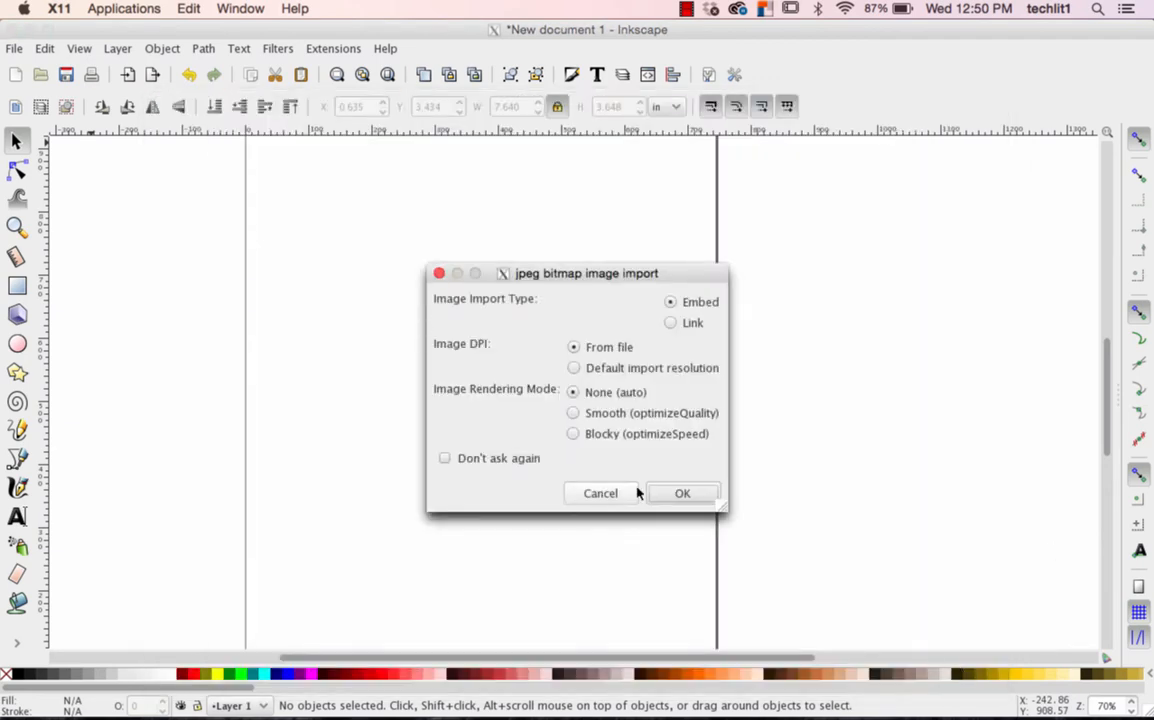
{"action": "left_click", "coordinate": [682, 492]}
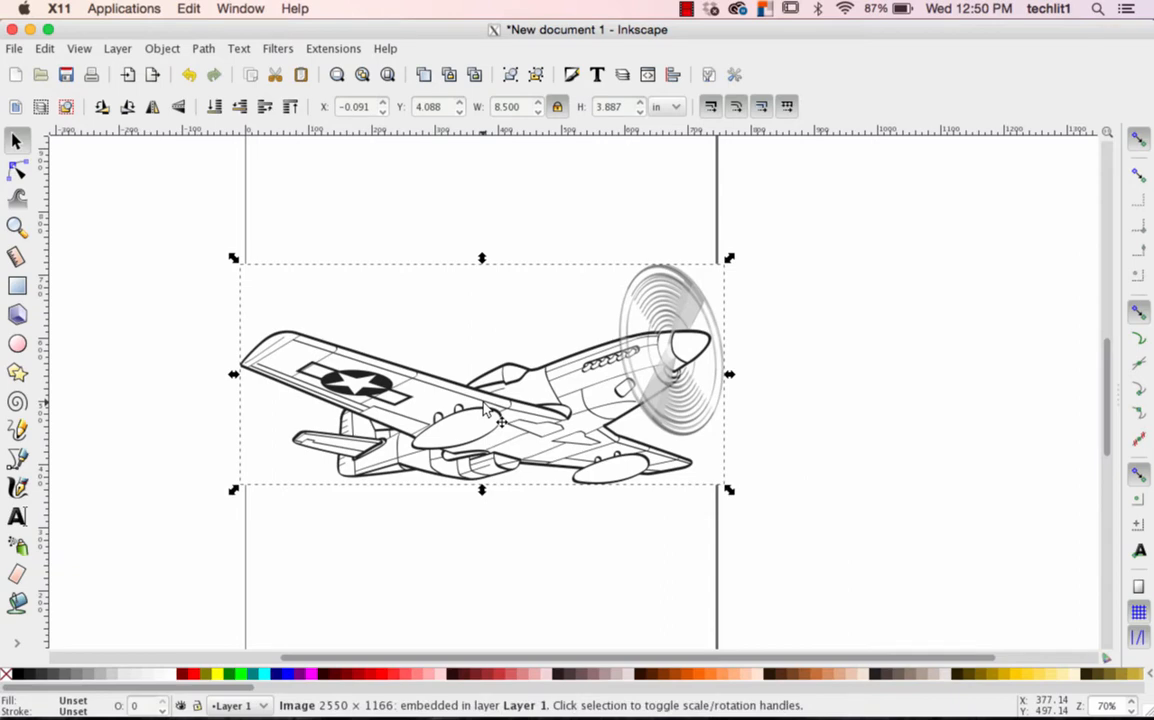
{"action": "mouse_move", "coordinate": [444, 438]}
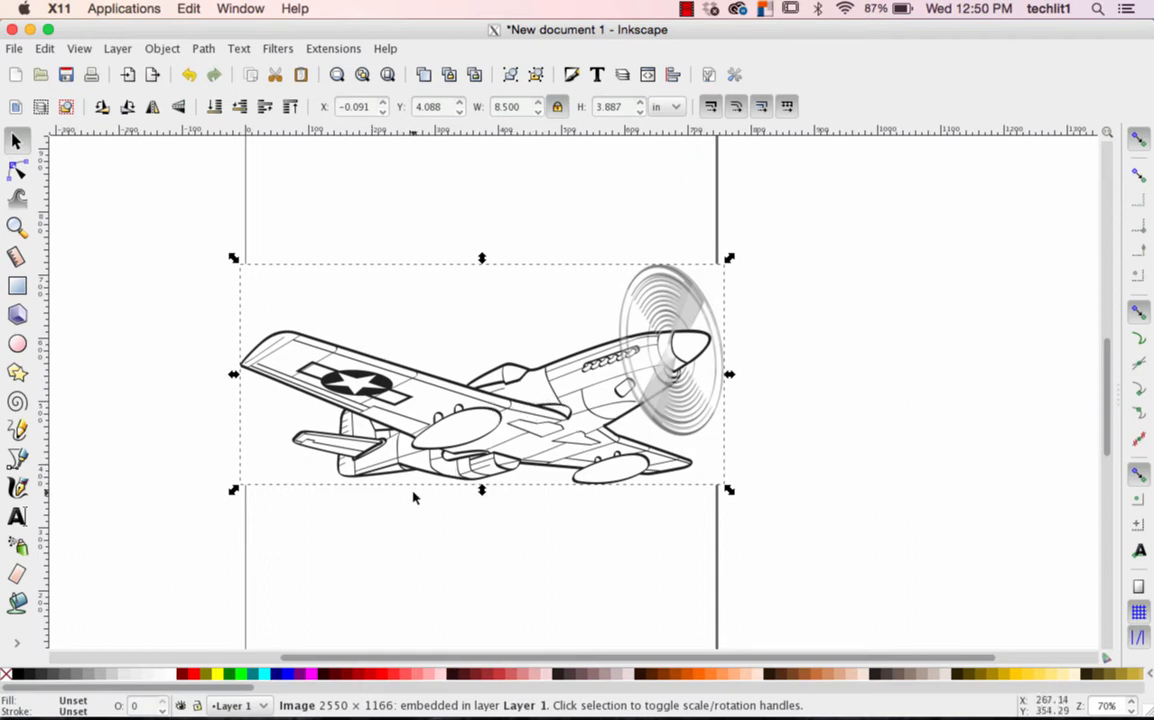
{"action": "mouse_move", "coordinate": [640, 212]}
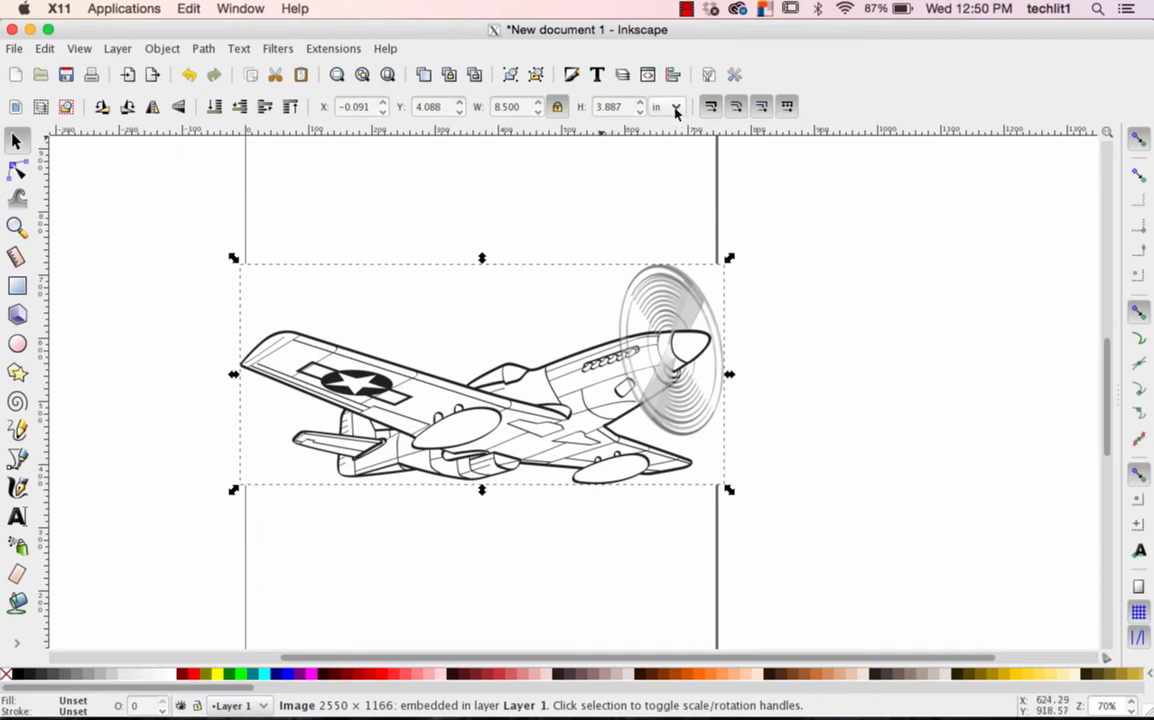
Change the size units and enter a smaller exact width for the plane image
{"action": "left_click", "coordinate": [674, 108]}
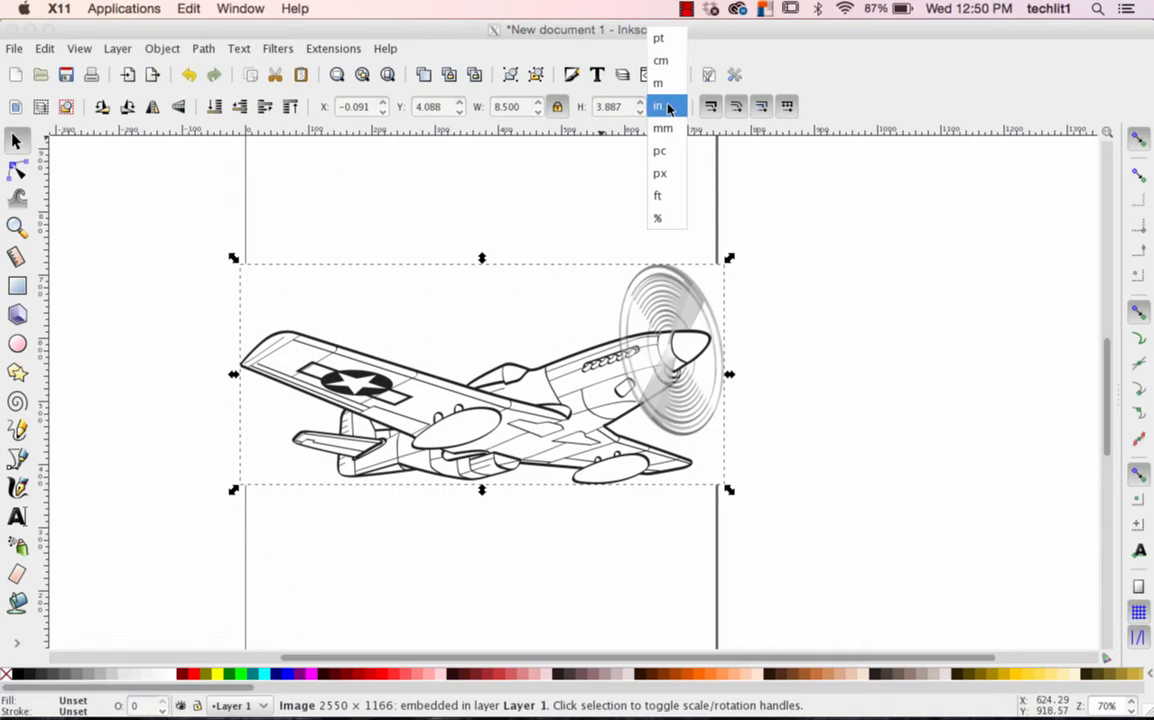
{"action": "left_click", "coordinate": [656, 104]}
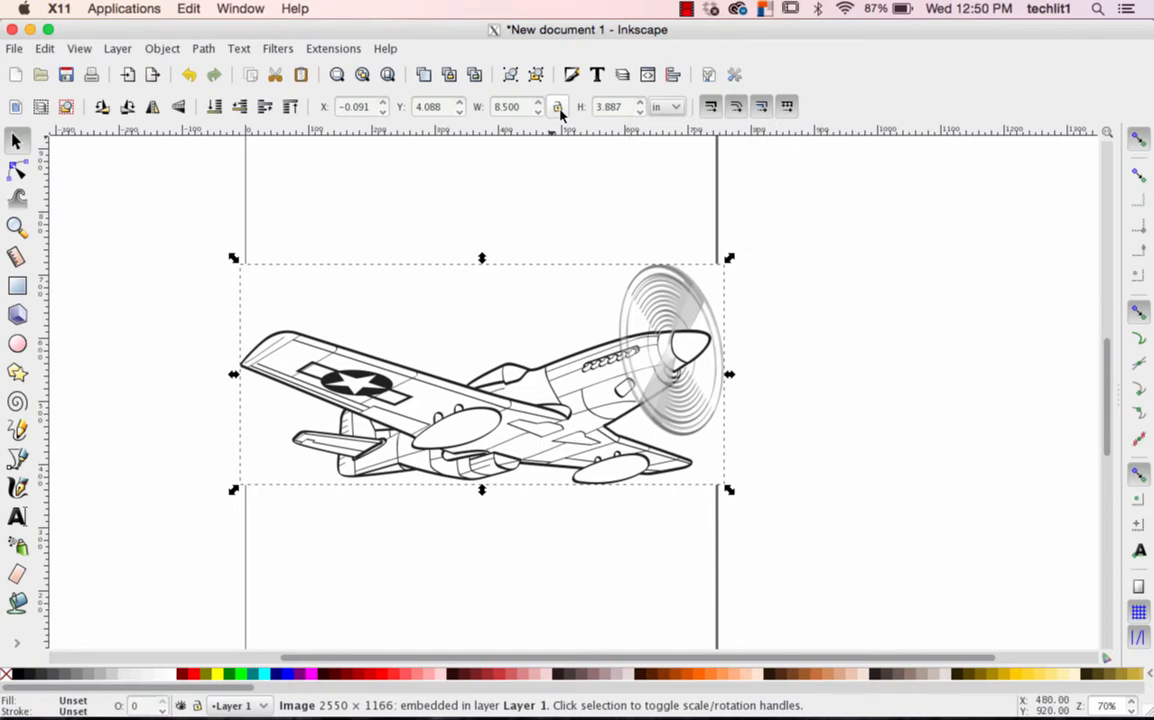
{"action": "left_click", "coordinate": [510, 108]}
{"action": "type", "text": "7.000"}
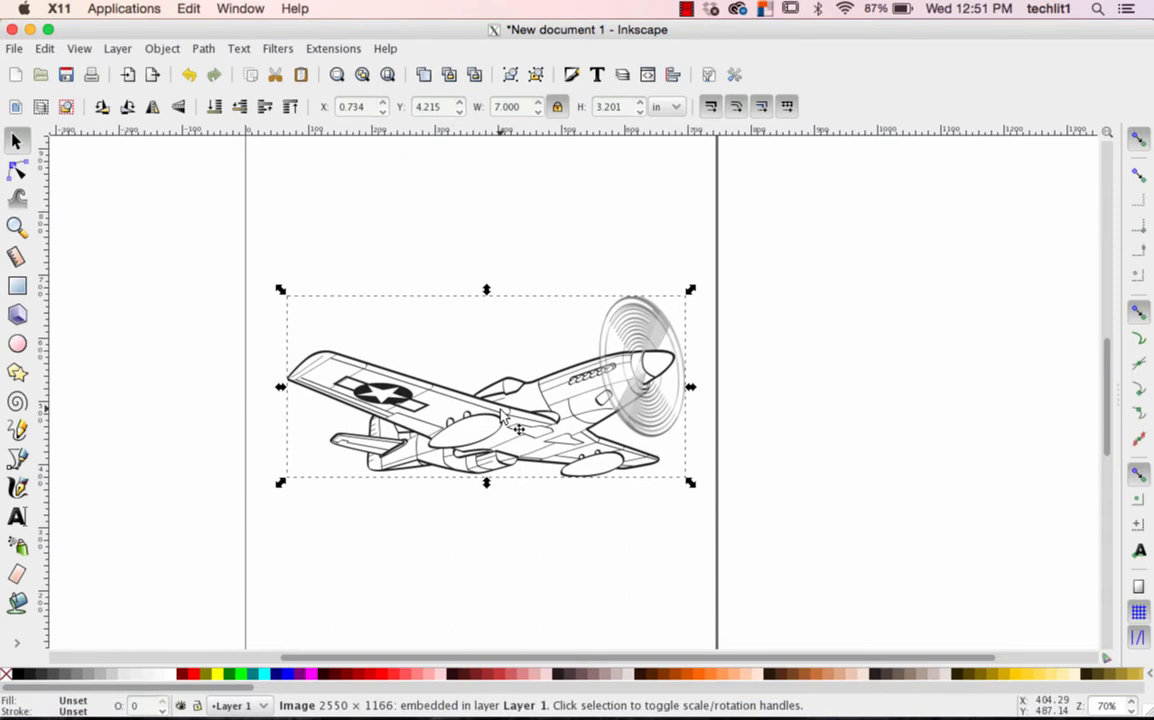
{"action": "mouse_move", "coordinate": [202, 380]}
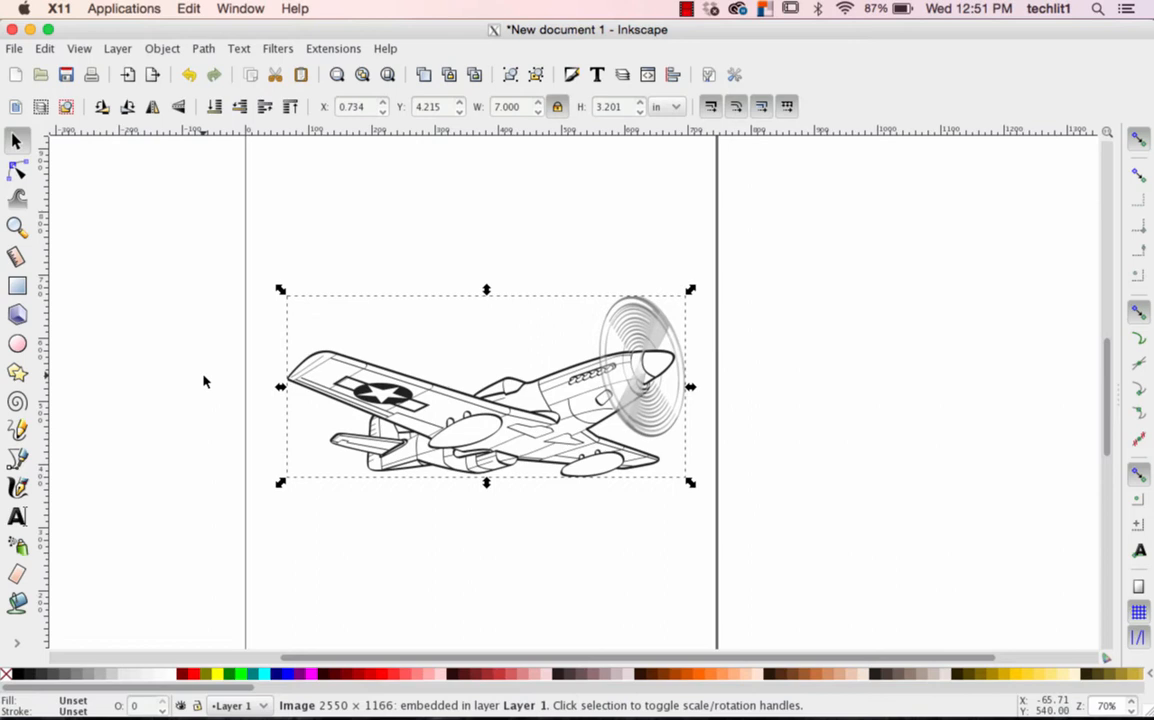
{"action": "mouse_move", "coordinate": [122, 312]}
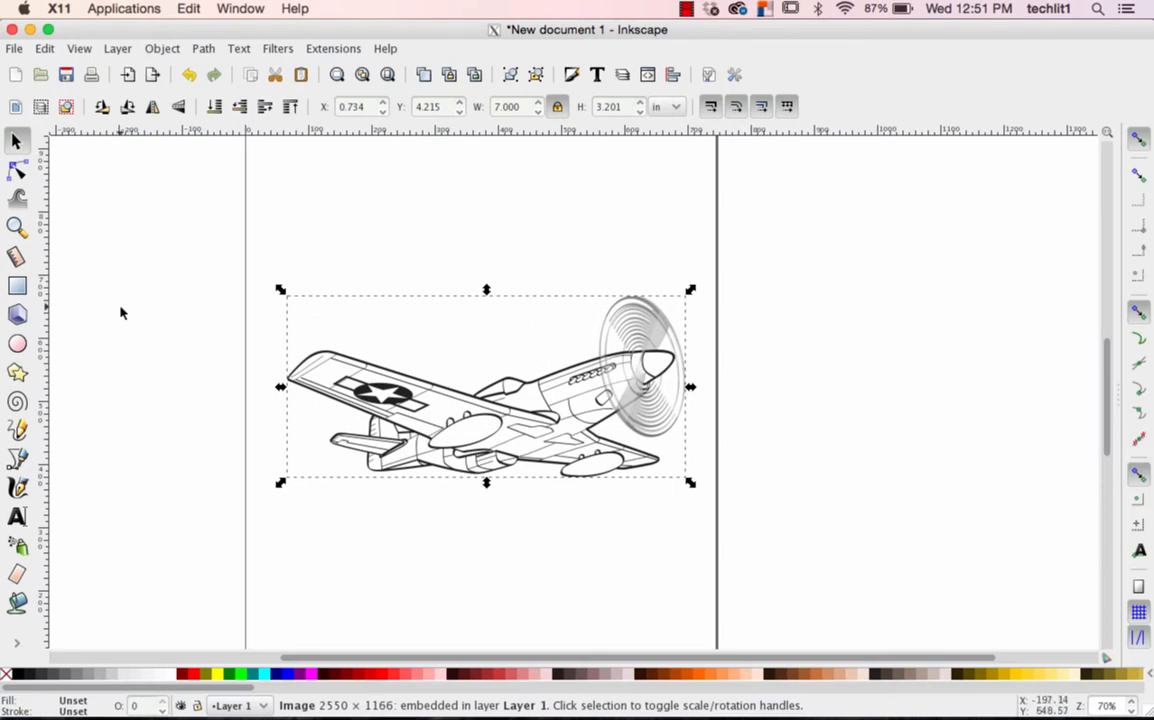
{"action": "mouse_move", "coordinate": [114, 308]}
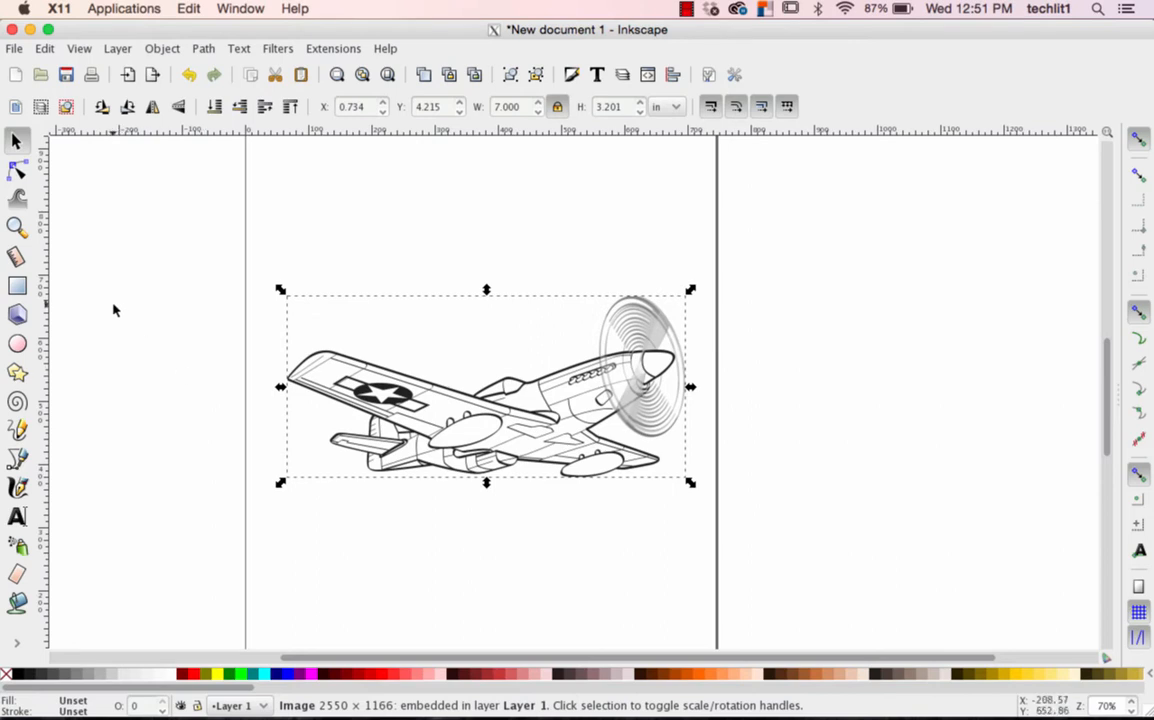
{"action": "mouse_move", "coordinate": [116, 288]}
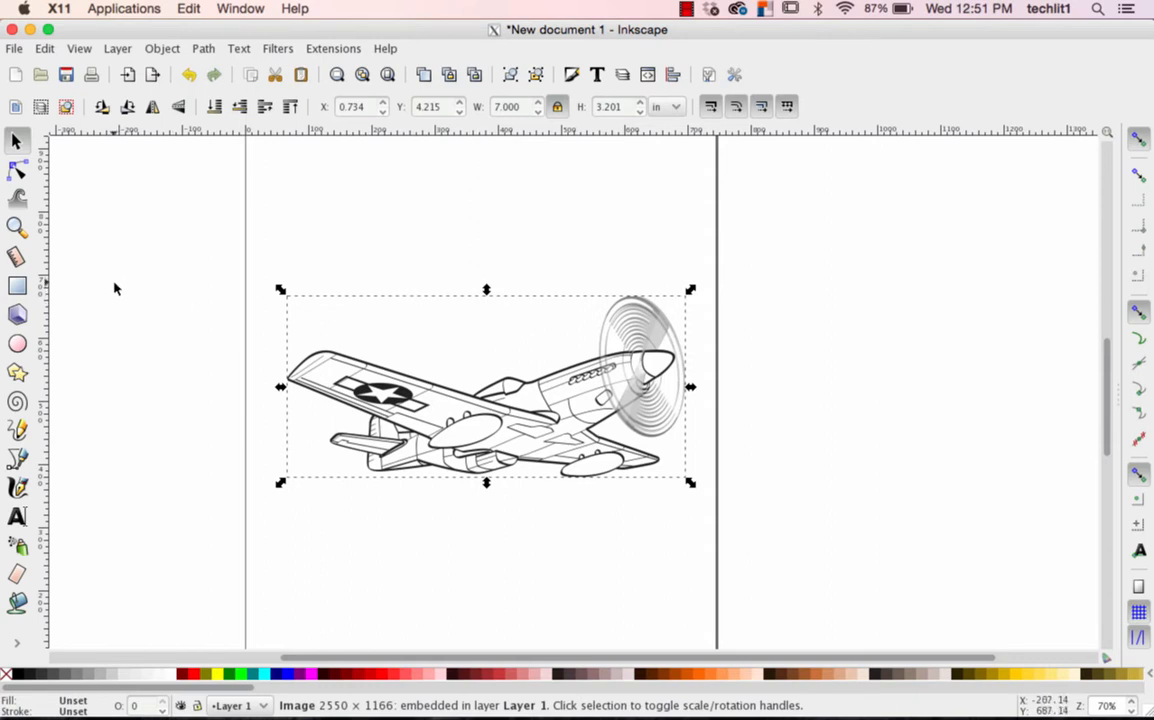
{"action": "mouse_move", "coordinate": [16, 288]}
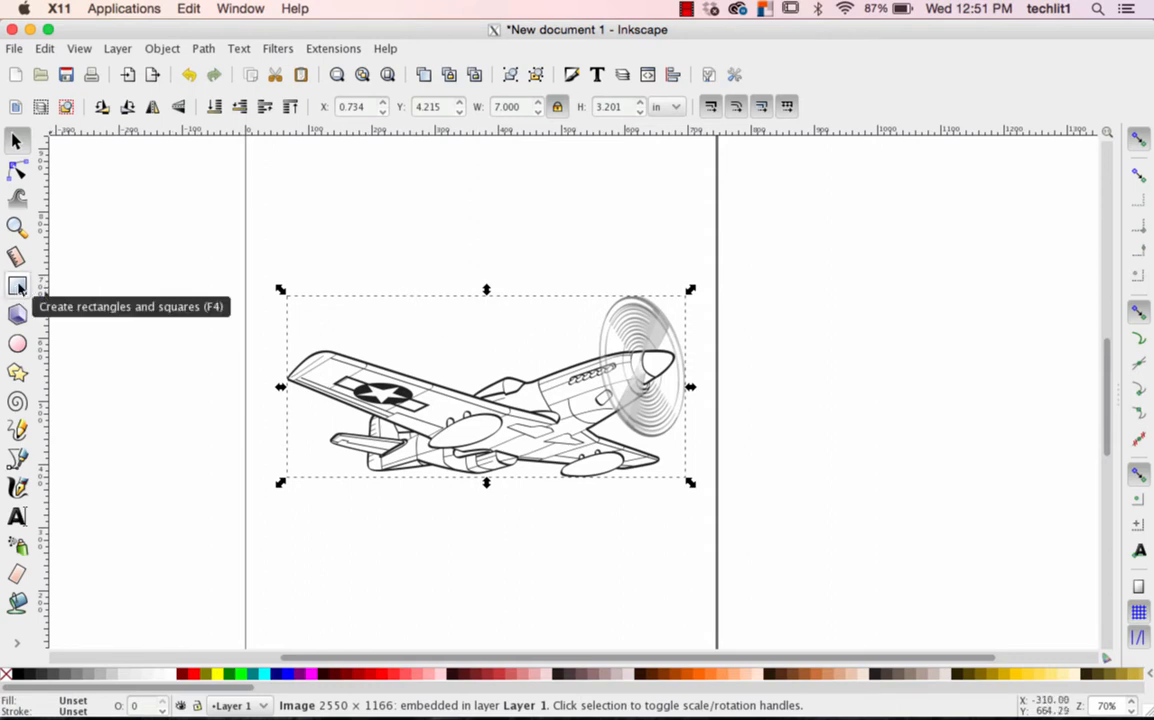
Draw a rectangle enclosing the plane image as the puzzle's outer edge
{"action": "left_click", "coordinate": [16, 288]}
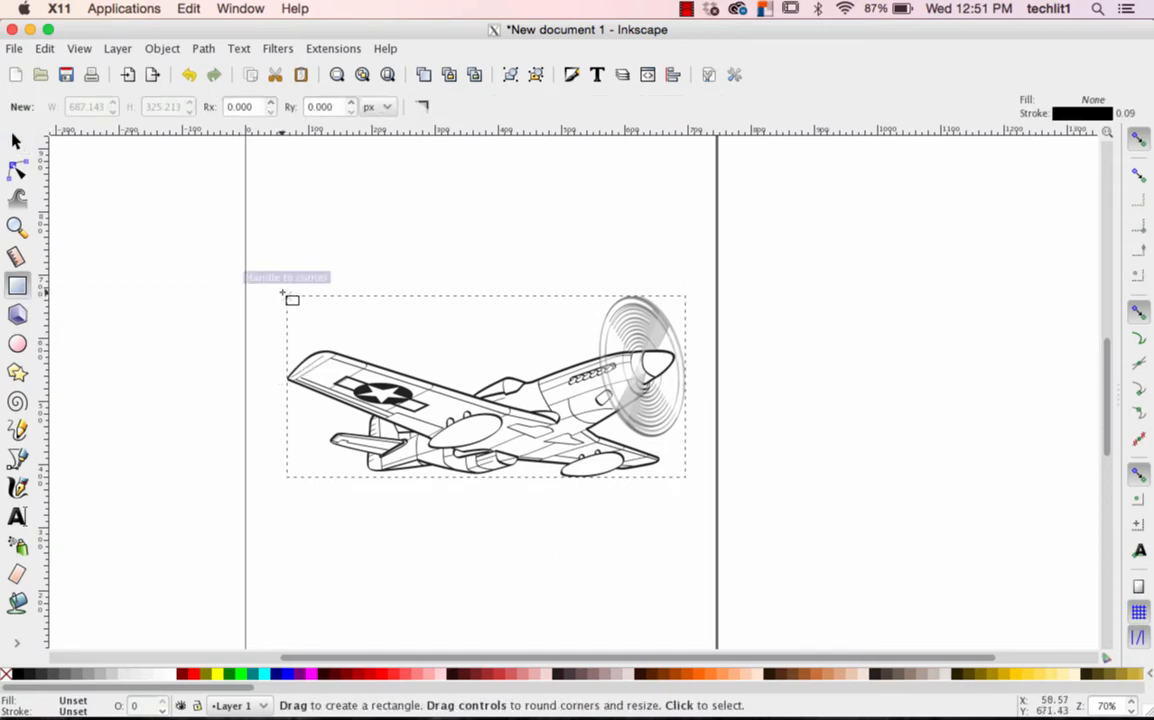
{"action": "left_click_drag", "start_coordinate": [290, 298], "coordinate": [680, 488]}
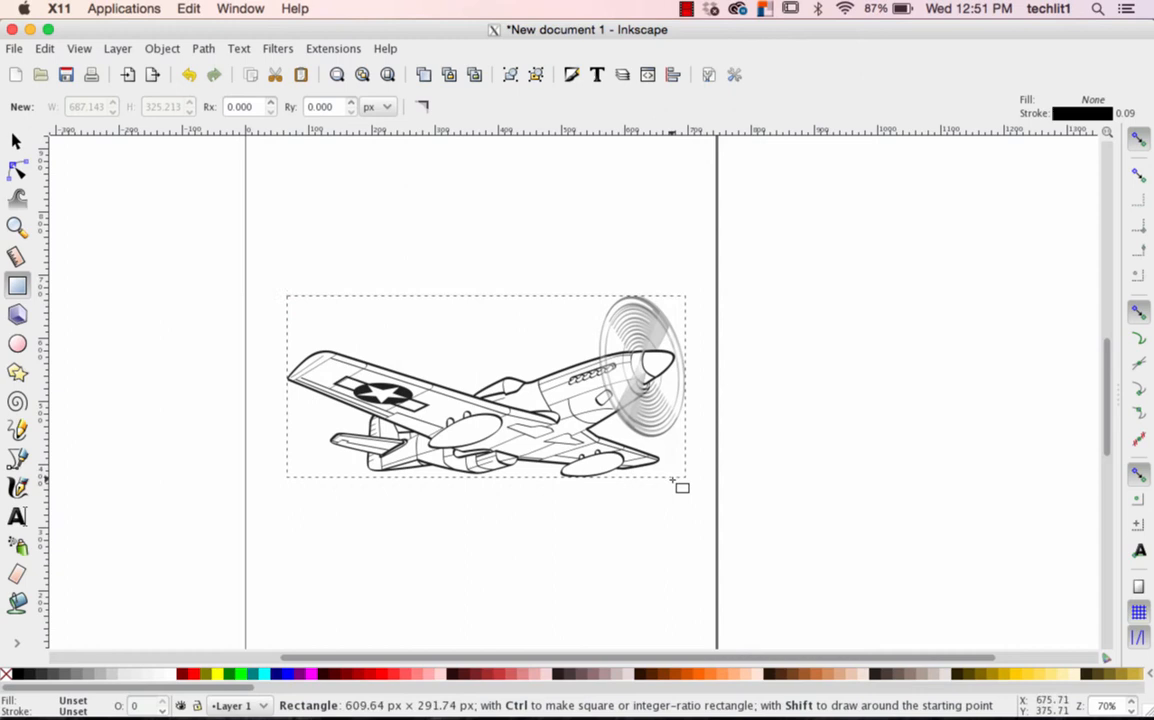
{"action": "mouse_move", "coordinate": [686, 480]}
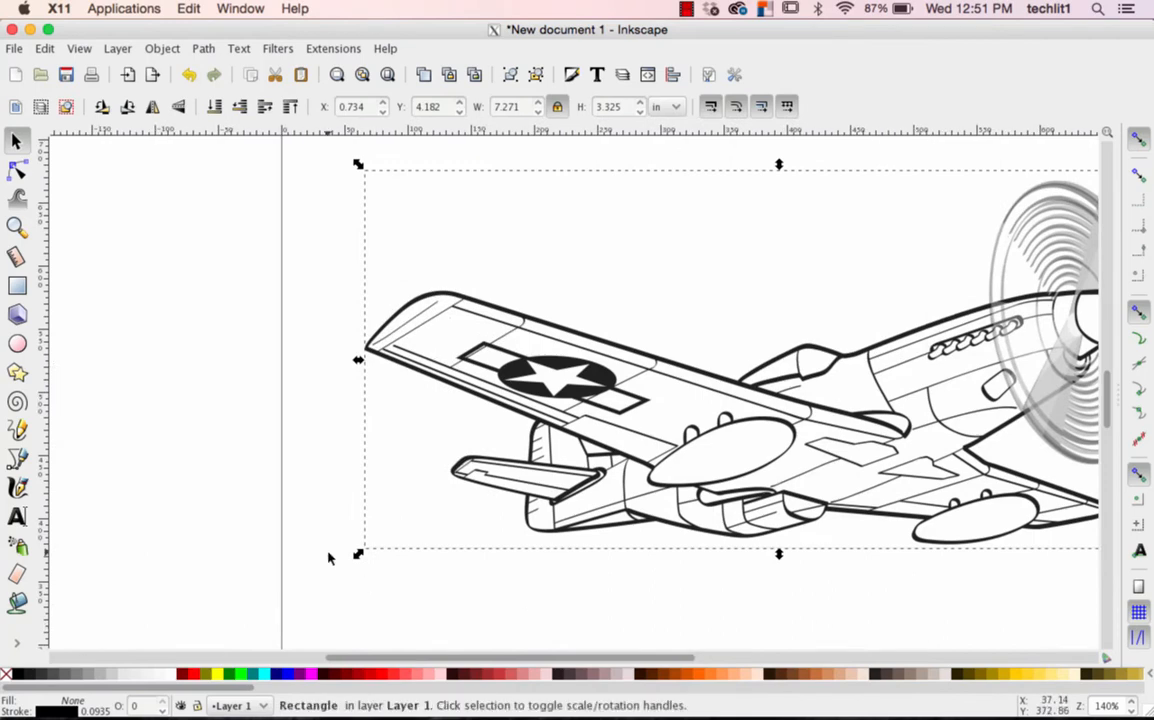
{"action": "mouse_move", "coordinate": [358, 554]}
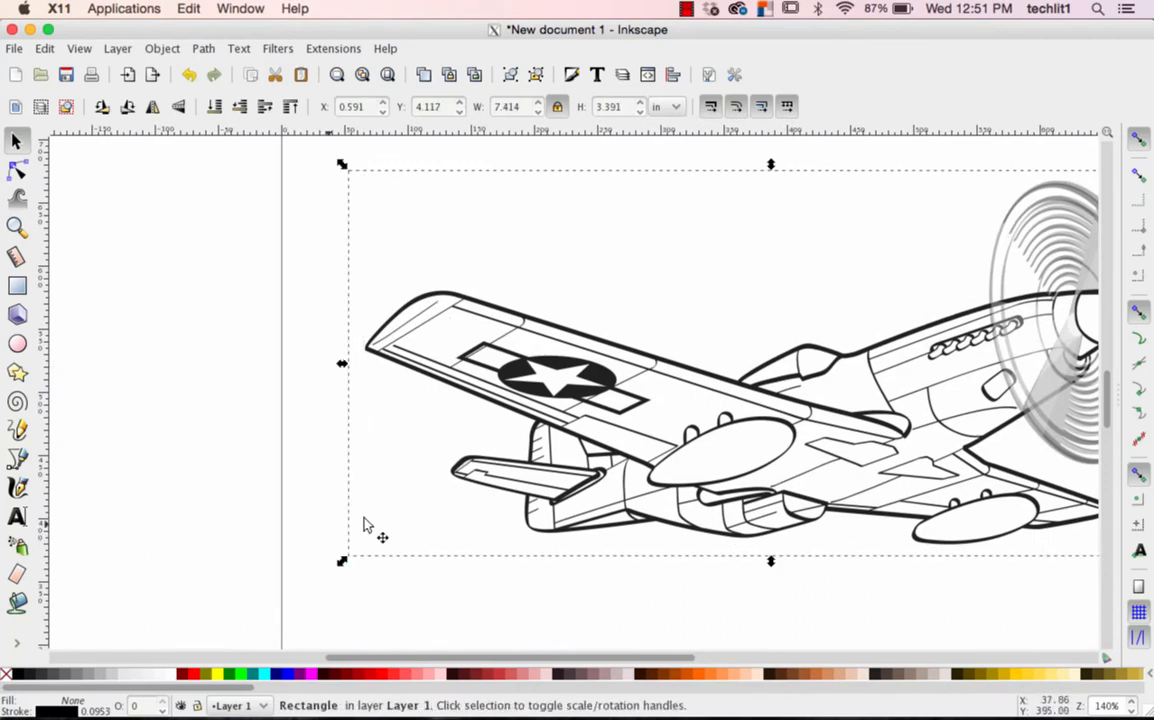
{"action": "mouse_move", "coordinate": [476, 636]}
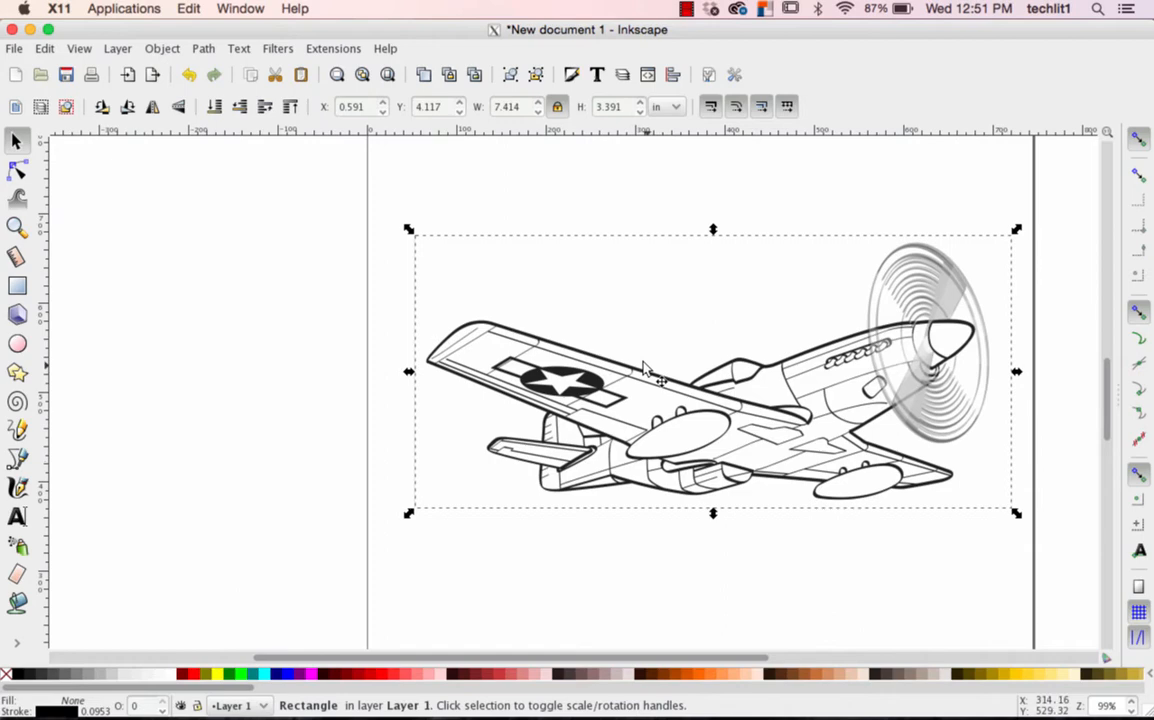
{"action": "mouse_move", "coordinate": [340, 276]}
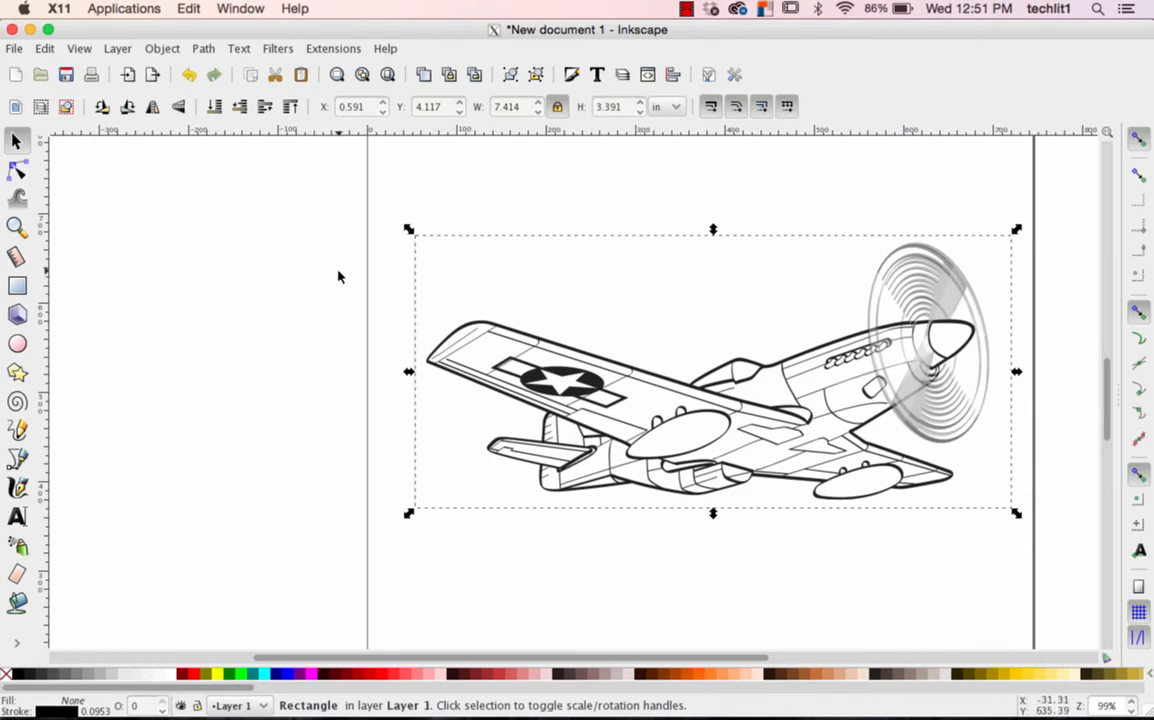
{"action": "mouse_move", "coordinate": [54, 168]}
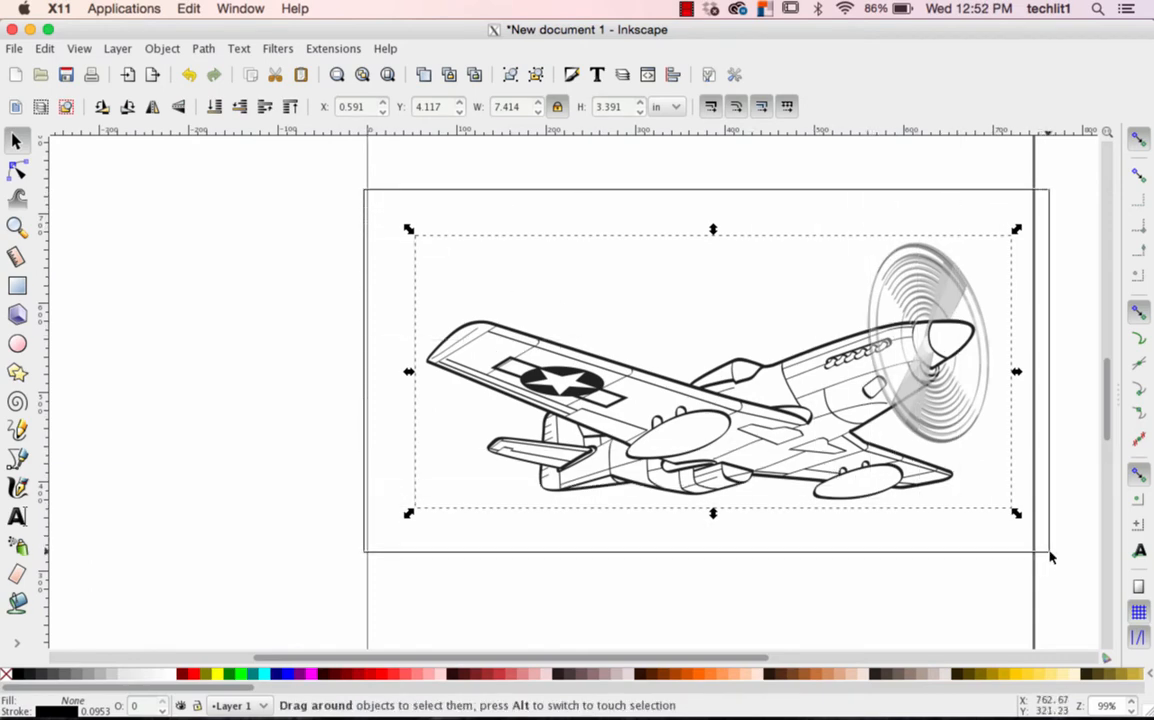
Centre the plane image and its rectangle on each other via Align and Distribute
{"action": "left_click", "coordinate": [710, 370]}
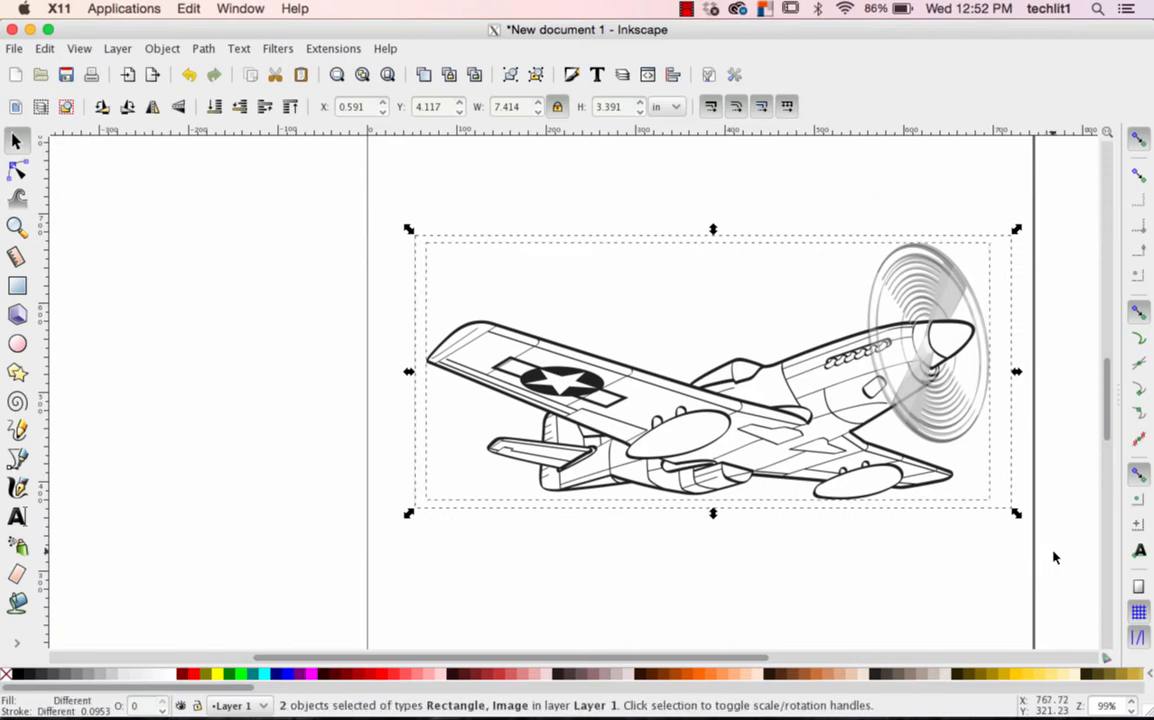
{"action": "mouse_move", "coordinate": [1048, 520]}
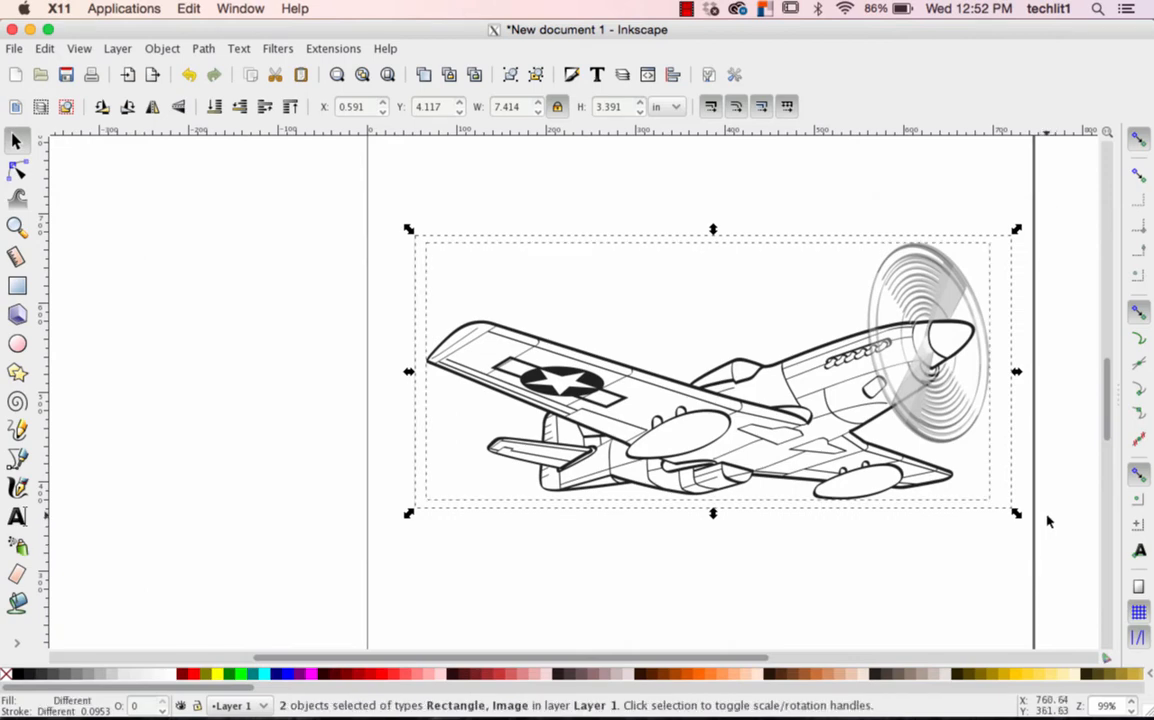
{"action": "mouse_move", "coordinate": [1024, 472]}
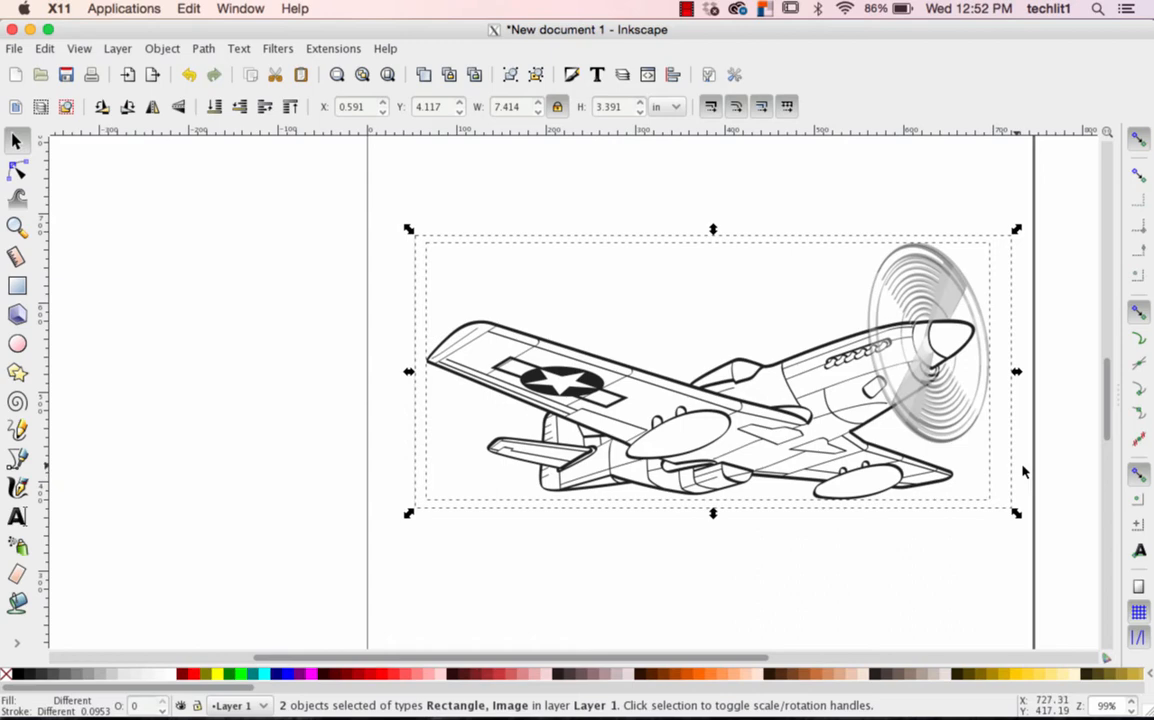
{"action": "mouse_move", "coordinate": [916, 390]}
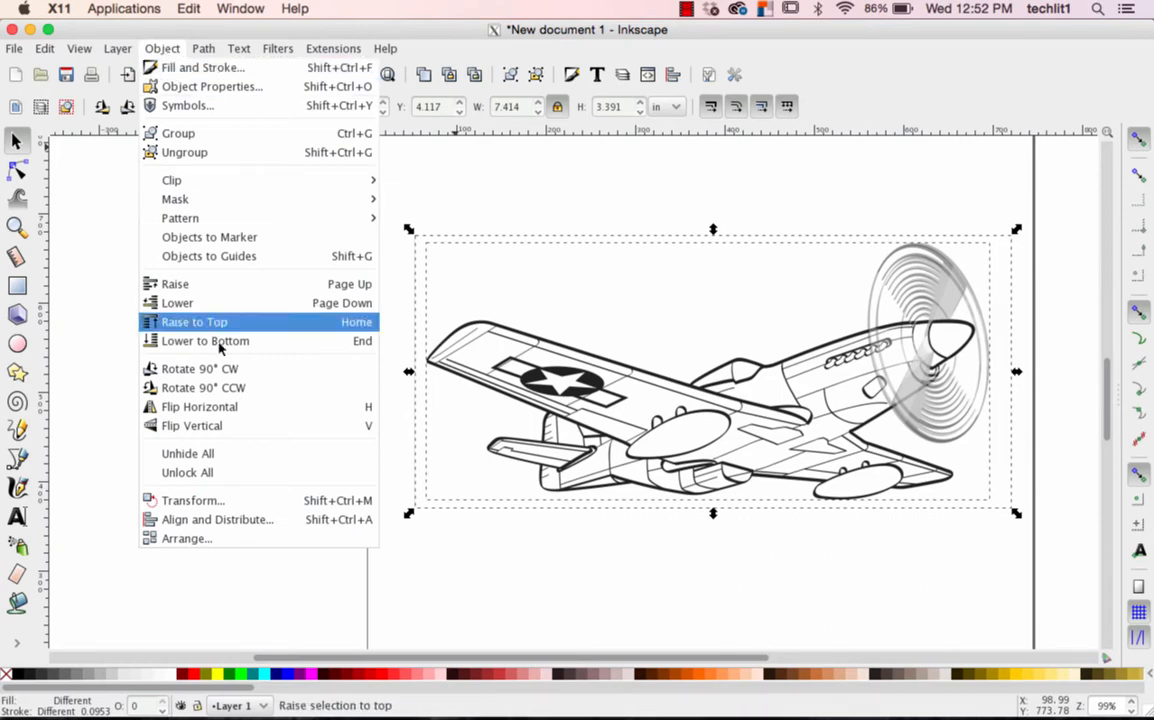
{"action": "mouse_move", "coordinate": [216, 520]}
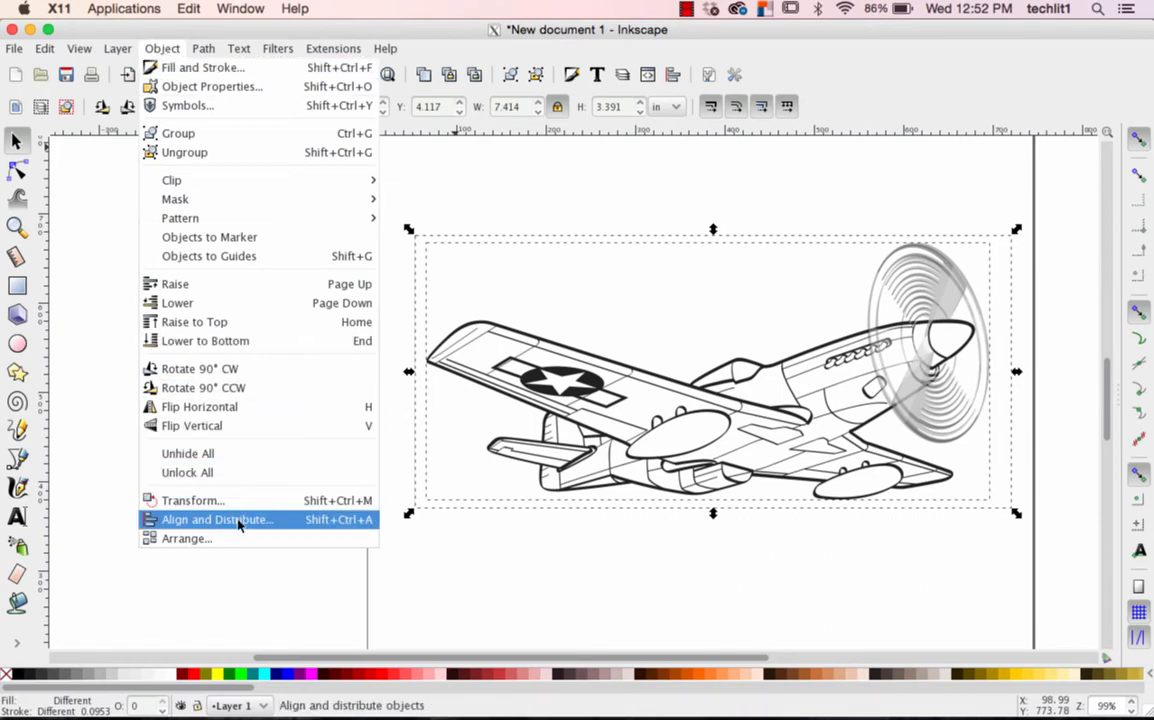
{"action": "left_click", "coordinate": [216, 520]}
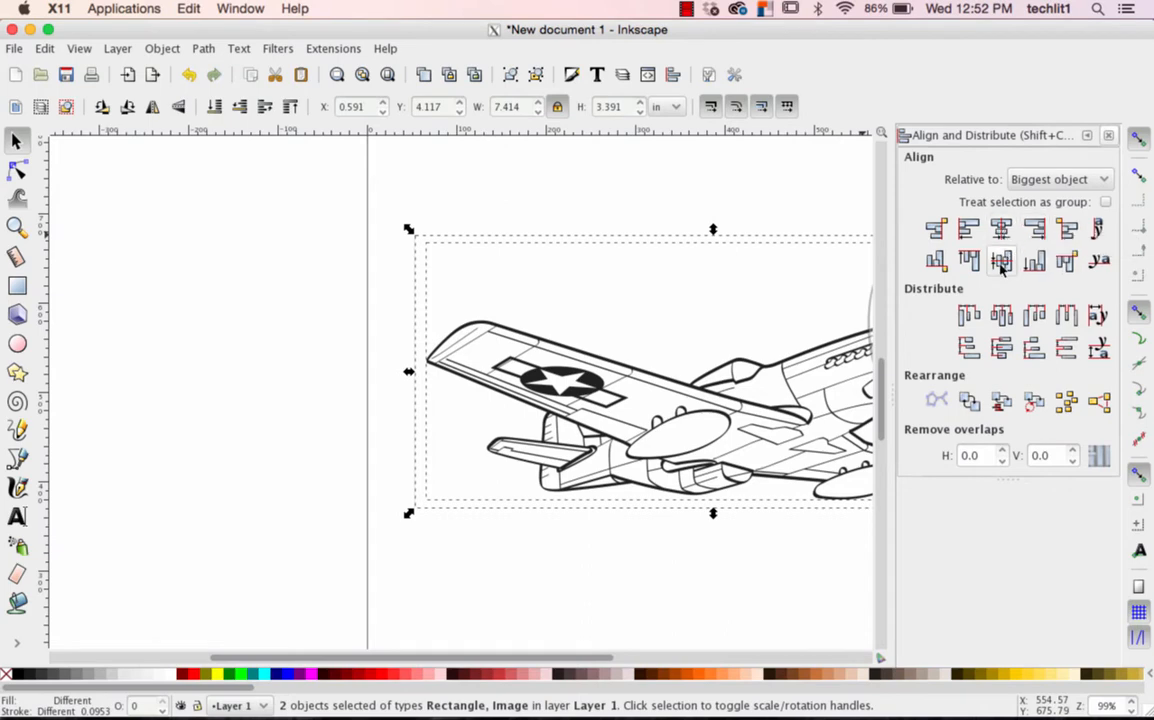
{"action": "mouse_move", "coordinate": [1000, 228]}
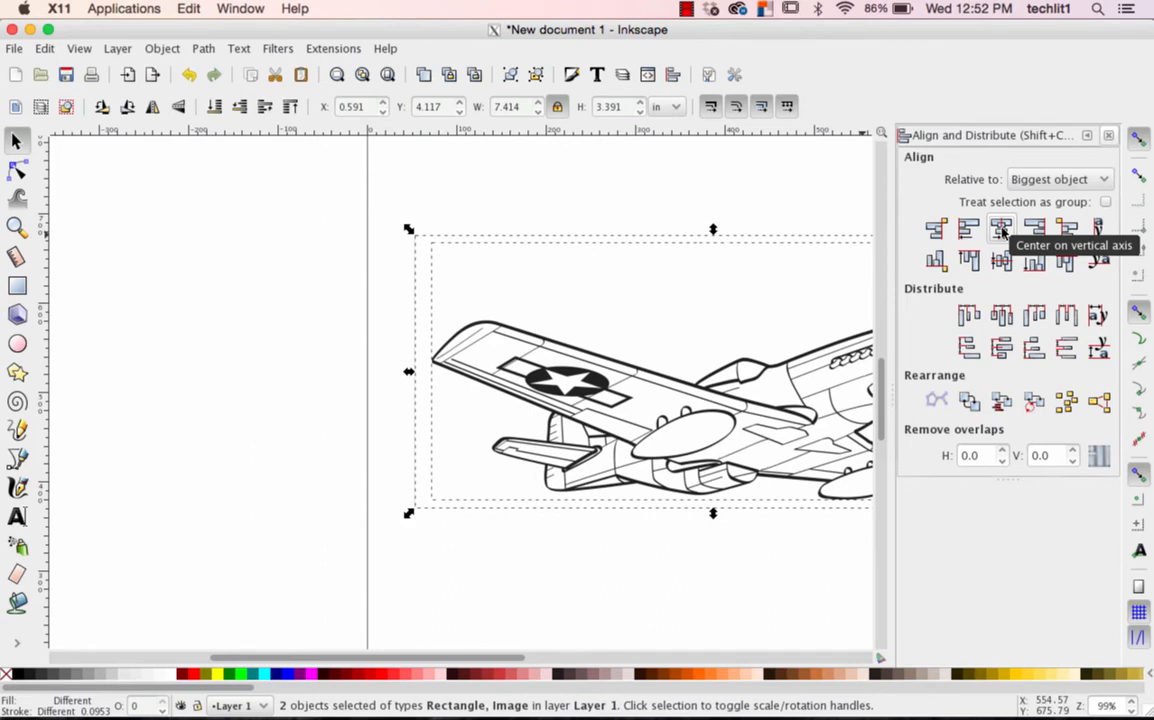
{"action": "mouse_move", "coordinate": [1000, 260]}
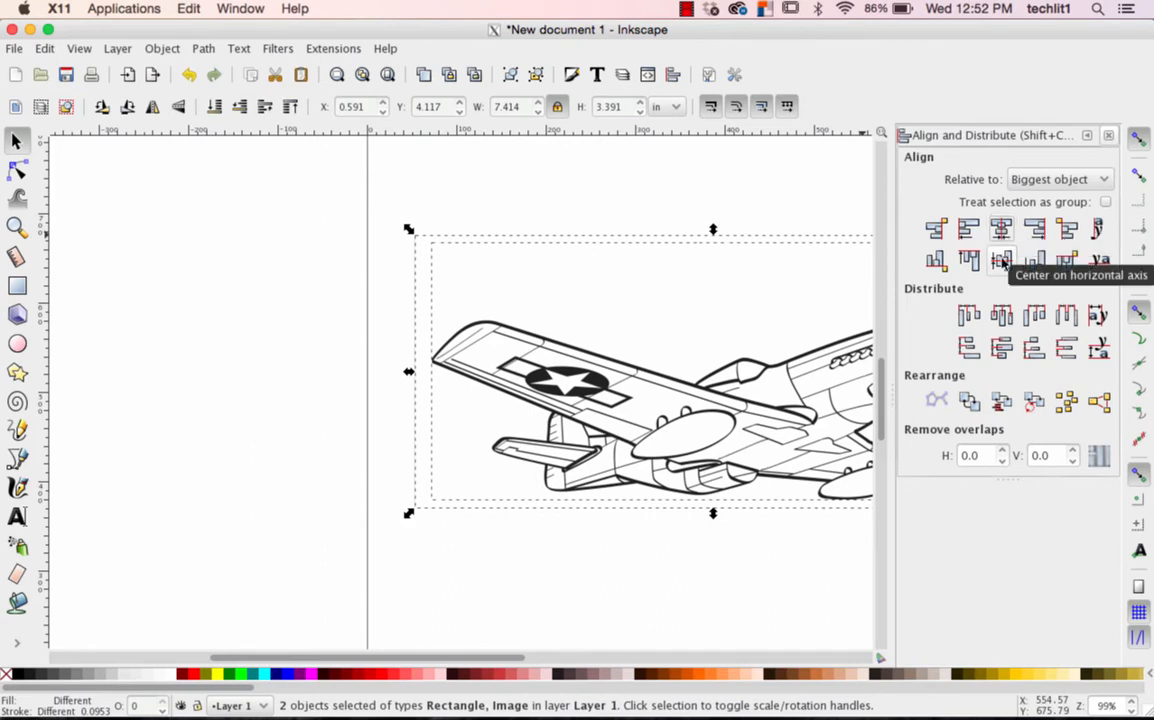
{"action": "left_click", "coordinate": [1000, 260]}
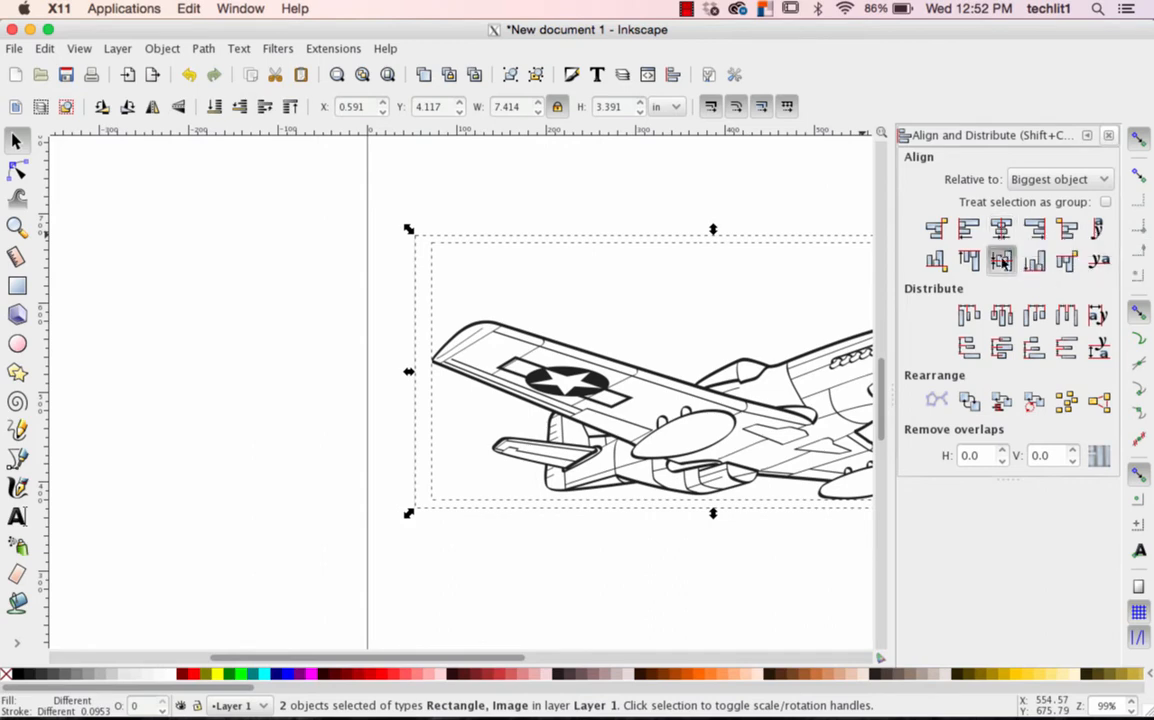
{"action": "mouse_move", "coordinate": [1000, 260]}
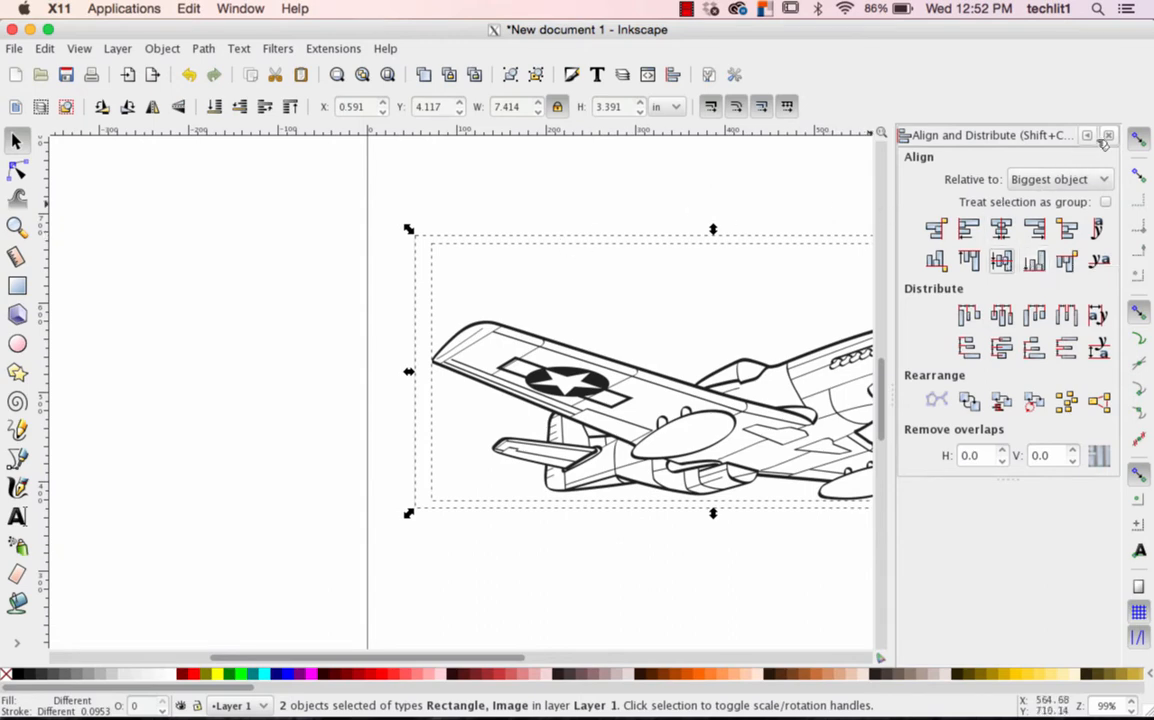
{"action": "mouse_move", "coordinate": [1108, 136]}
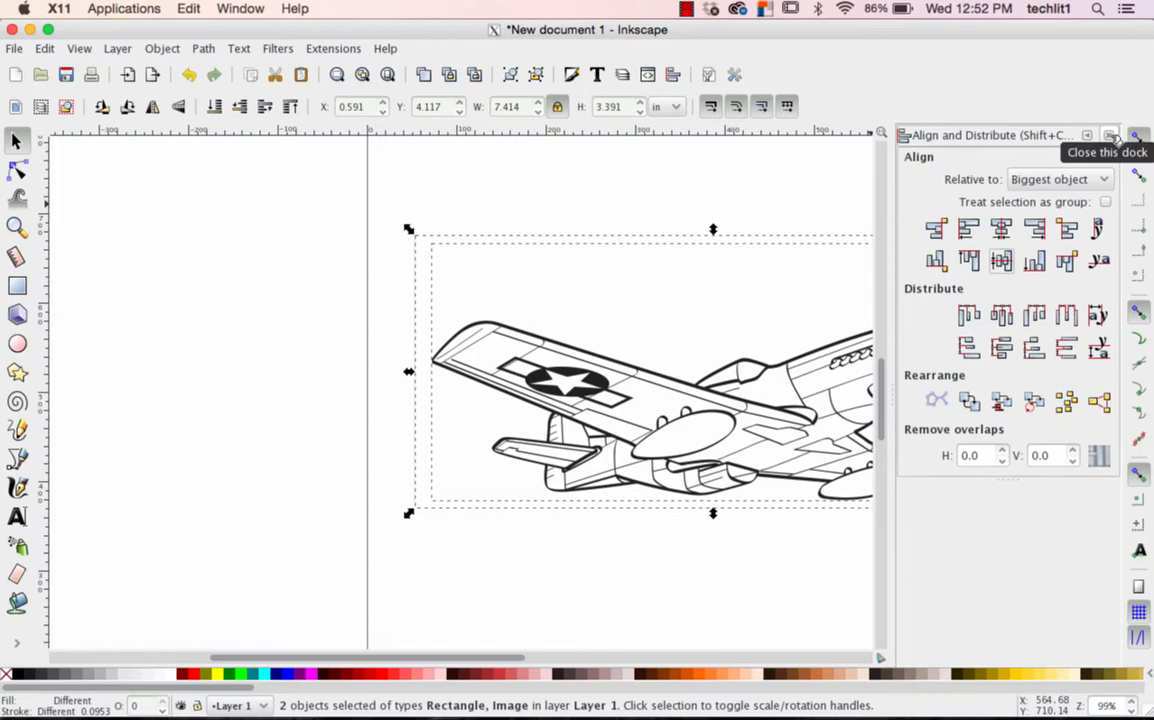
{"action": "left_click", "coordinate": [1108, 134]}
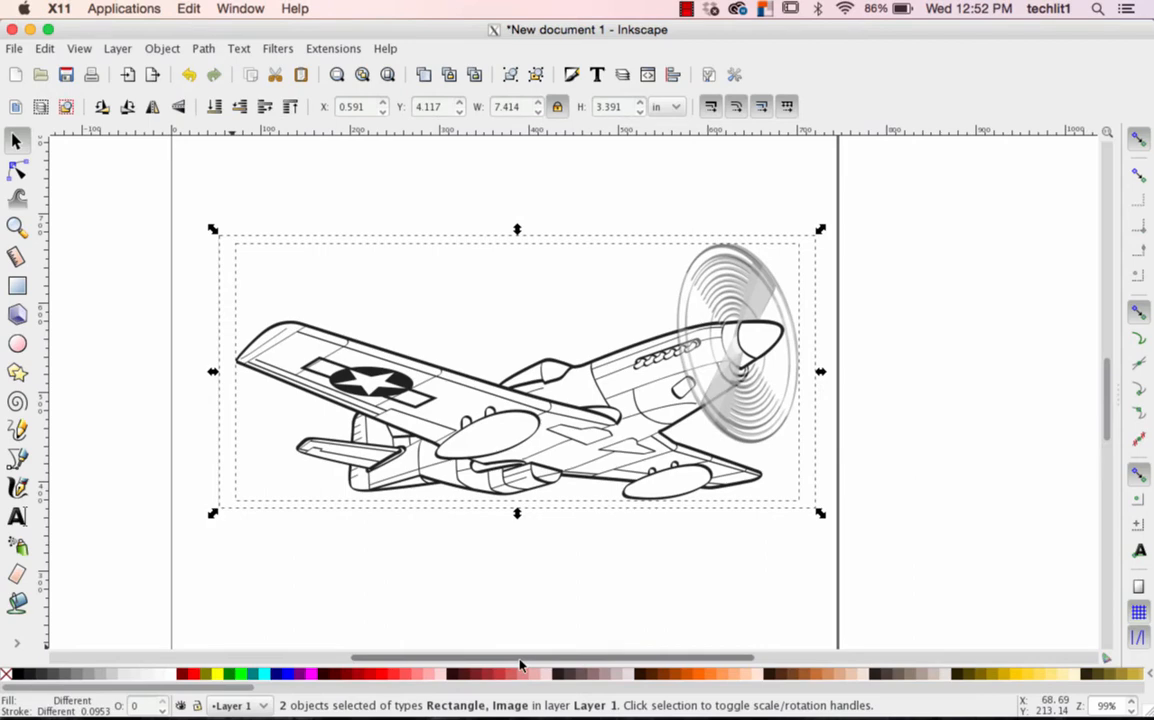
{"action": "mouse_move", "coordinate": [84, 302]}
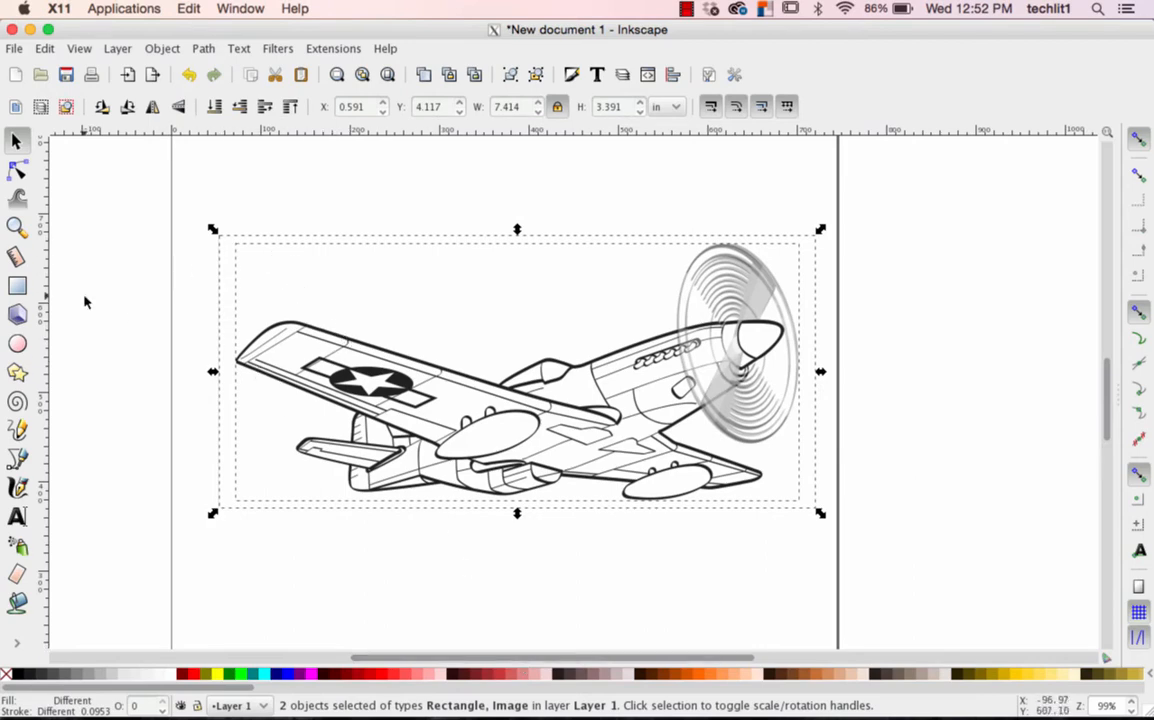
Draw a bezier cut line from the left edge curving over the left wing and back
{"action": "left_click", "coordinate": [222, 288]}
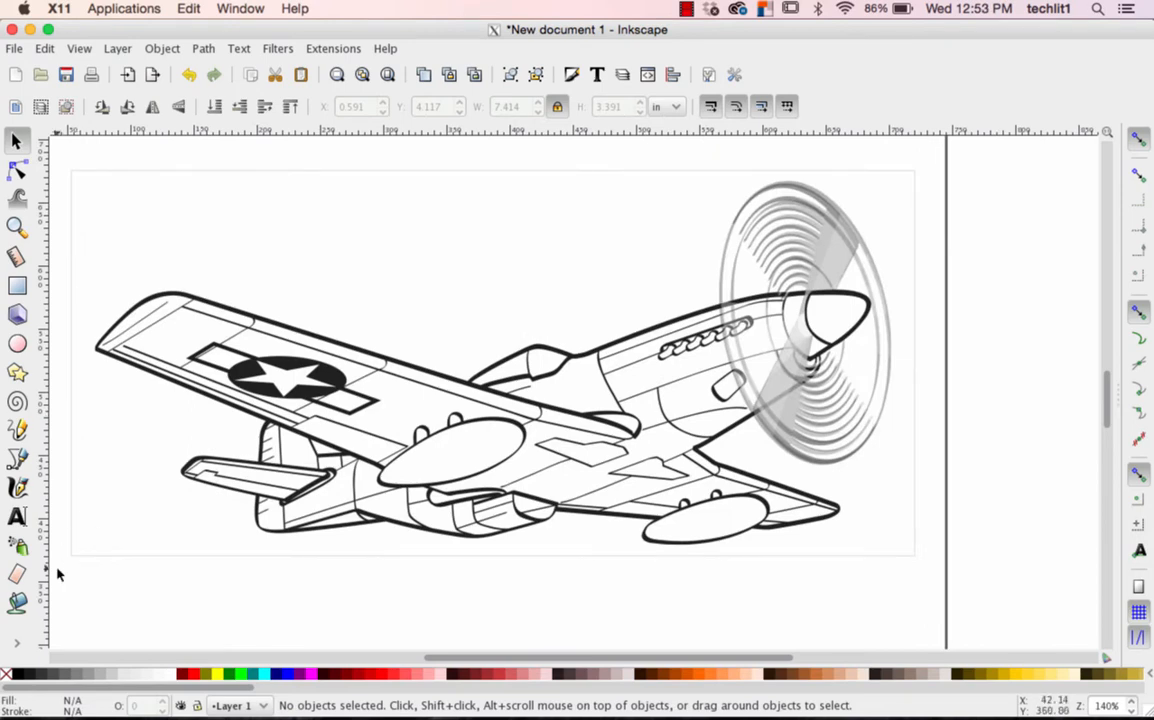
{"action": "mouse_move", "coordinate": [16, 456]}
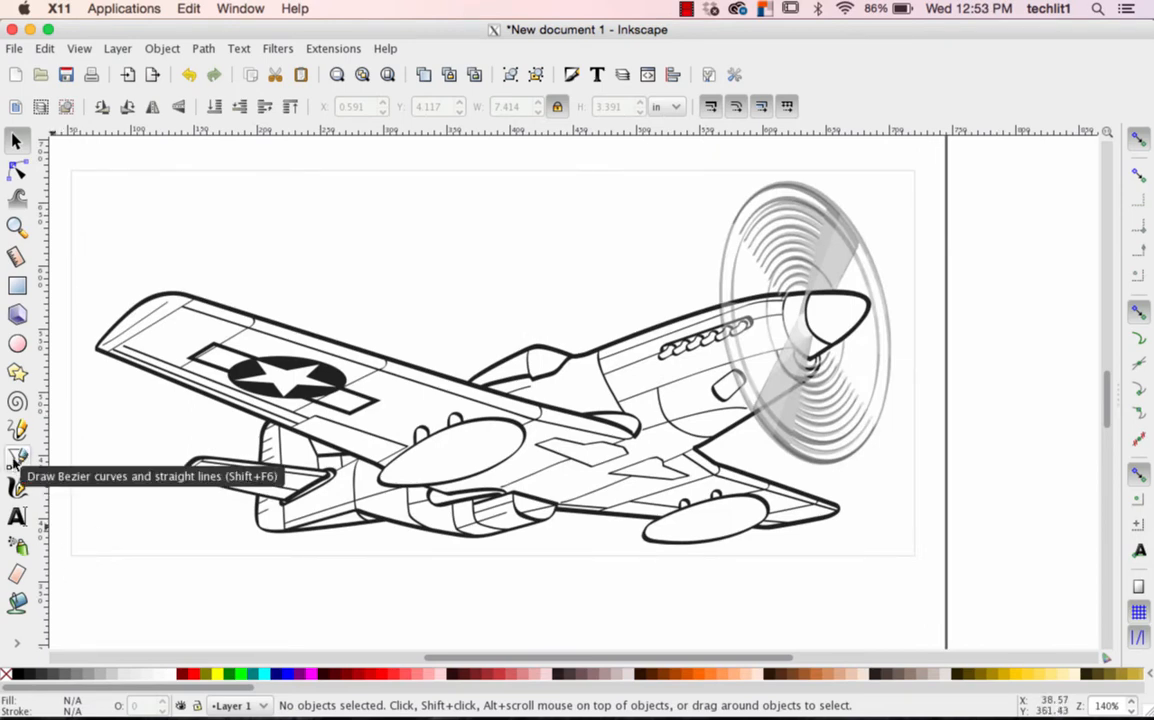
{"action": "mouse_move", "coordinate": [18, 458]}
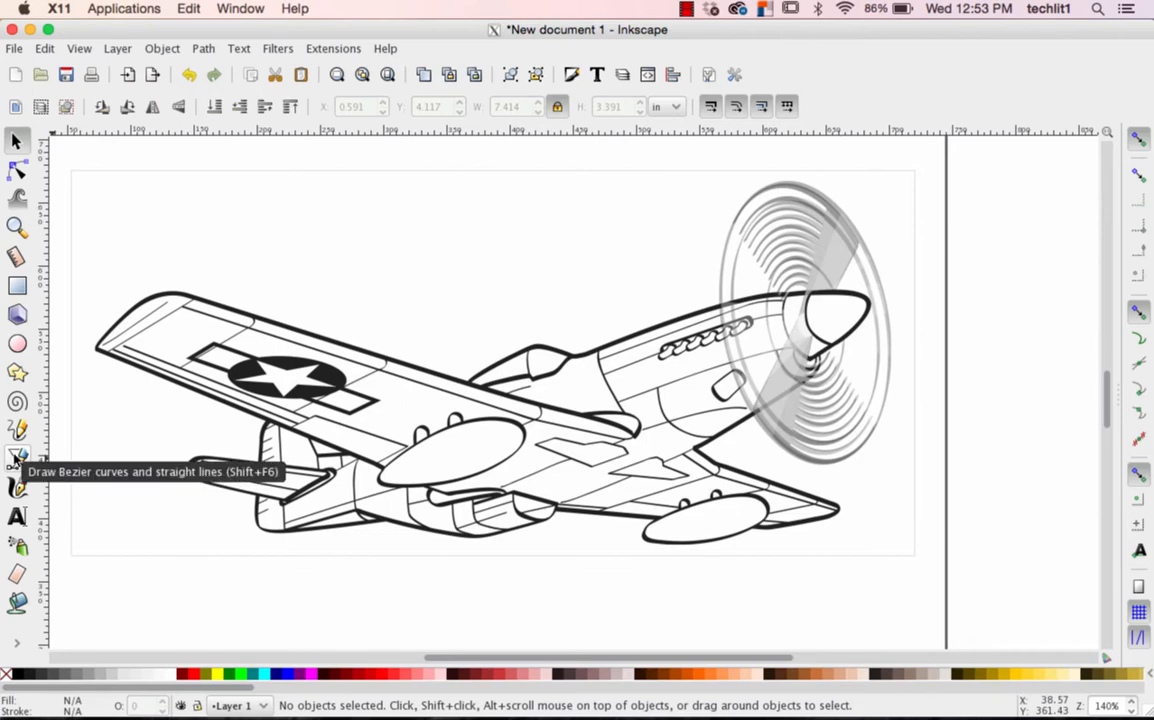
{"action": "left_click", "coordinate": [16, 456]}
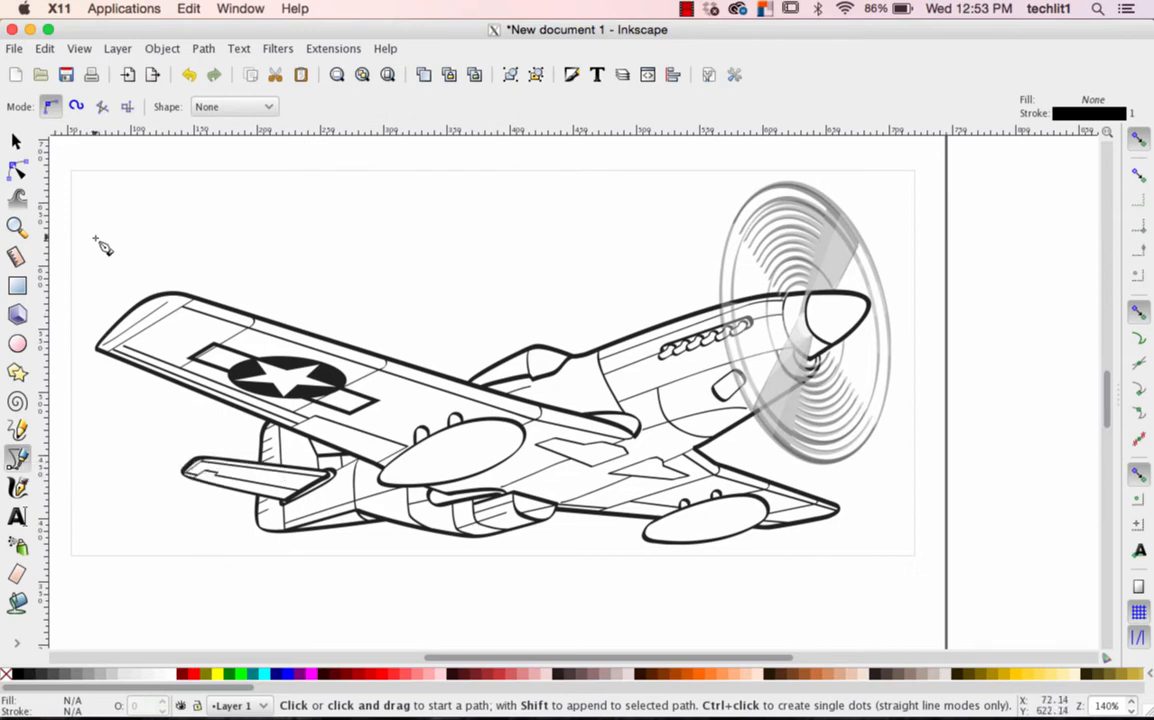
{"action": "mouse_move", "coordinate": [80, 236]}
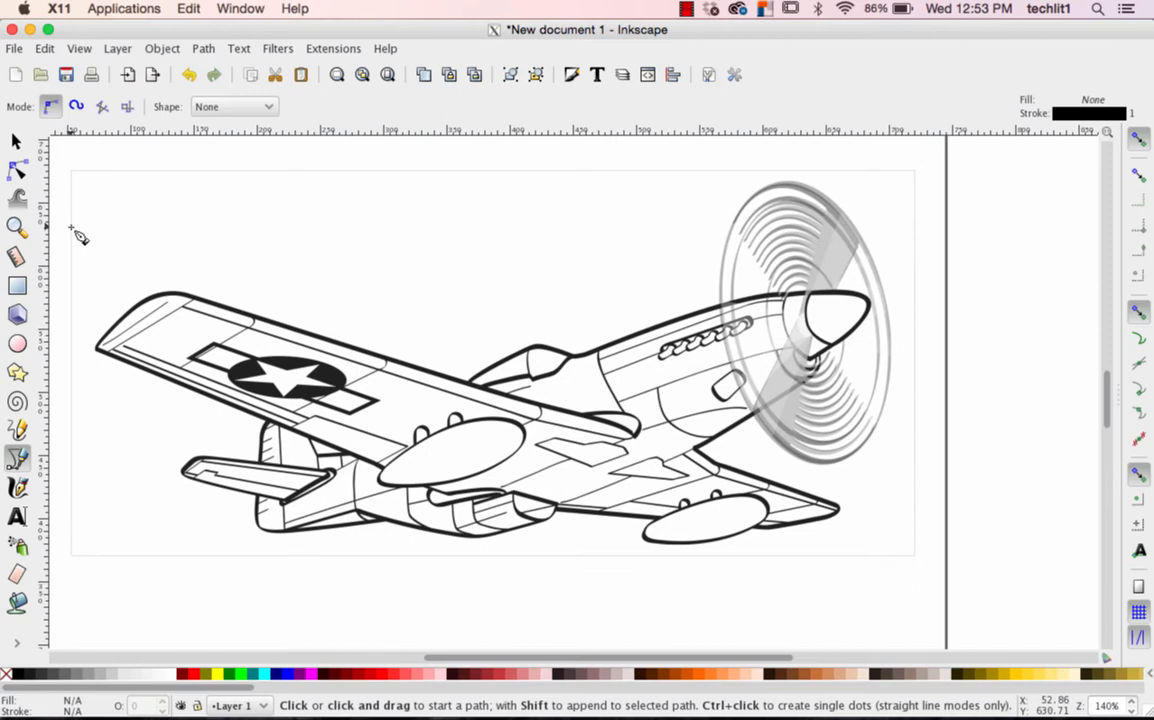
{"action": "left_click", "coordinate": [78, 236]}
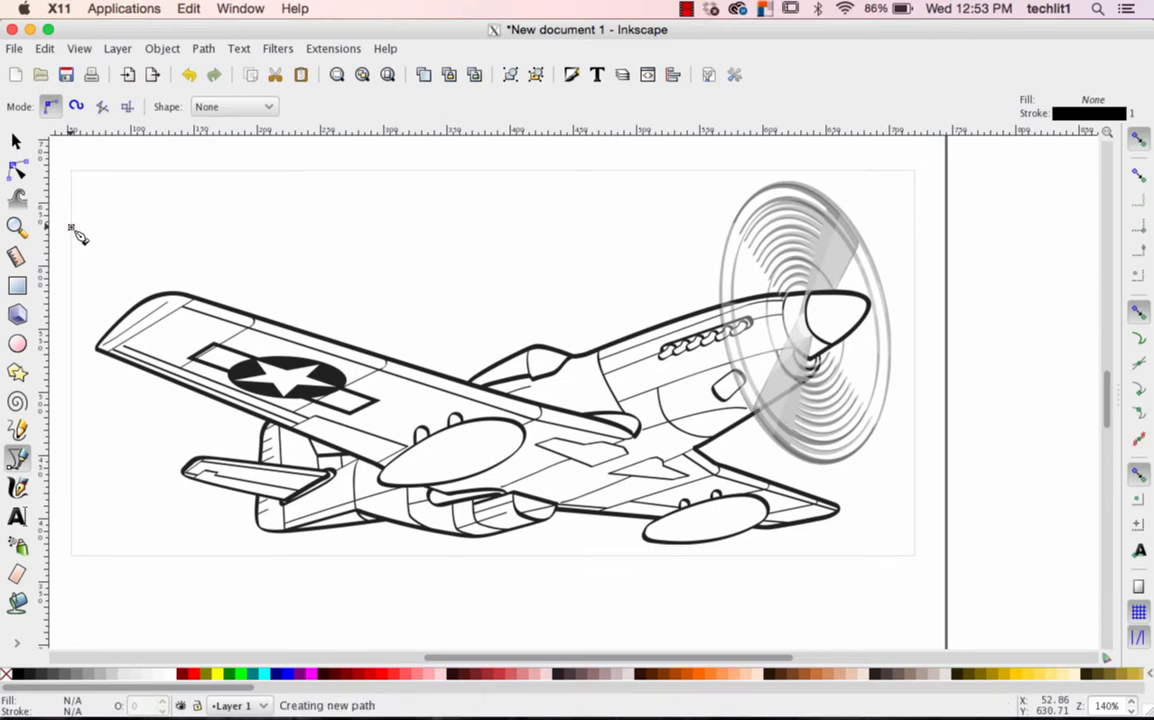
{"action": "left_click", "coordinate": [72, 228]}
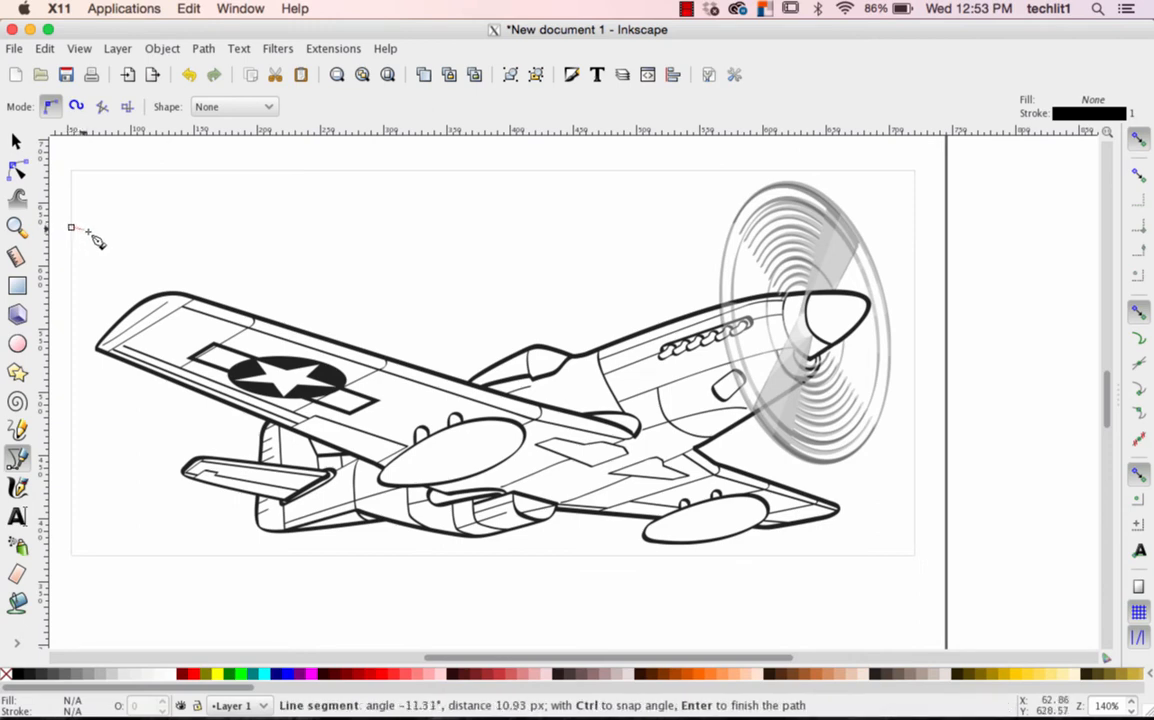
{"action": "mouse_move", "coordinate": [116, 244]}
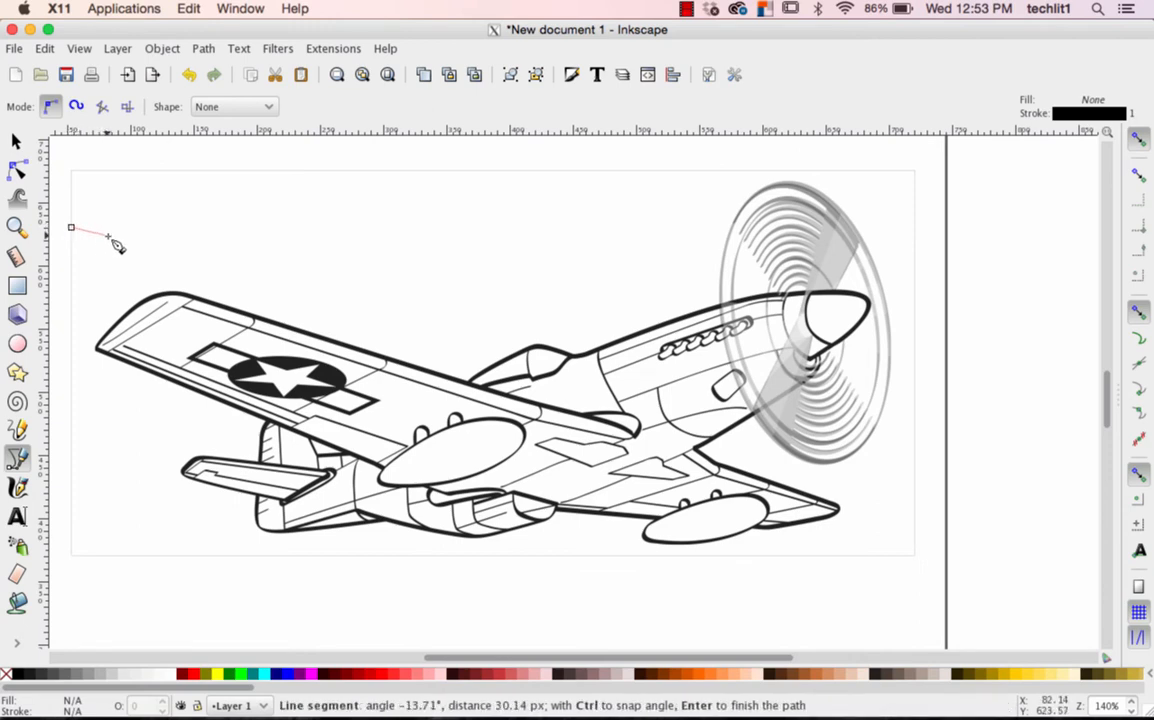
{"action": "mouse_move", "coordinate": [116, 244]}
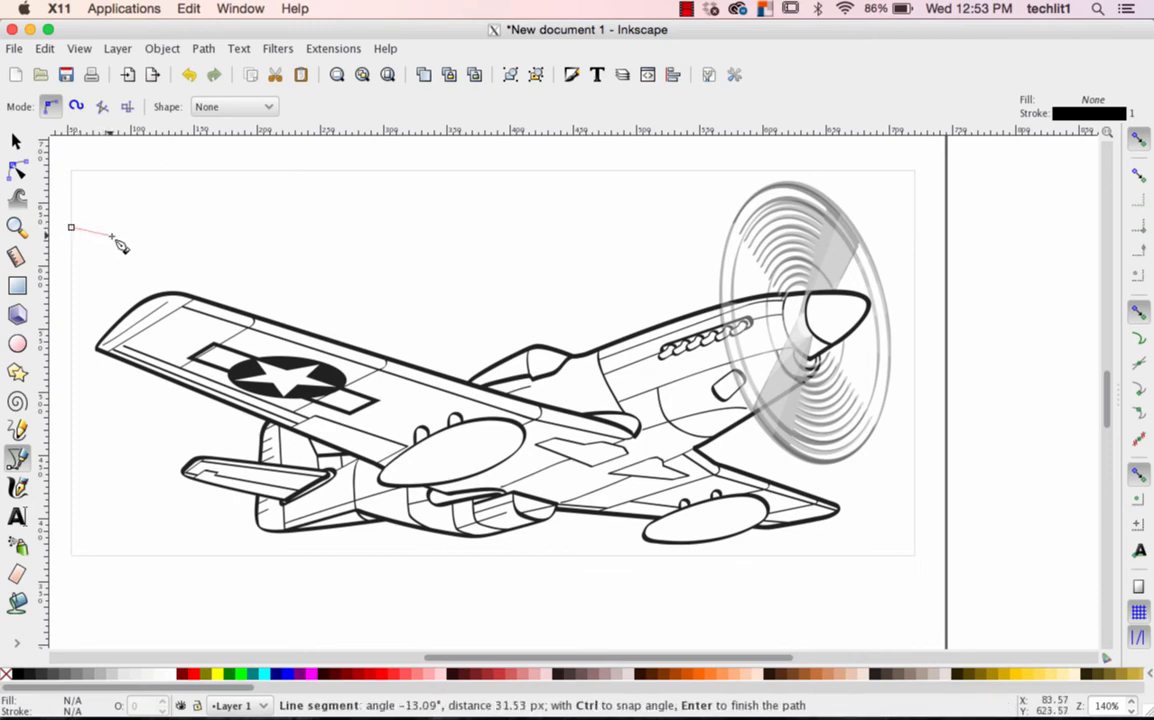
{"action": "mouse_move", "coordinate": [120, 244]}
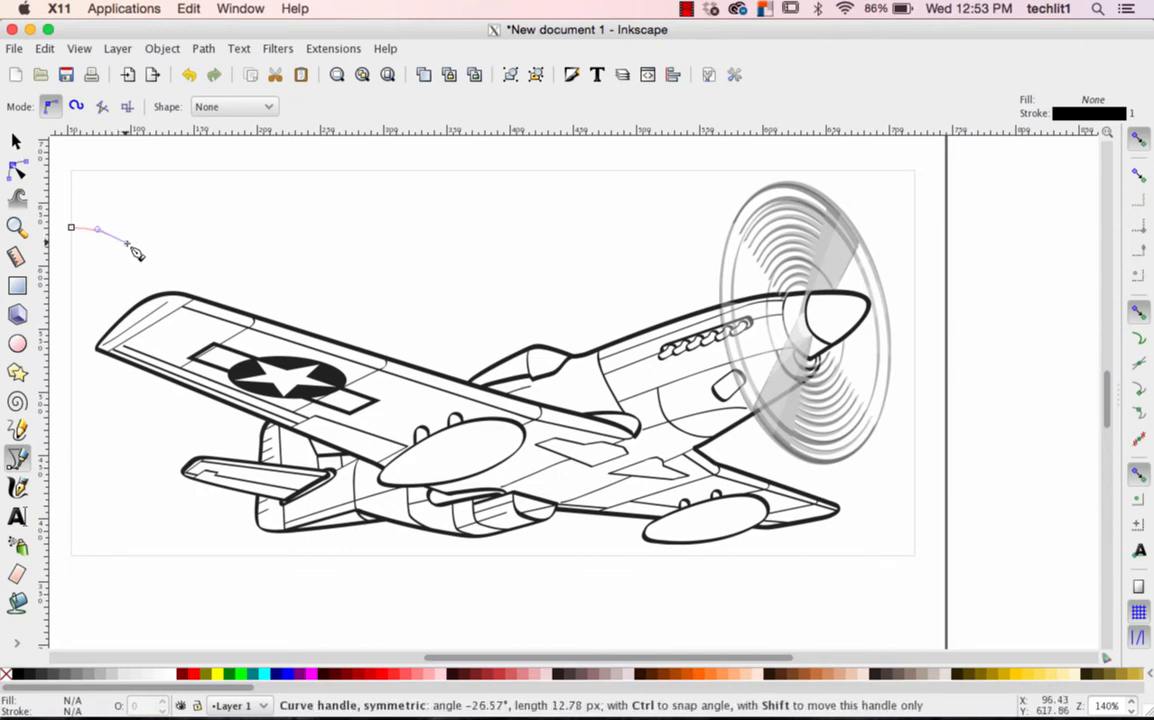
{"action": "left_click_drag", "start_coordinate": [124, 244], "coordinate": [142, 264]}
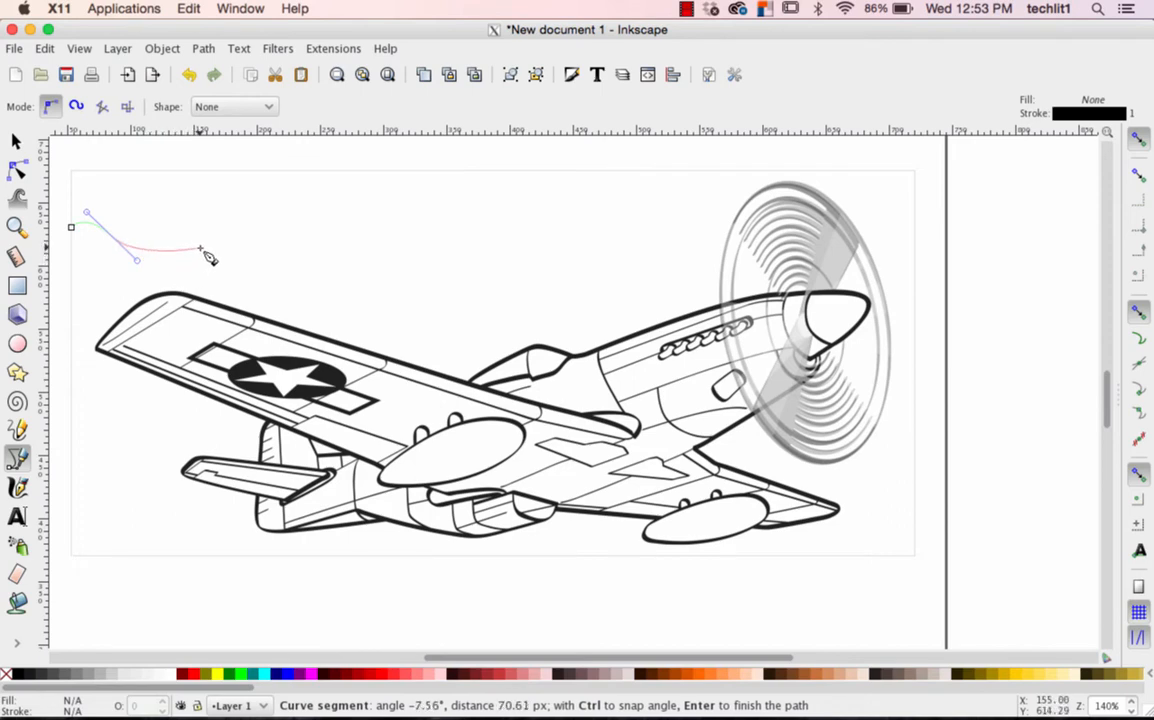
{"action": "mouse_move", "coordinate": [218, 250]}
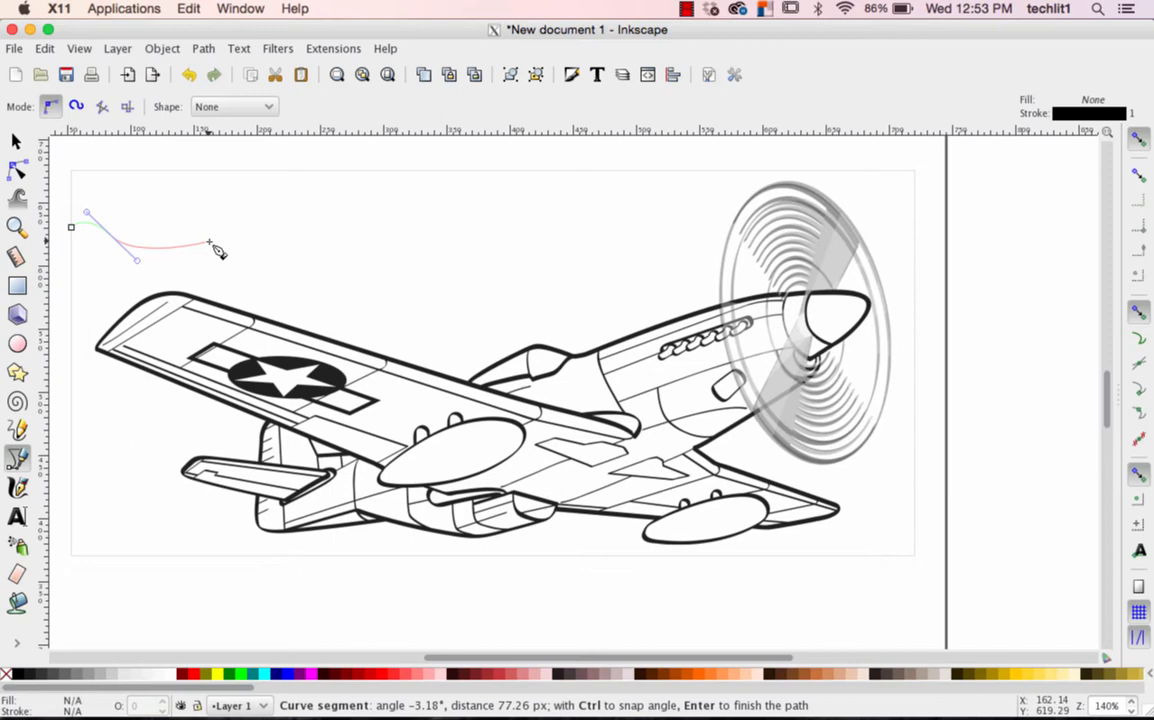
{"action": "mouse_move", "coordinate": [248, 258]}
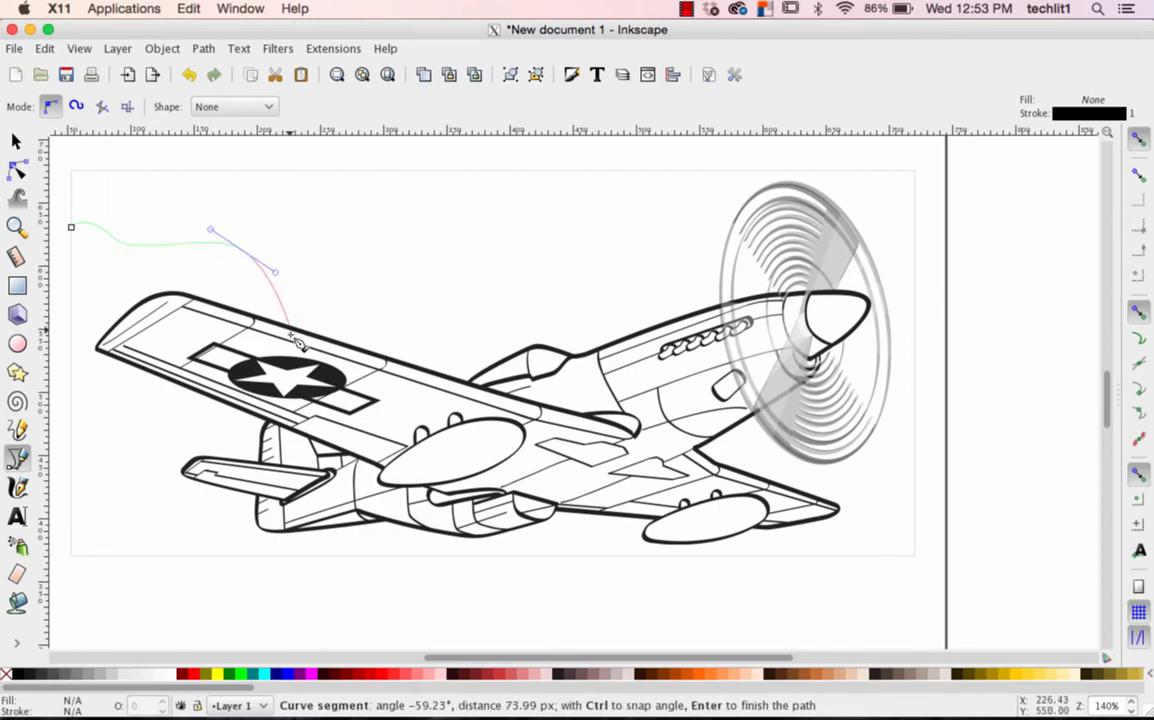
{"action": "mouse_move", "coordinate": [298, 390]}
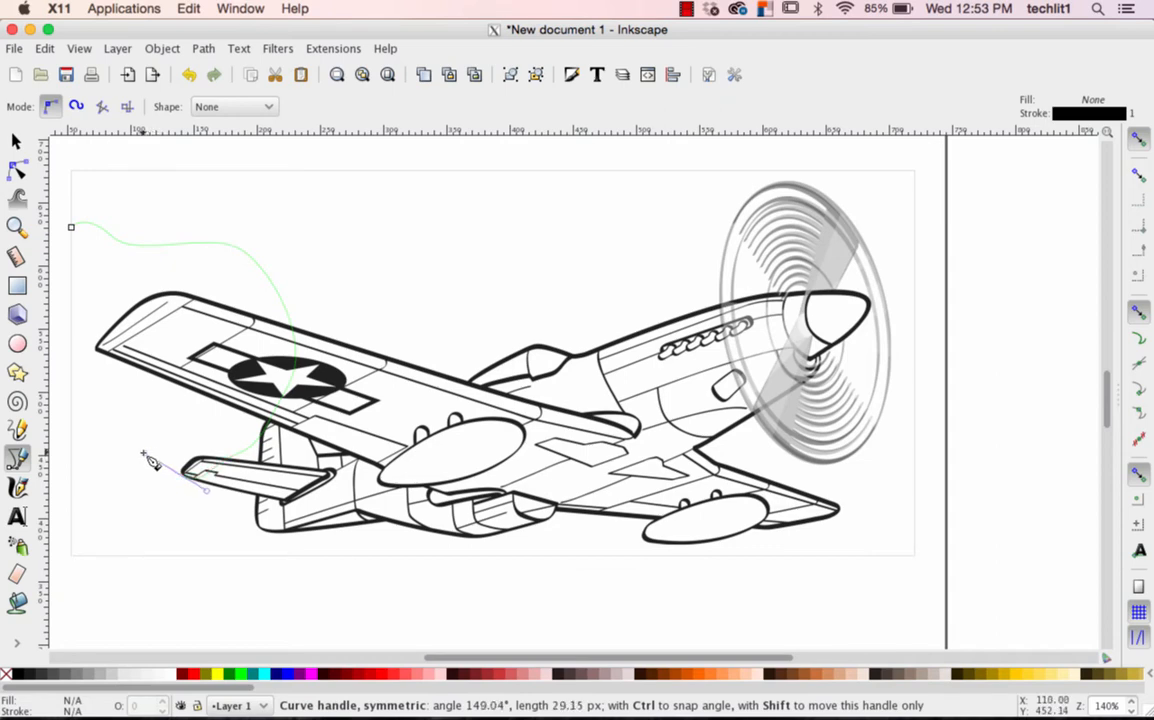
{"action": "left_click_drag", "start_coordinate": [150, 460], "coordinate": [84, 476]}
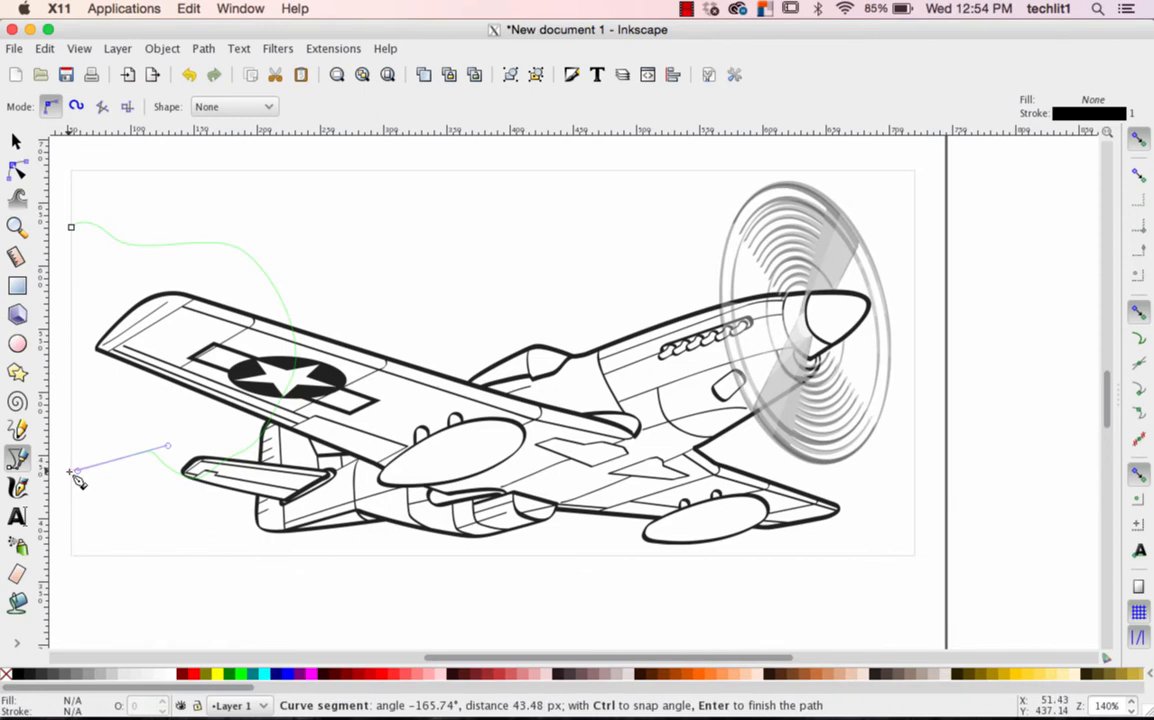
{"action": "mouse_move", "coordinate": [80, 476]}
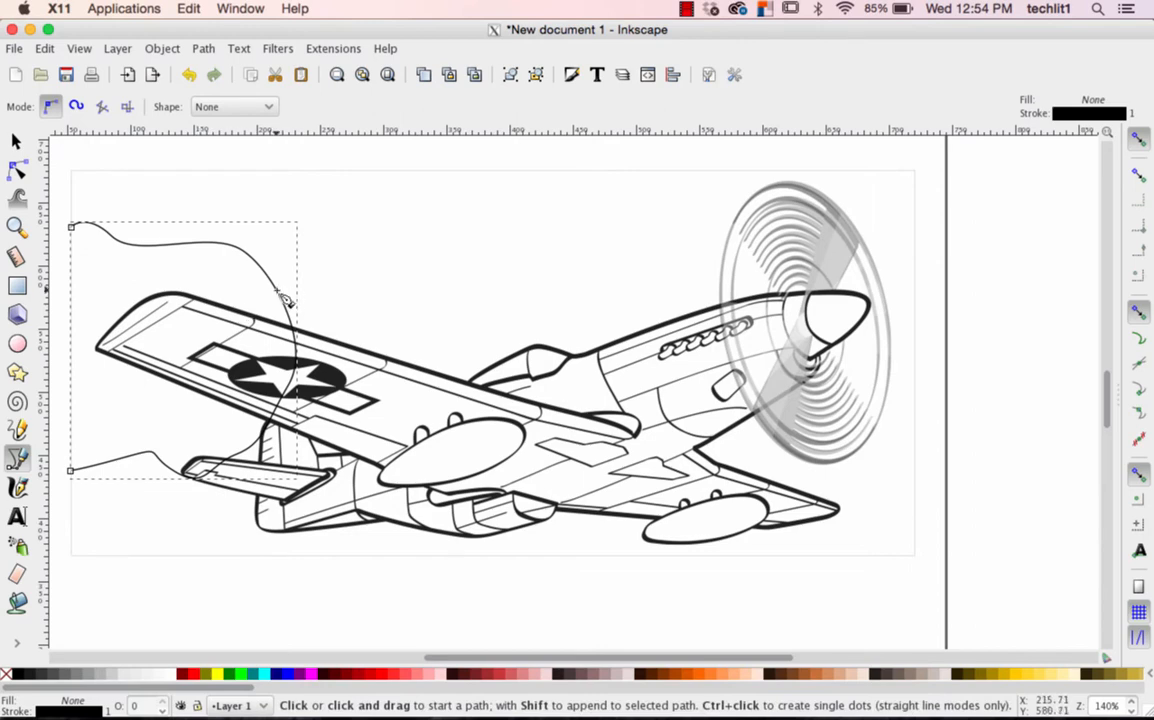
Finish that cut line and draw the next one curving down past the propeller across the fuselage
{"action": "left_click", "coordinate": [276, 292]}
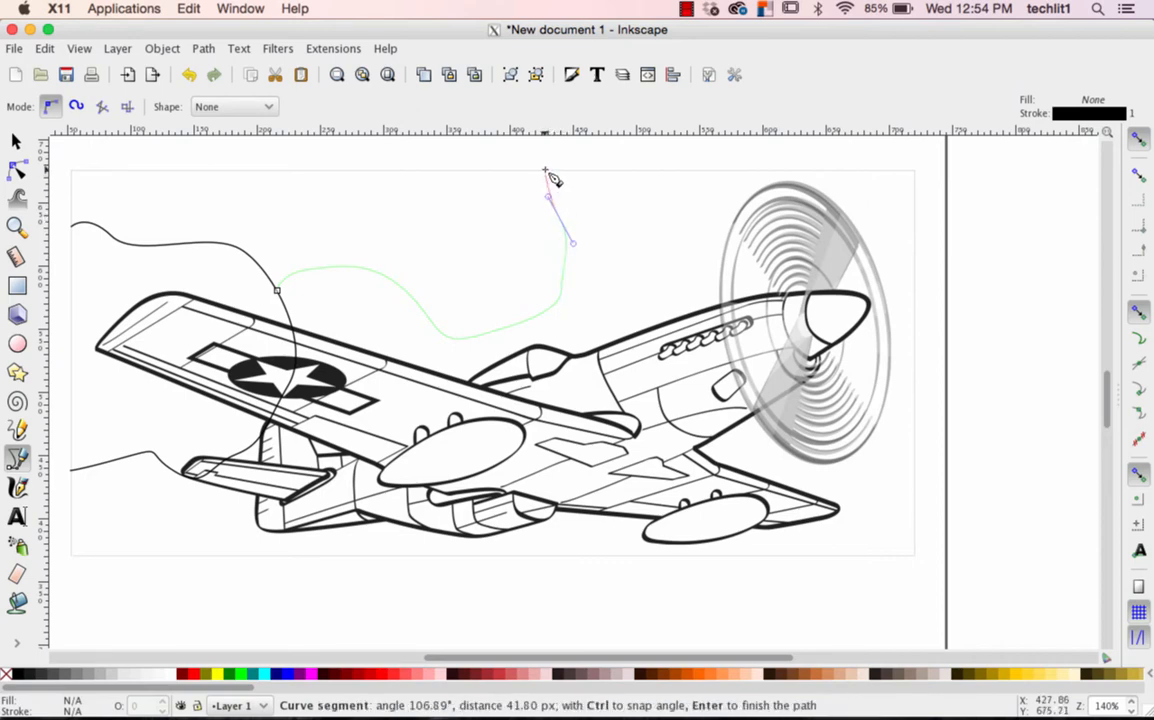
{"action": "key", "text": "Return"}
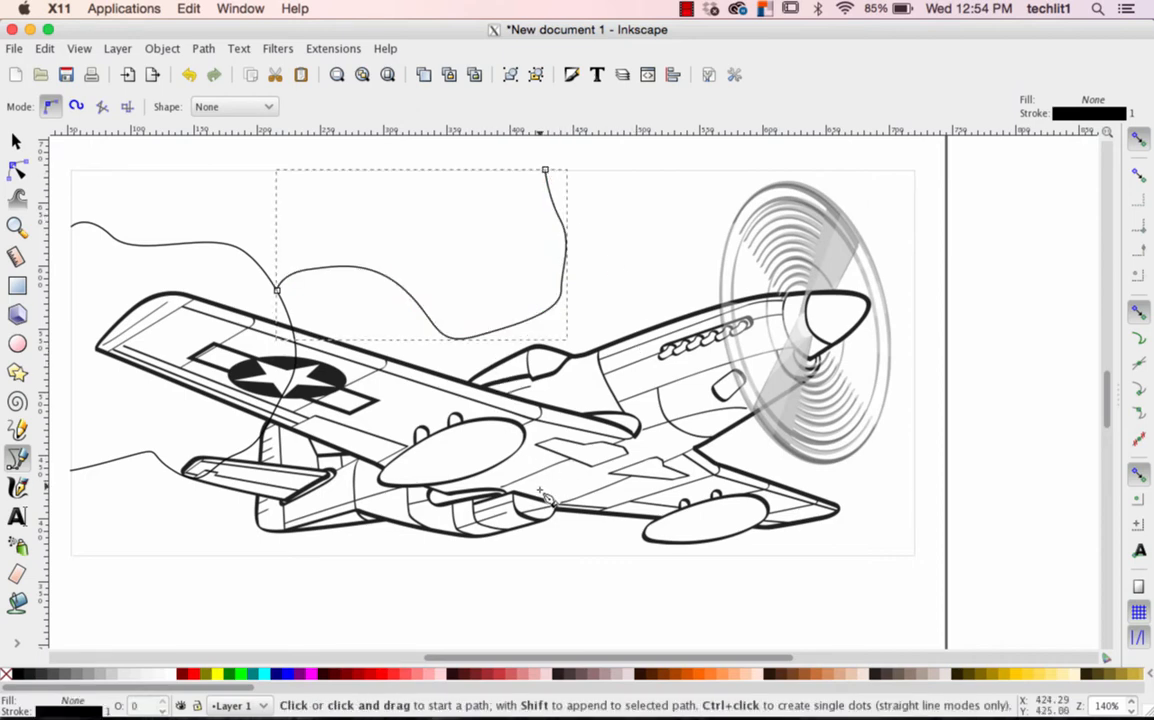
{"action": "left_click", "coordinate": [522, 472]}
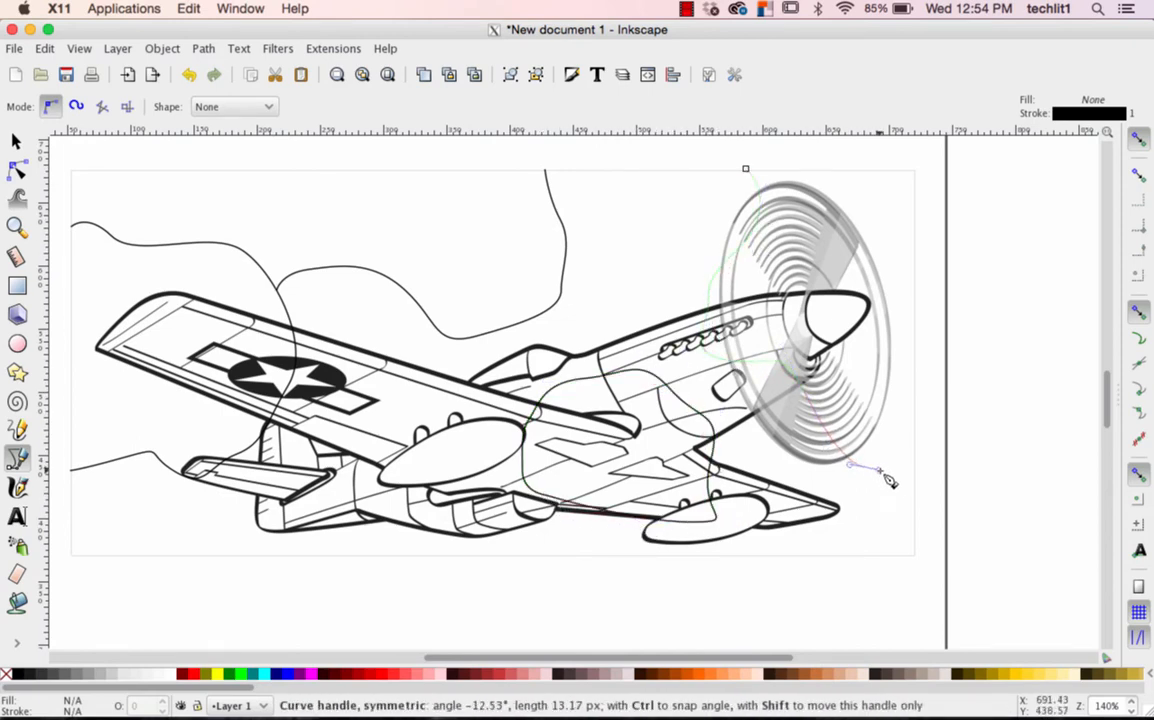
{"action": "left_click_drag", "start_coordinate": [888, 480], "coordinate": [784, 510]}
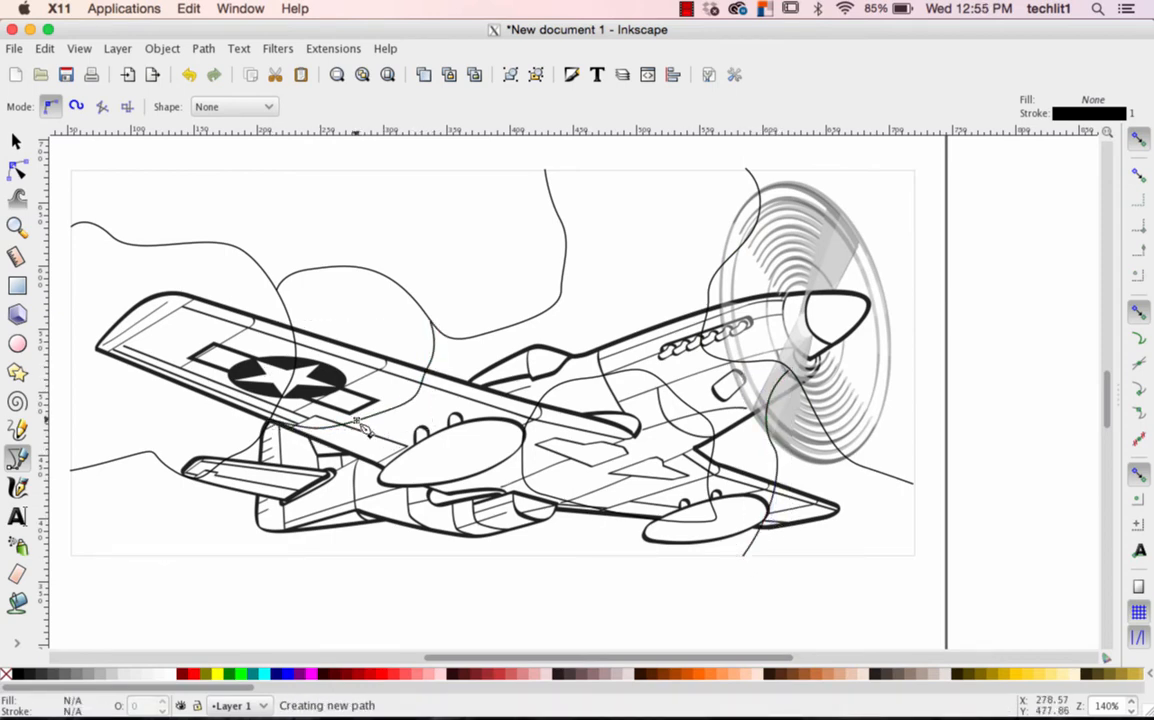
{"action": "left_click", "coordinate": [390, 476]}
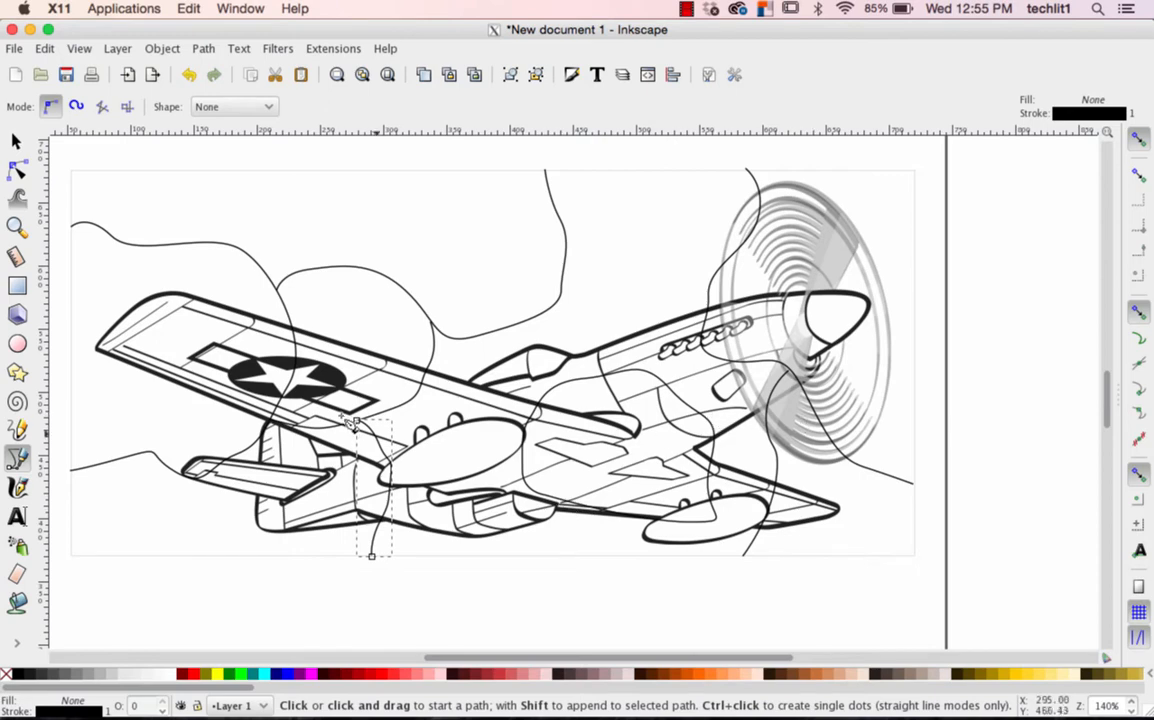
{"action": "mouse_move", "coordinate": [36, 324]}
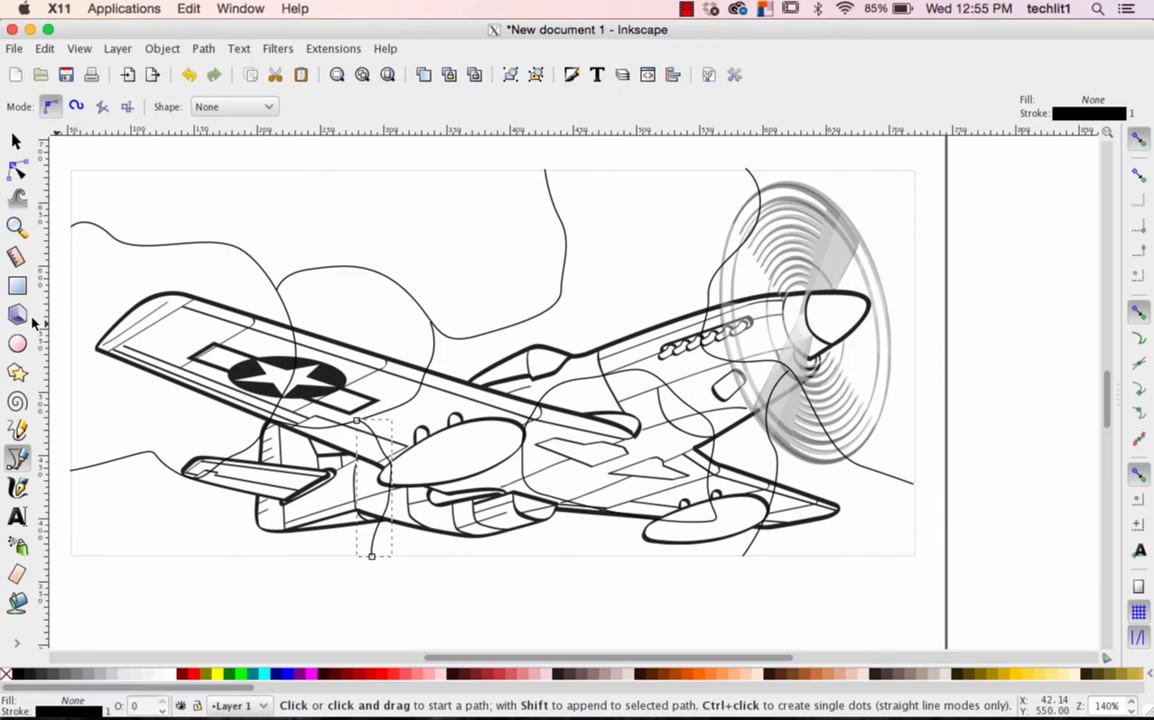
{"action": "mouse_move", "coordinate": [64, 236]}
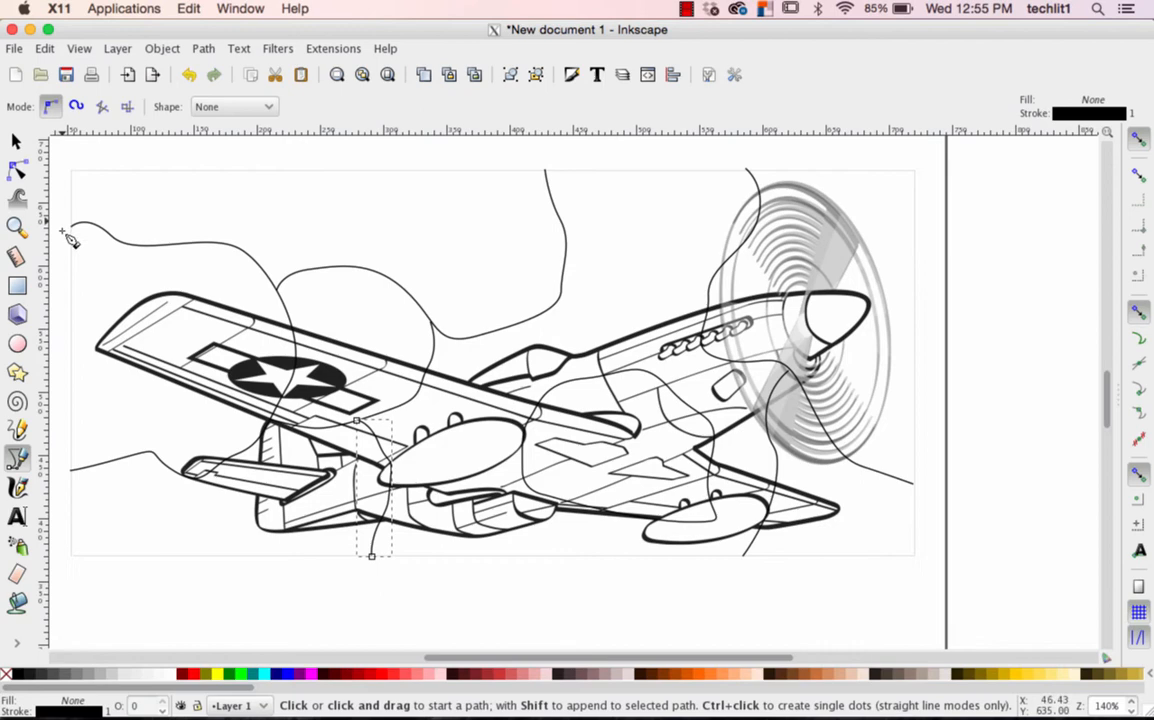
{"action": "mouse_move", "coordinate": [68, 254]}
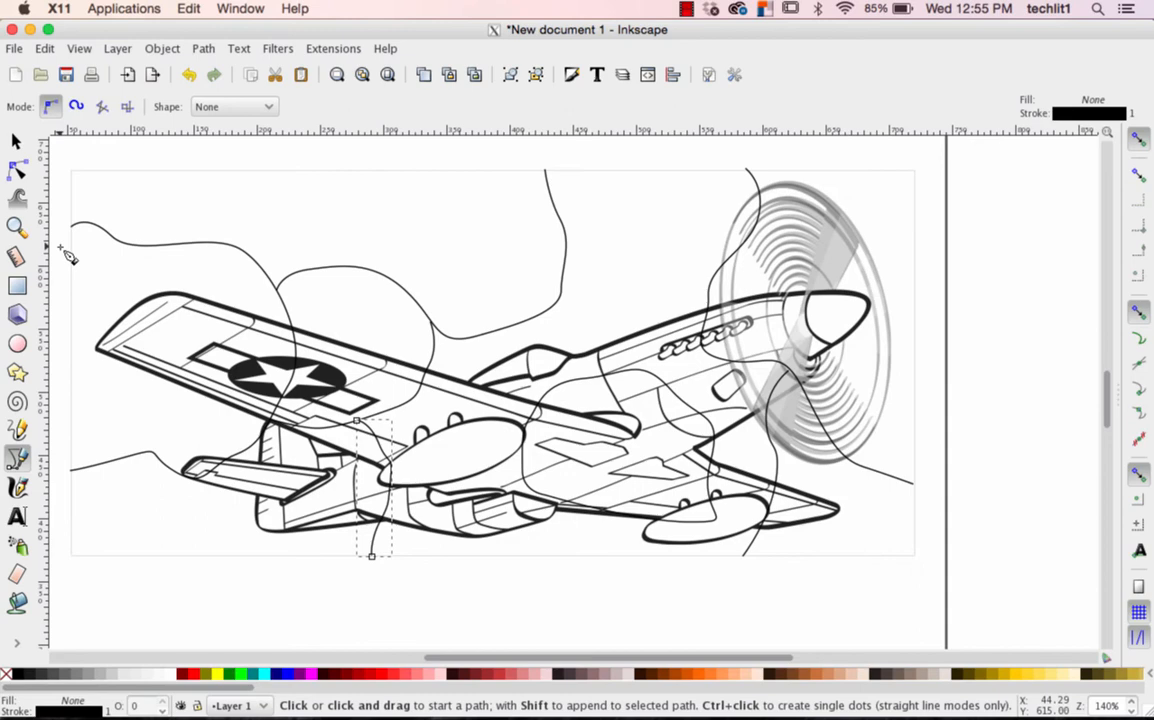
{"action": "mouse_move", "coordinate": [16, 256]}
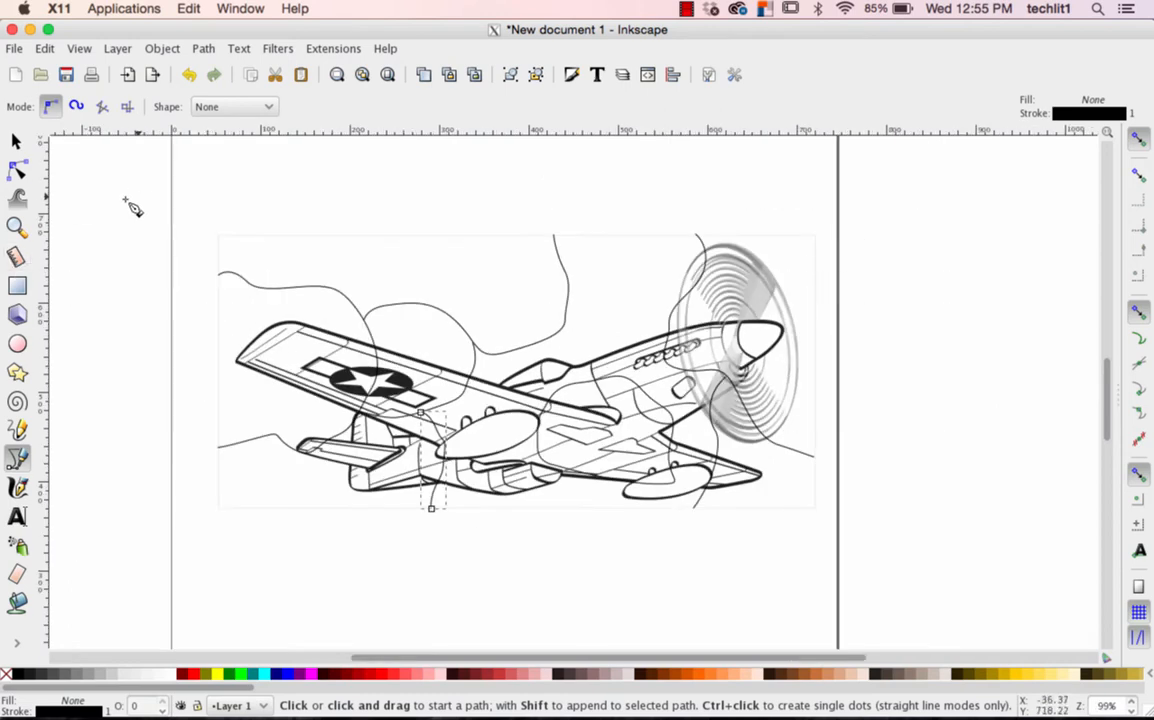
Select the plane and all cut lines and set their stroke paint to flat colour
{"action": "left_click", "coordinate": [16, 140]}
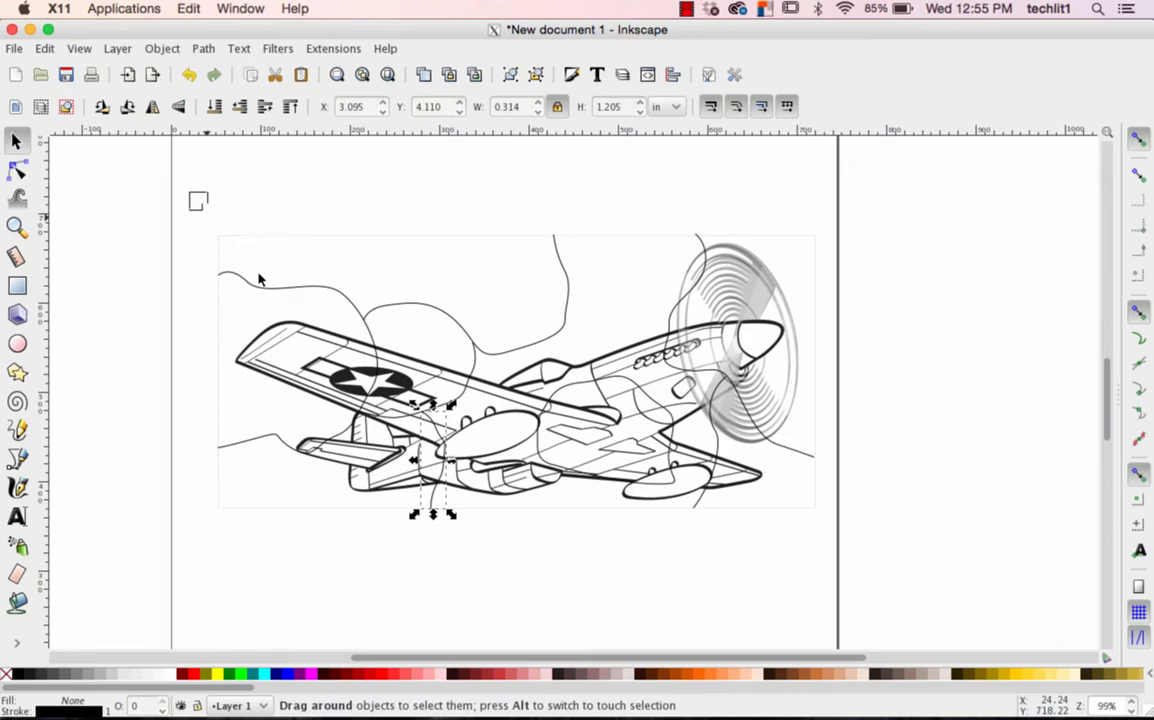
{"action": "left_click_drag", "start_coordinate": [198, 200], "coordinate": [824, 550]}
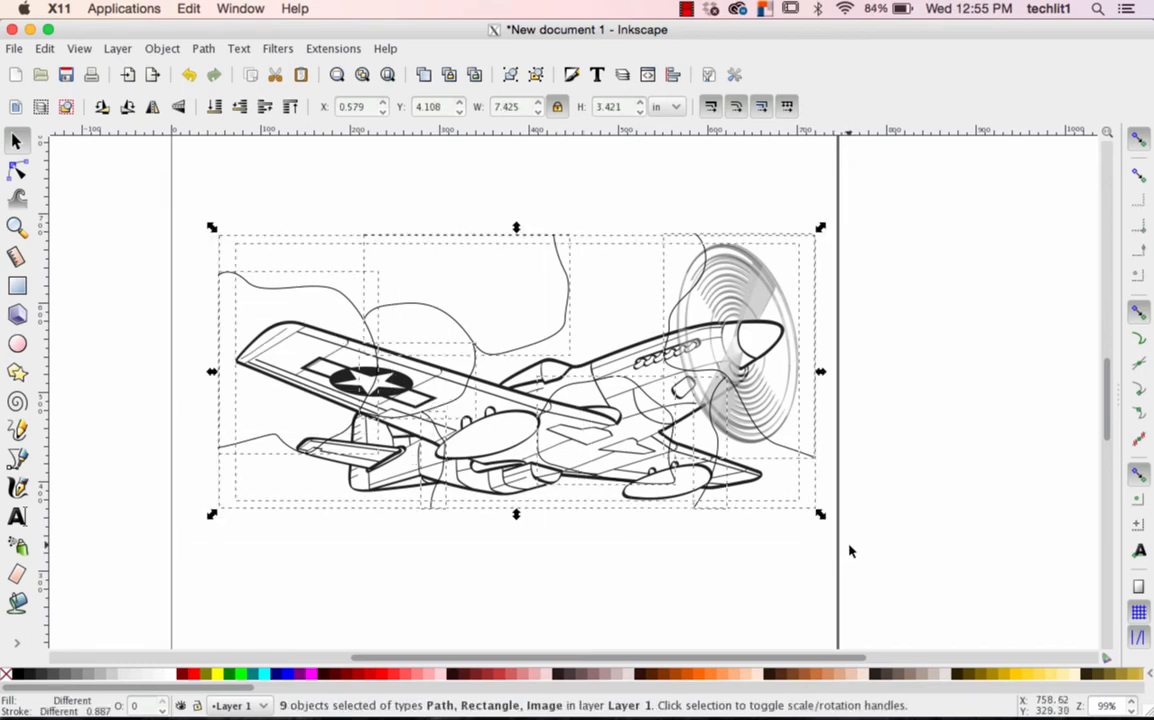
{"action": "mouse_move", "coordinate": [370, 176]}
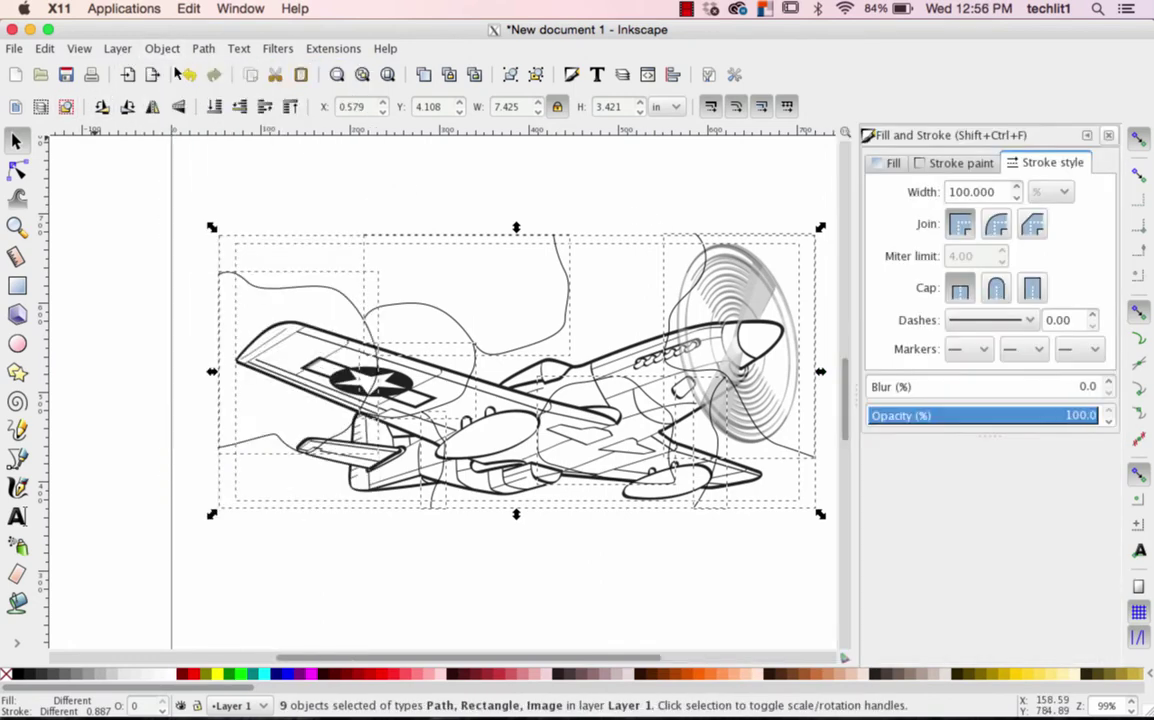
{"action": "left_click", "coordinate": [892, 162]}
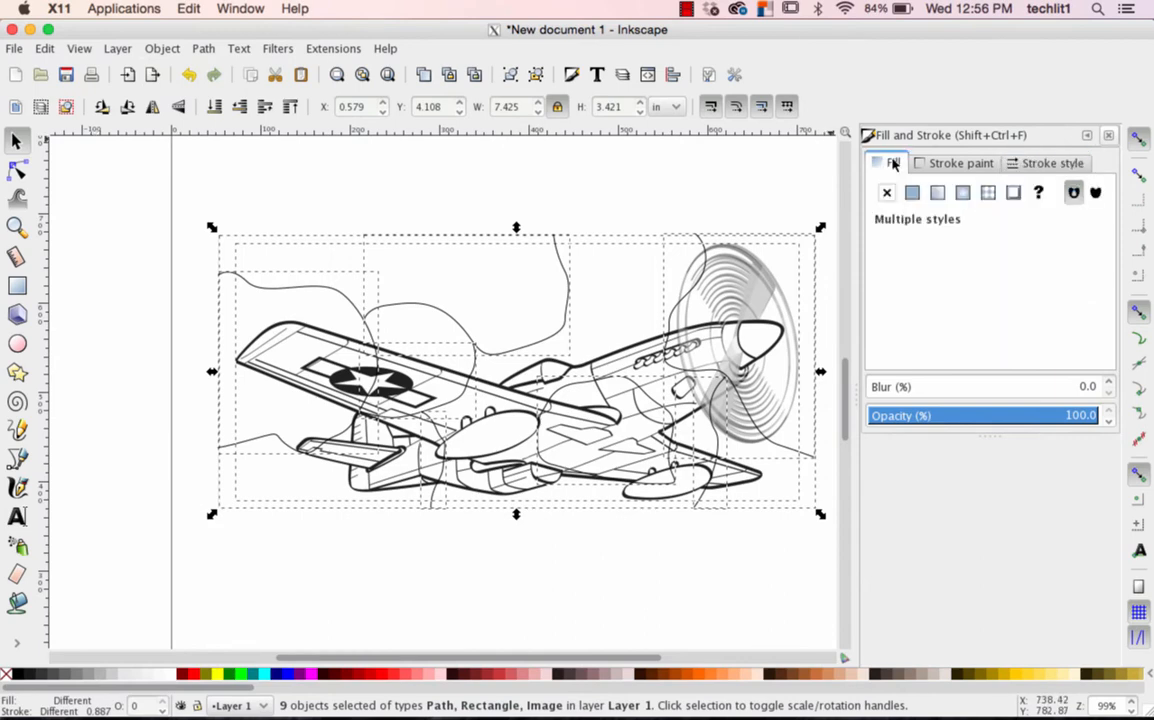
{"action": "left_click", "coordinate": [884, 192]}
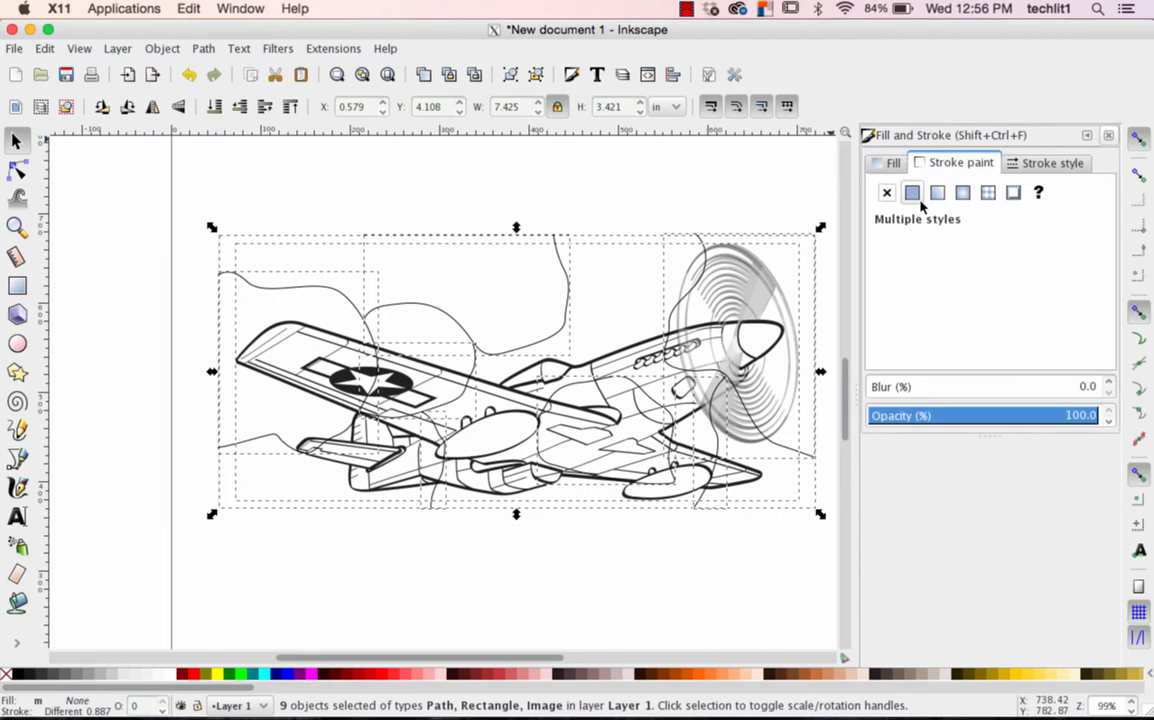
{"action": "left_click", "coordinate": [912, 192]}
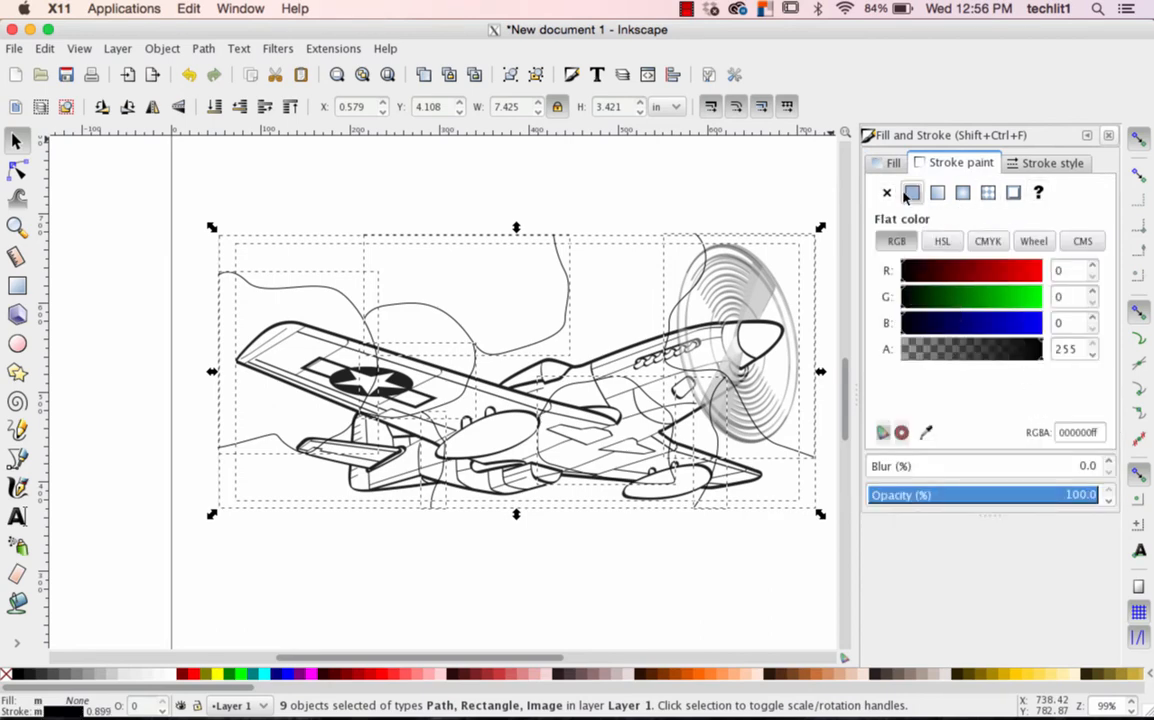
Set the stroke width to a 0.001 hairline and deselect to view the thin lines
{"action": "left_click", "coordinate": [1052, 162]}
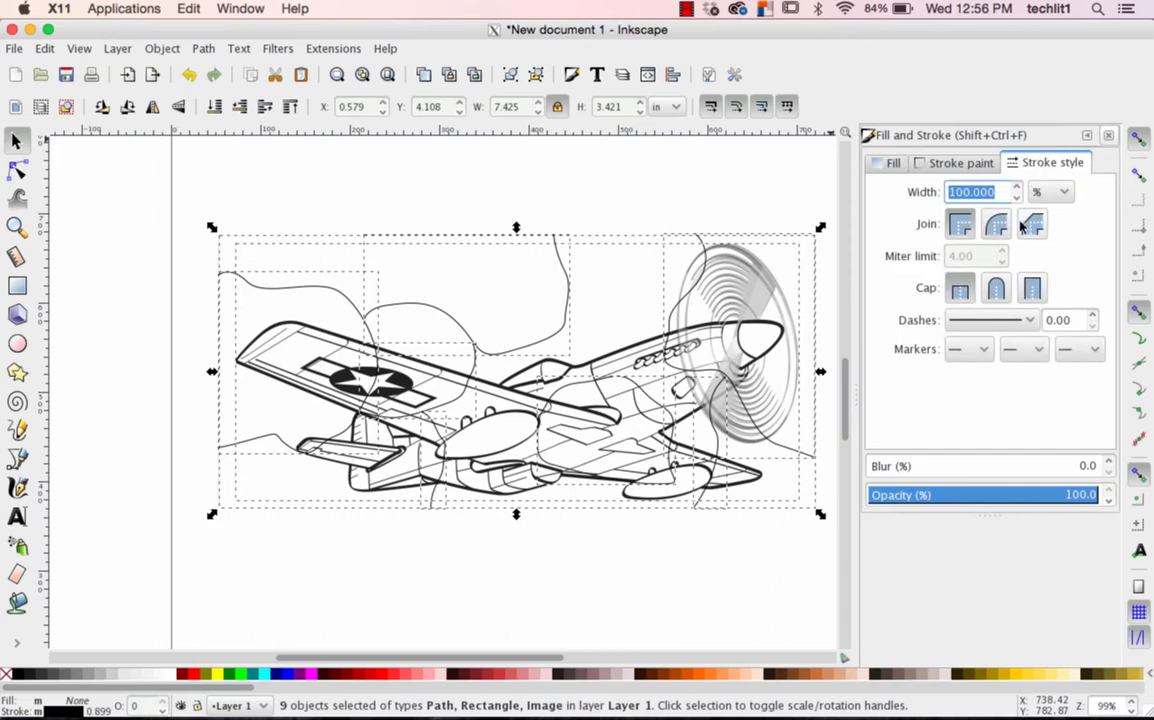
{"action": "left_click", "coordinate": [1050, 192]}
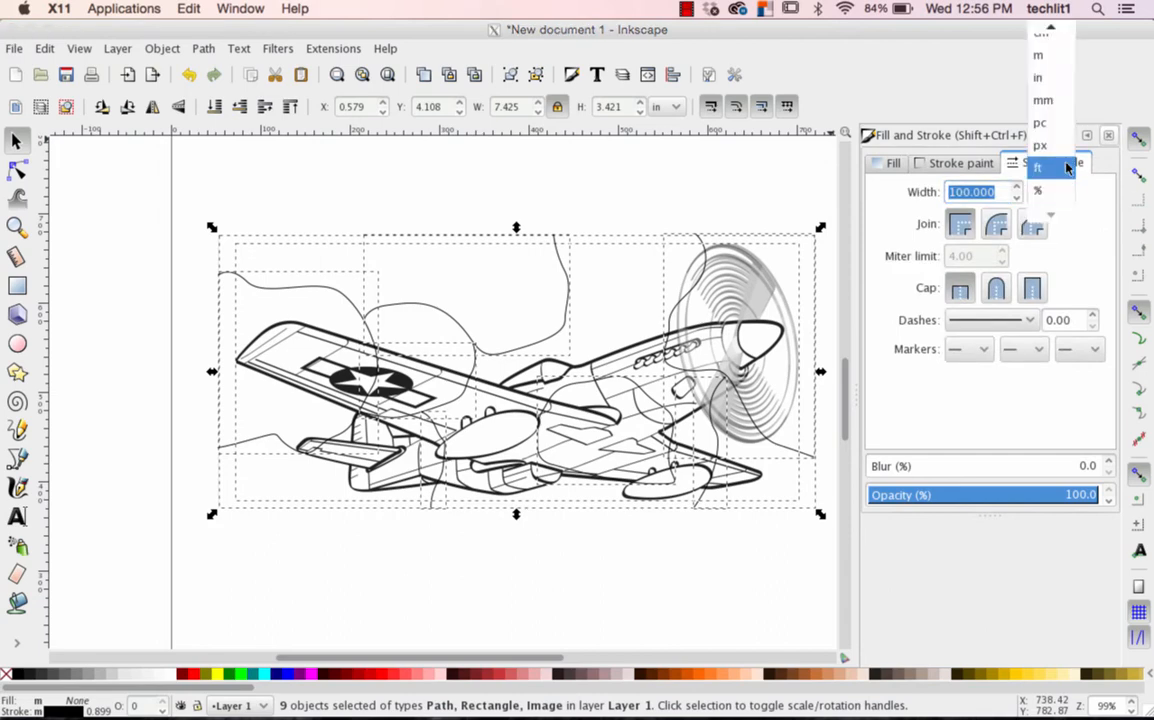
{"action": "left_click", "coordinate": [1036, 76]}
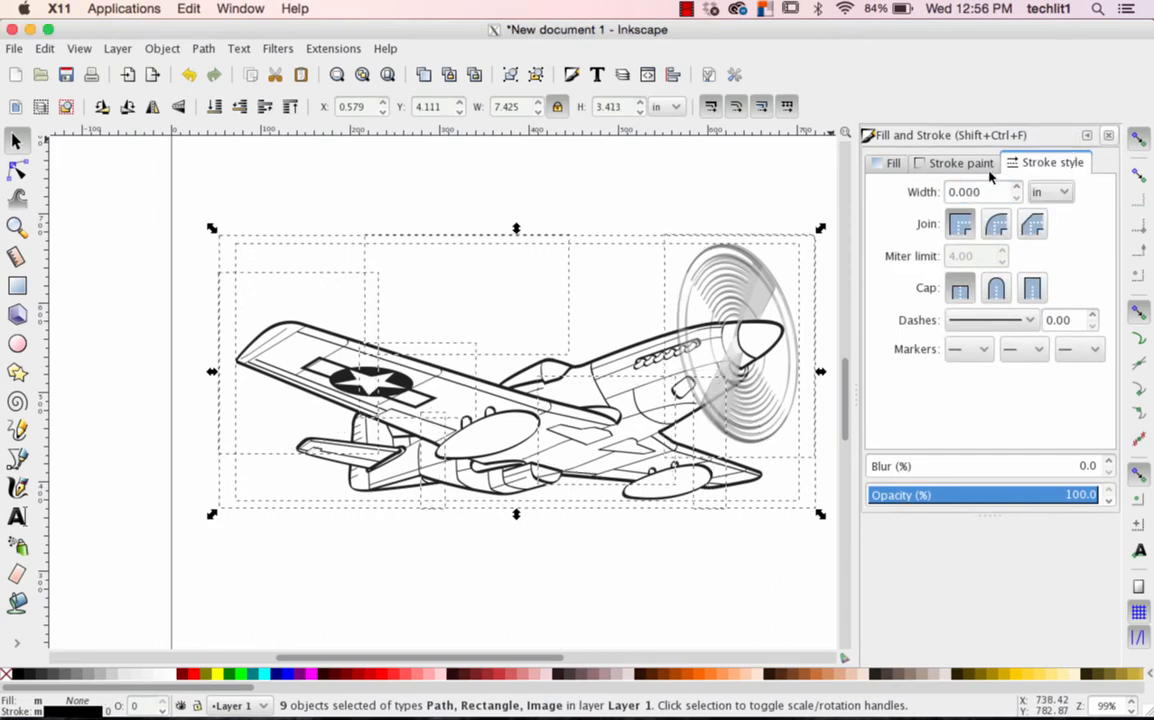
{"action": "left_click", "coordinate": [976, 192]}
{"action": "type", "text": "0.001"}
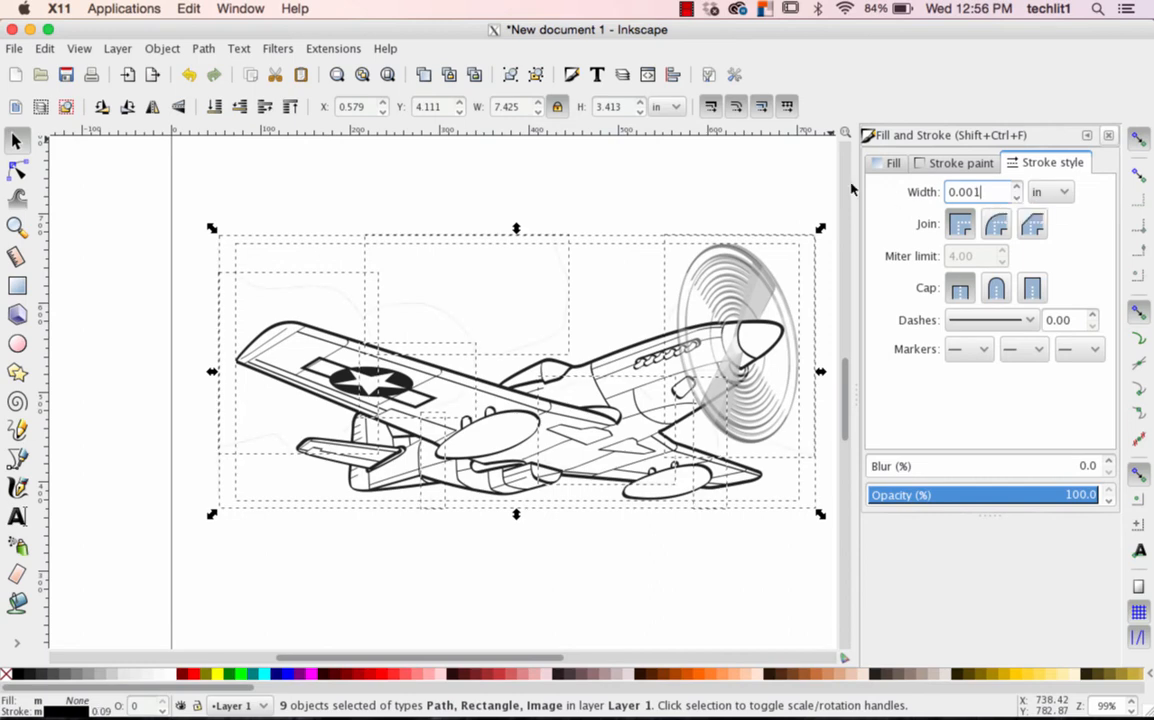
{"action": "left_click", "coordinate": [510, 576]}
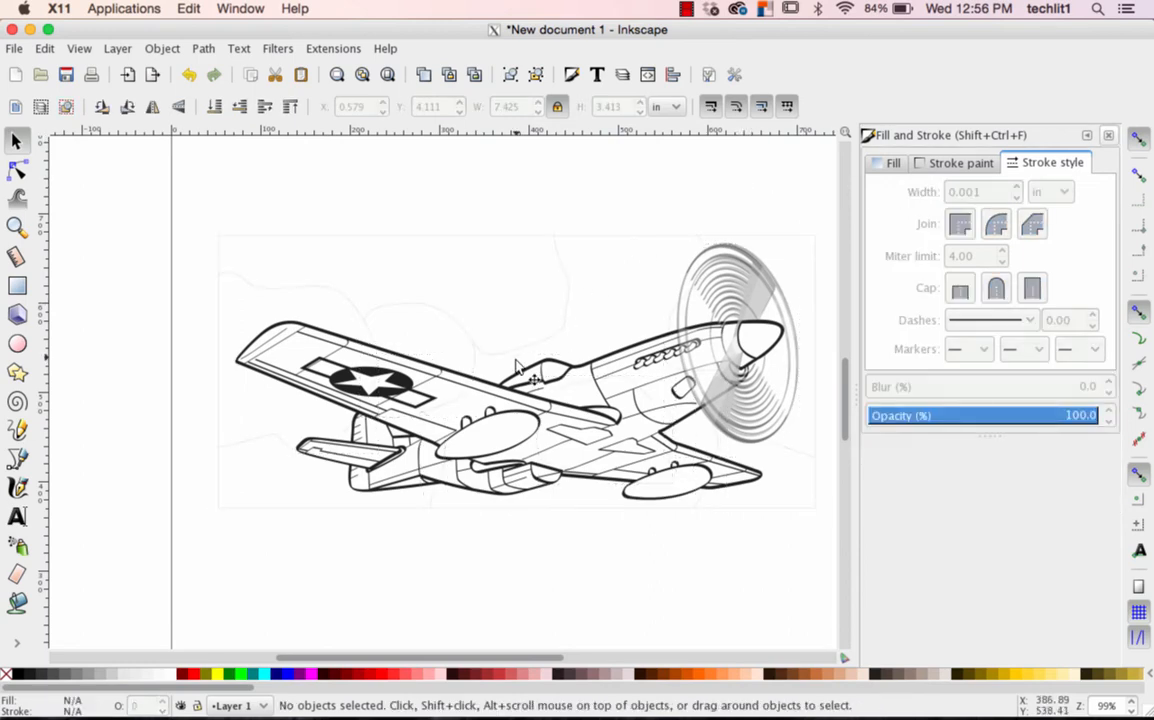
{"action": "mouse_move", "coordinate": [388, 550]}
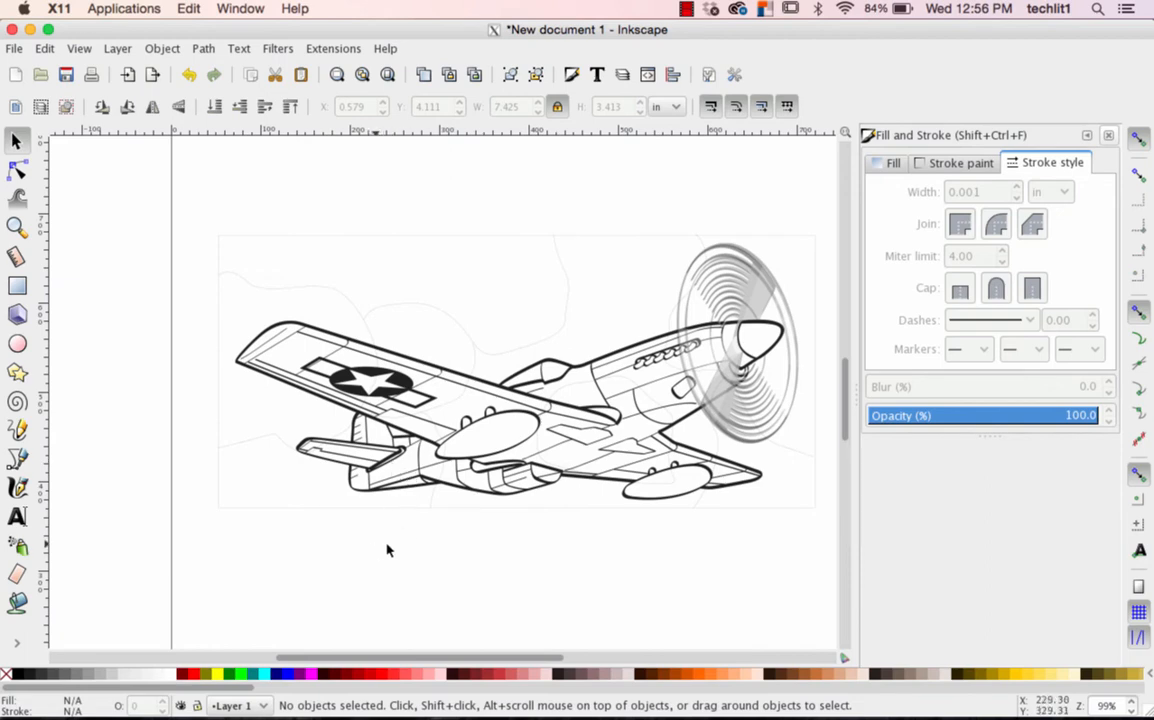
{"action": "mouse_move", "coordinate": [392, 548]}
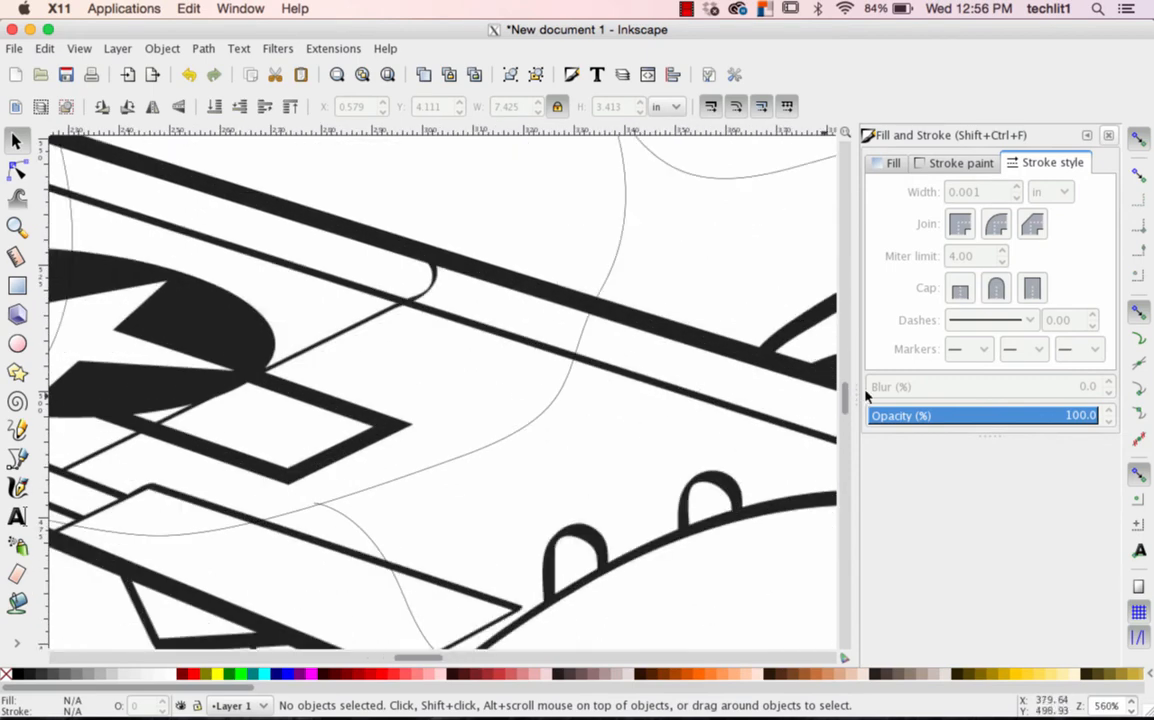
{"action": "scroll", "scroll_direction": "up", "scroll_amount": 3}
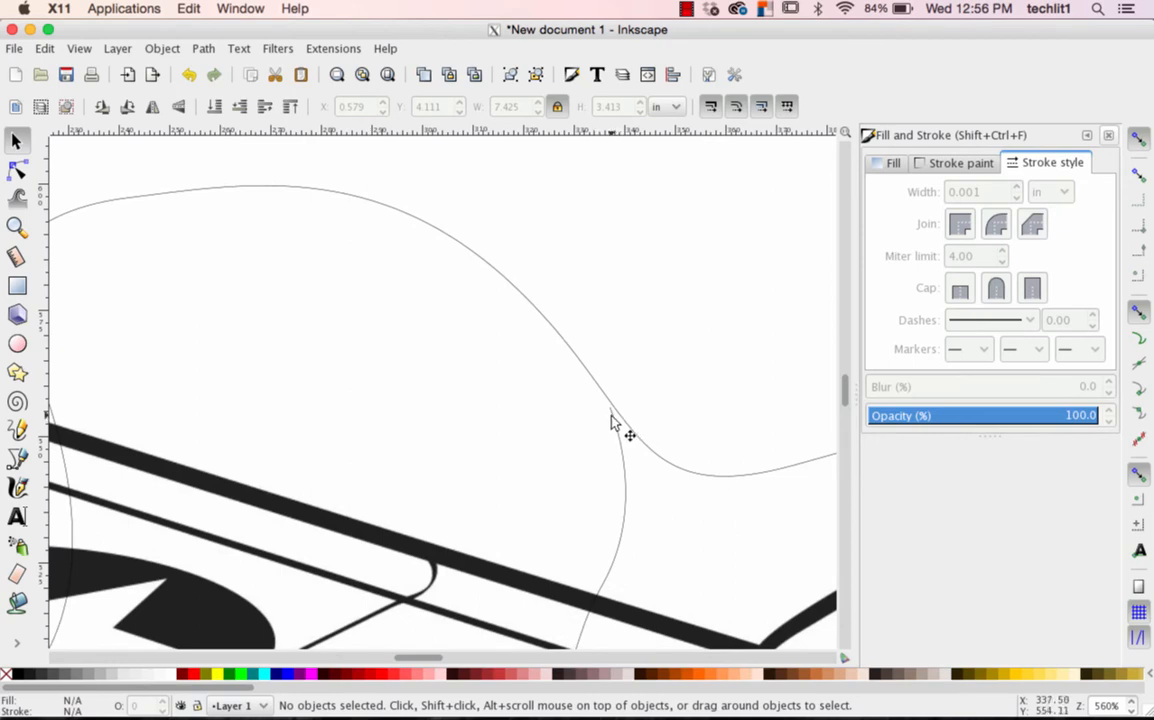
{"action": "mouse_move", "coordinate": [618, 410]}
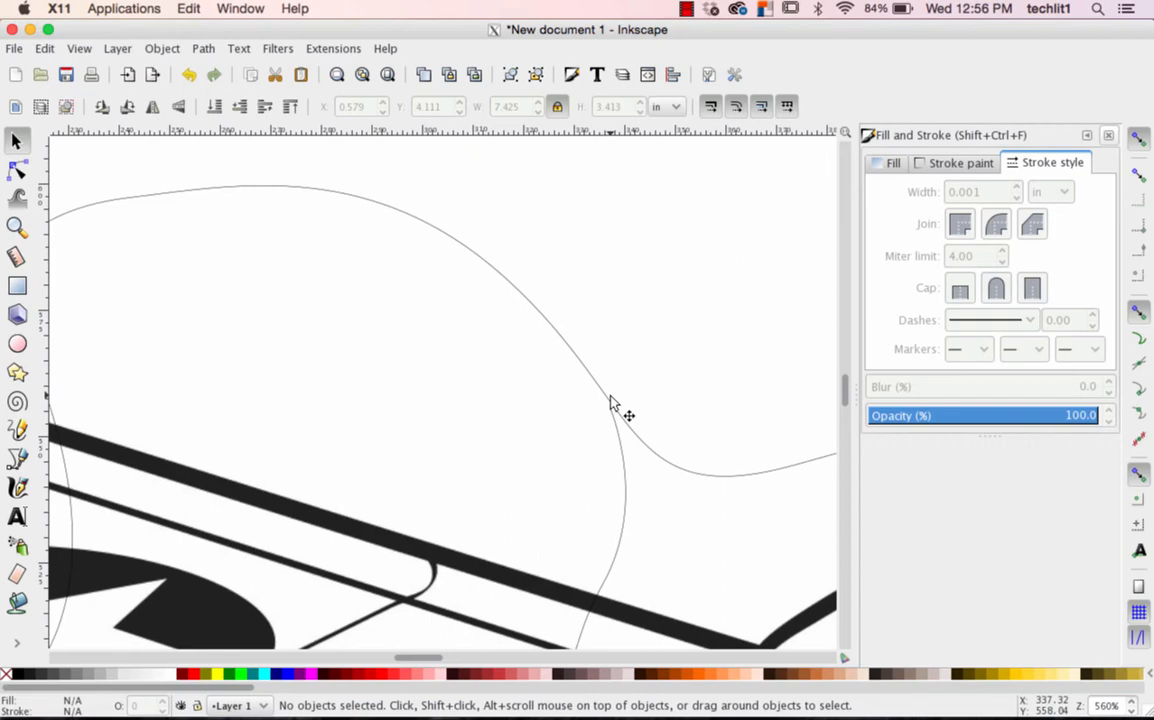
{"action": "mouse_move", "coordinate": [614, 424]}
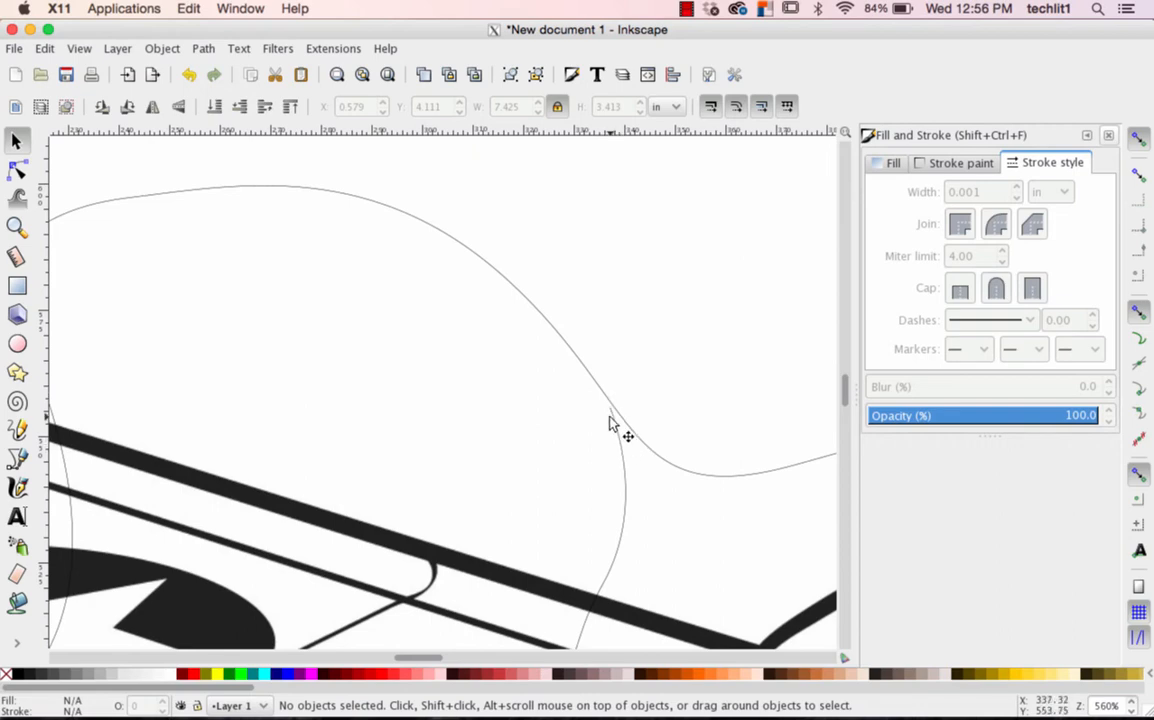
{"action": "mouse_move", "coordinate": [612, 414]}
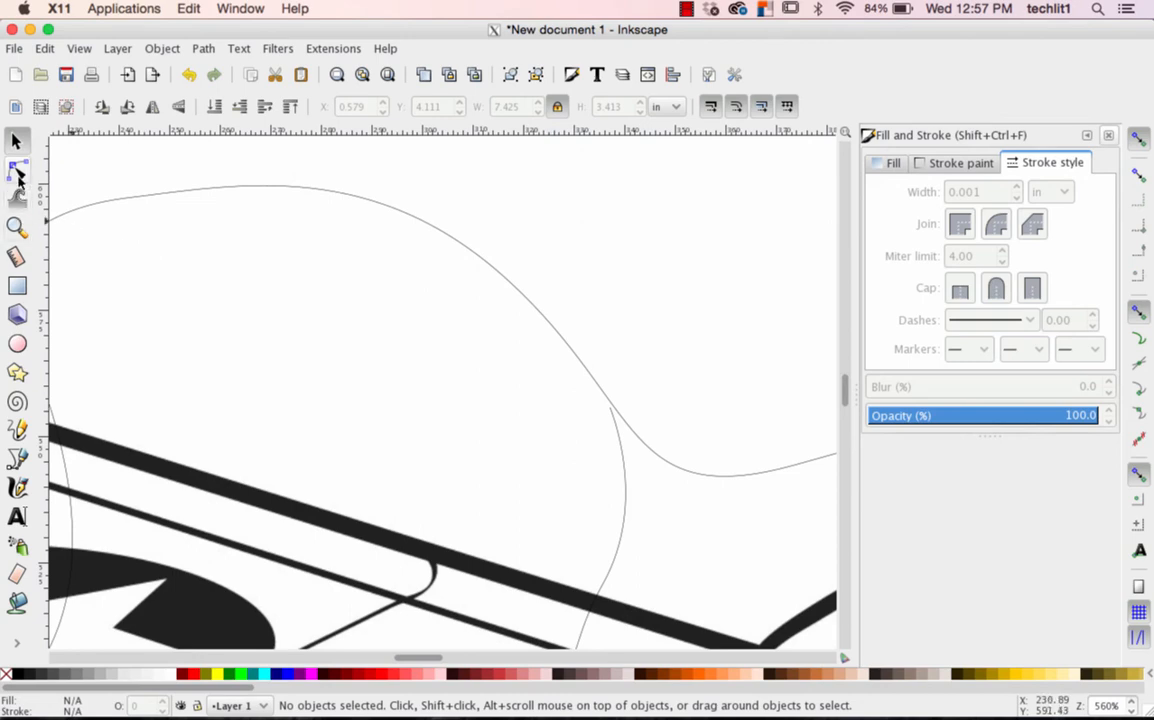
{"action": "mouse_move", "coordinate": [18, 176]}
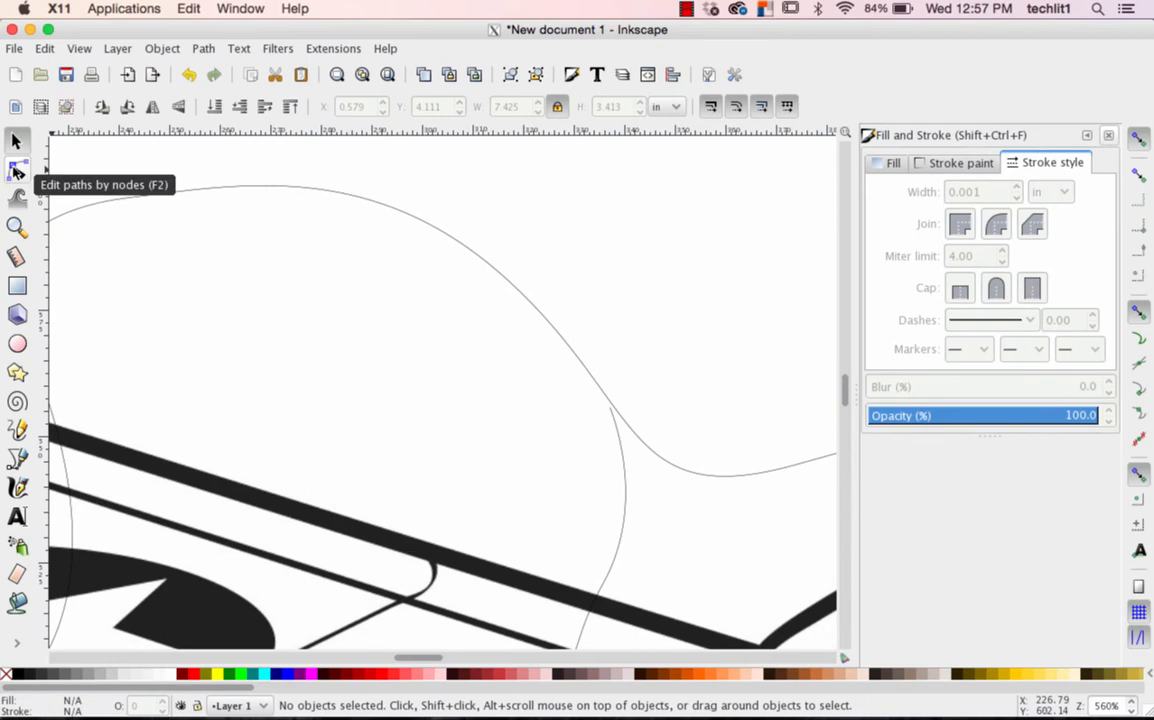
{"action": "mouse_move", "coordinate": [18, 172]}
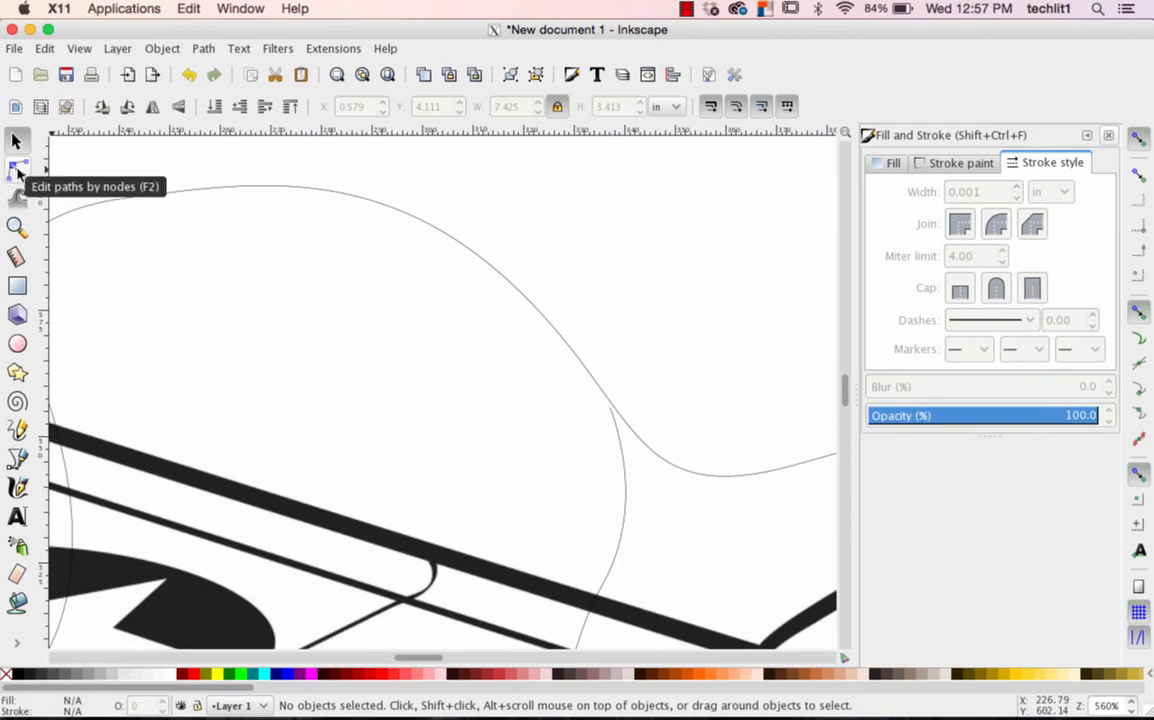
Node-edit the cut lines, adjusting the junction node and the curve near the canopy
{"action": "left_click", "coordinate": [16, 170]}
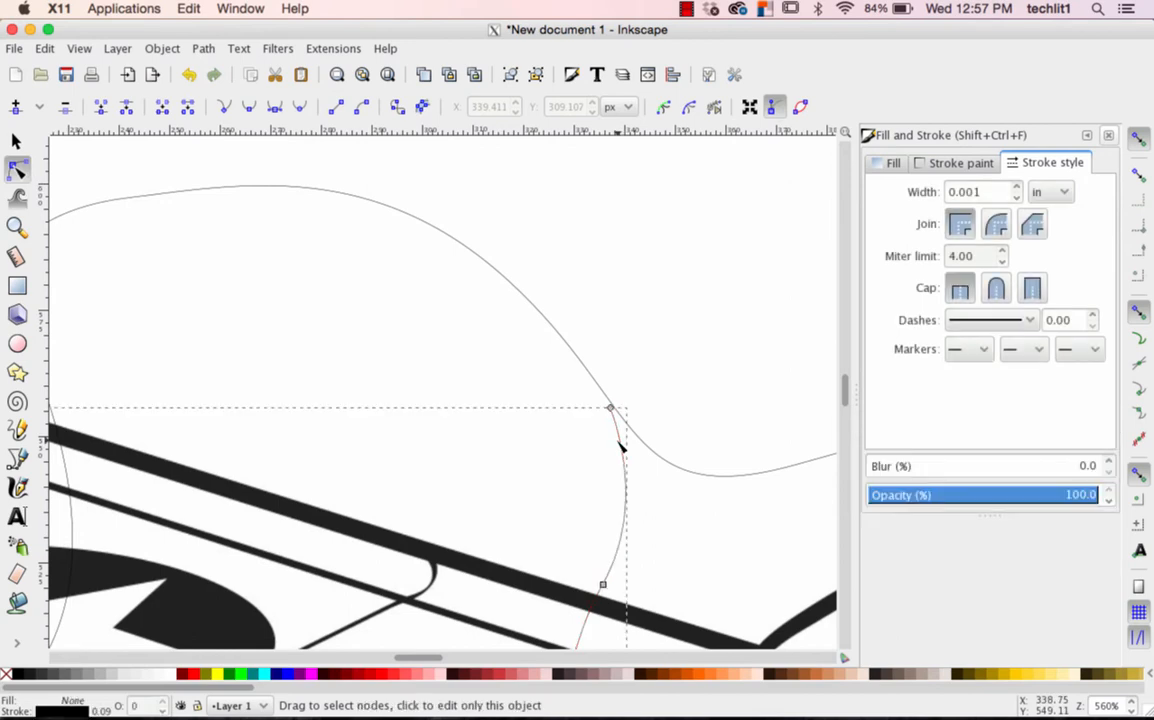
{"action": "mouse_move", "coordinate": [644, 556]}
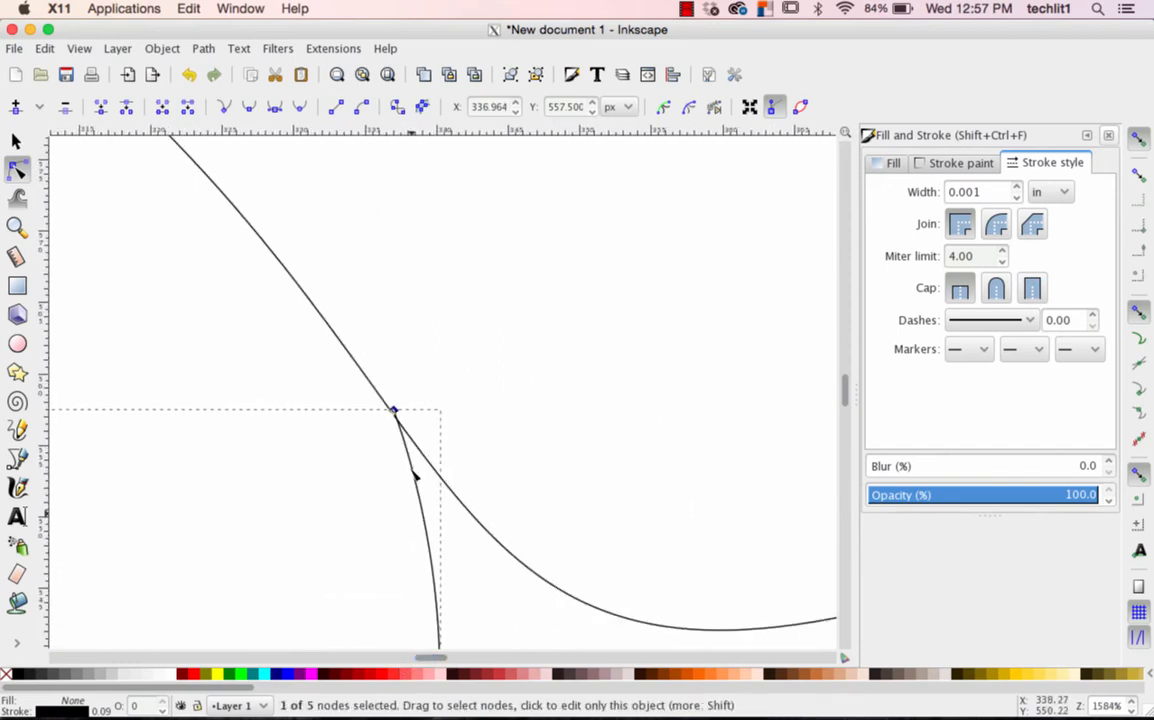
{"action": "left_click_drag", "start_coordinate": [392, 412], "coordinate": [392, 418]}
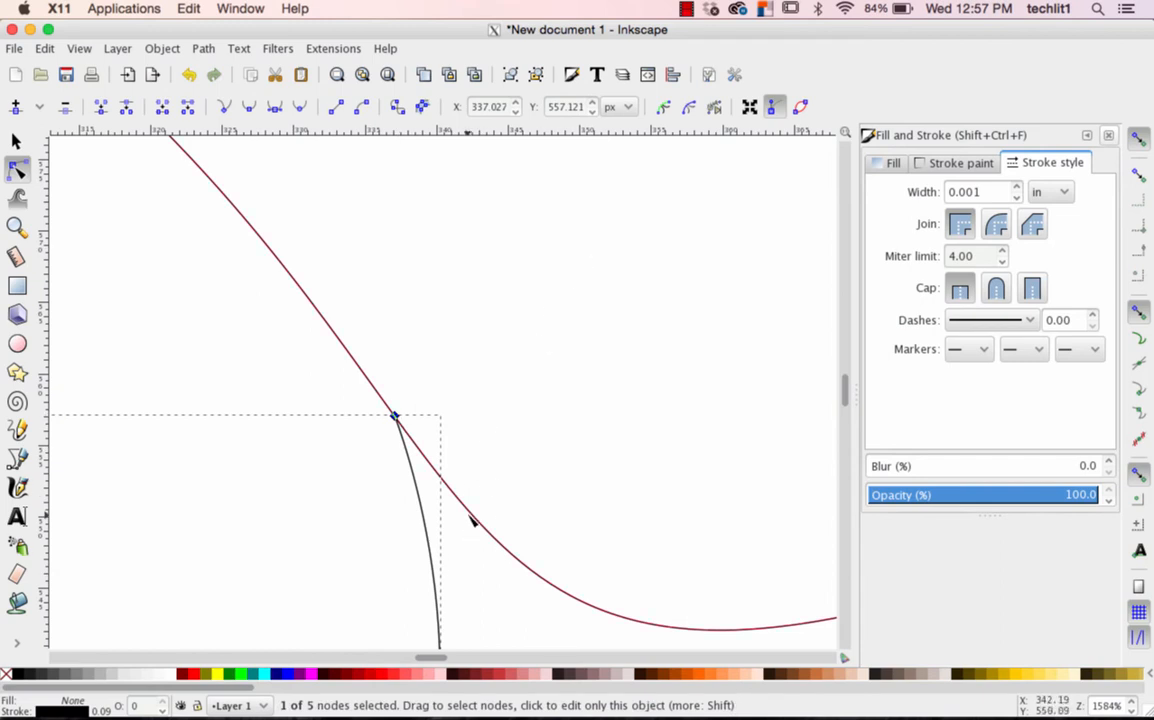
{"action": "left_click", "coordinate": [516, 592]}
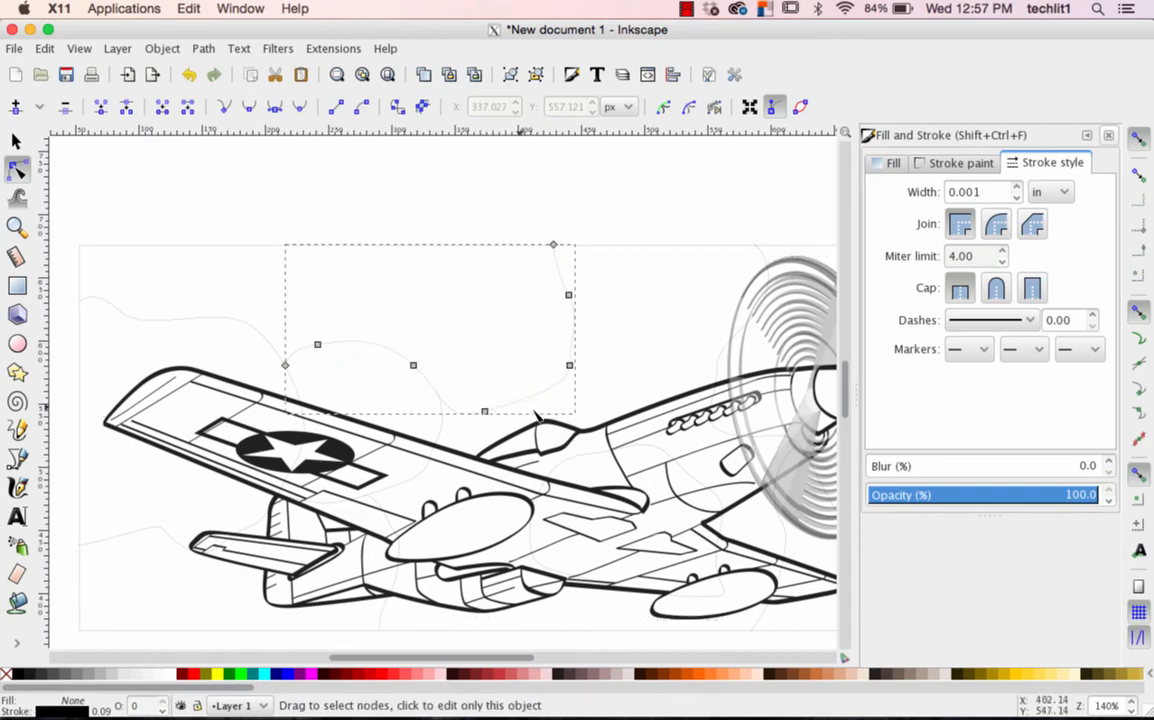
{"action": "mouse_move", "coordinate": [572, 368]}
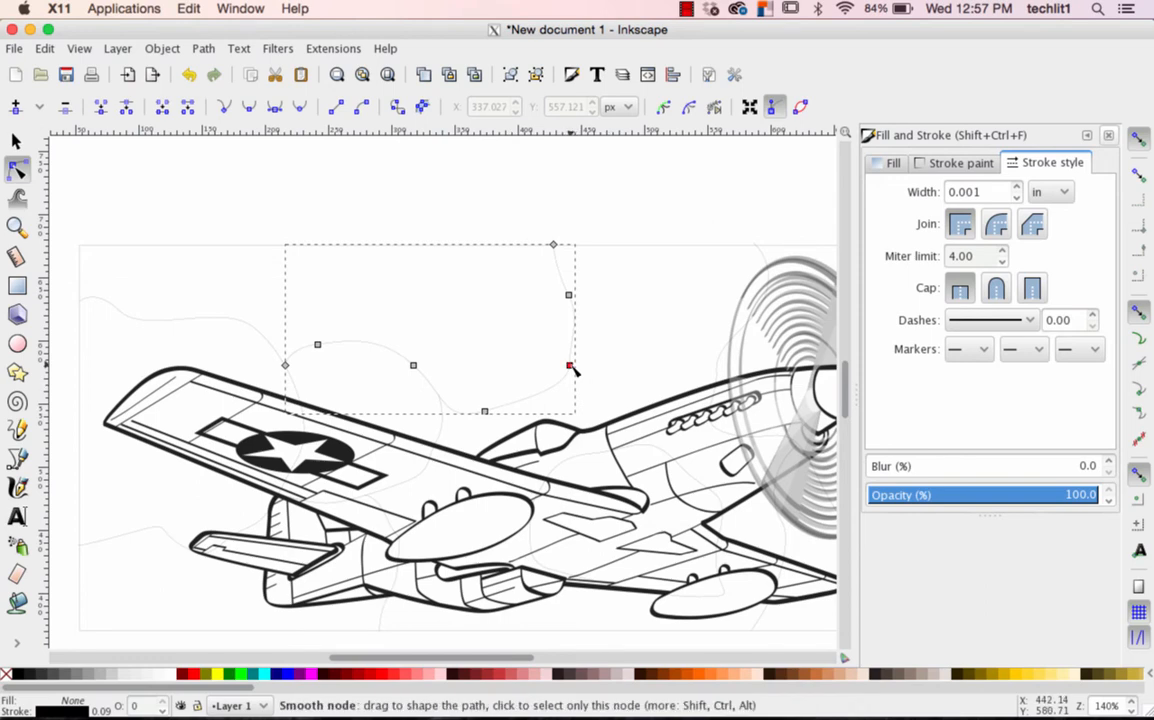
{"action": "mouse_move", "coordinate": [570, 370]}
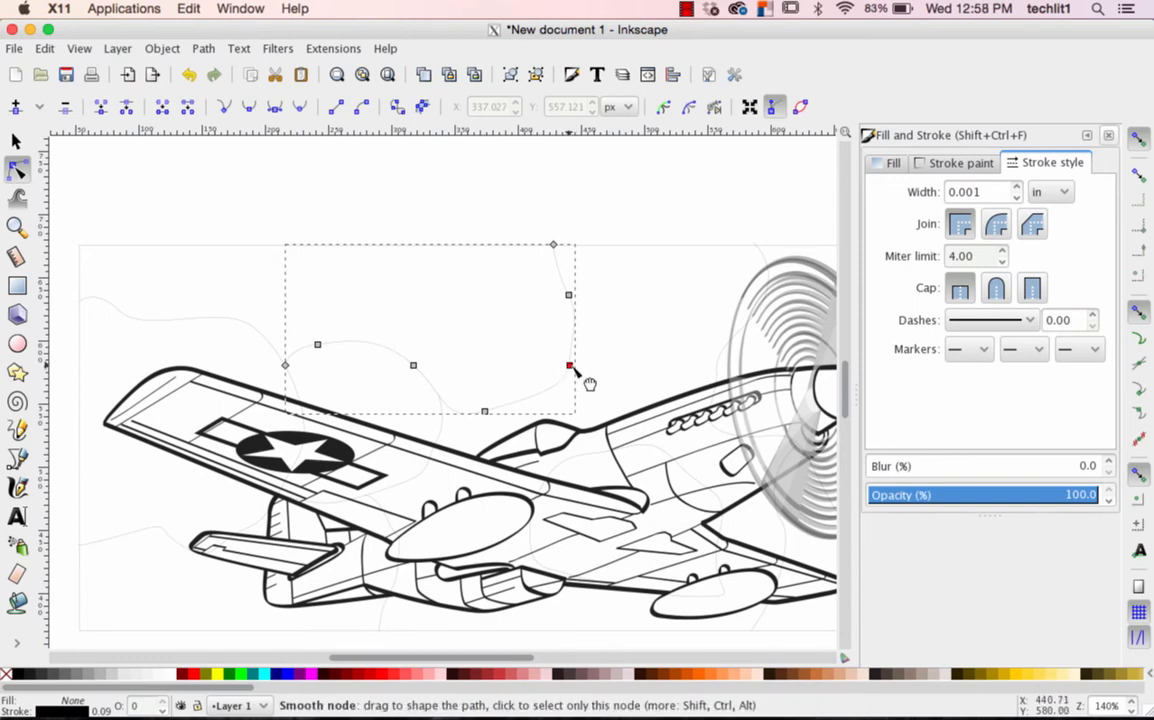
{"action": "mouse_move", "coordinate": [570, 368]}
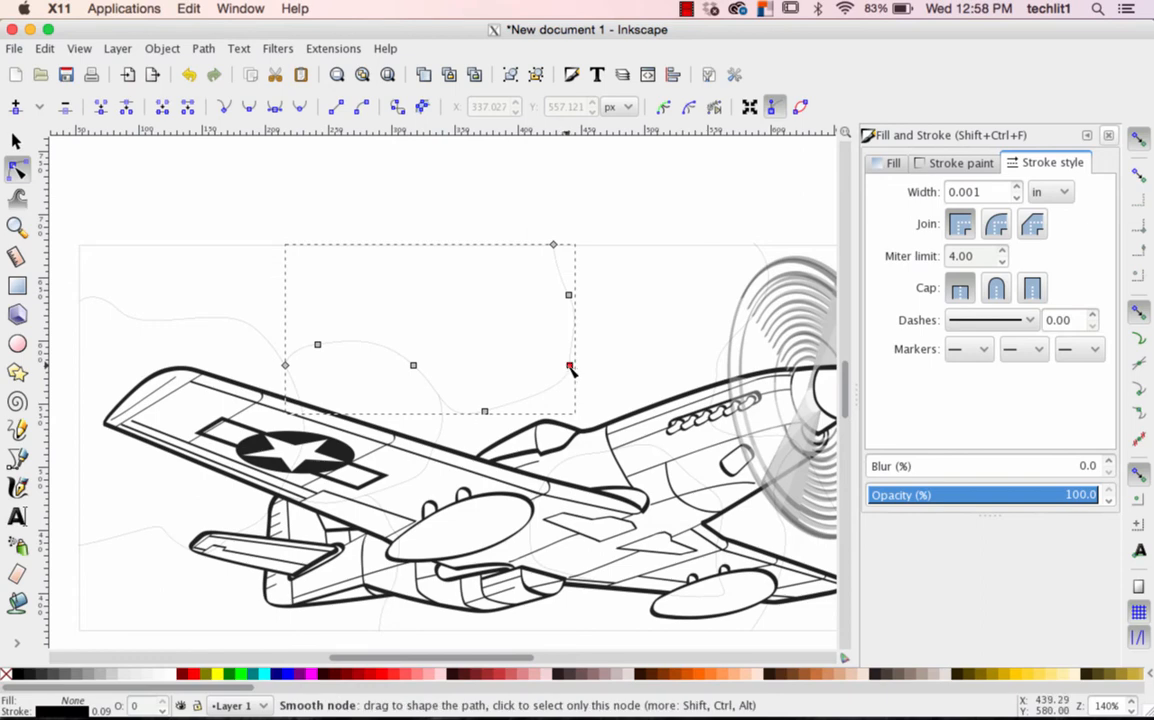
{"action": "left_click_drag", "start_coordinate": [570, 366], "coordinate": [558, 366]}
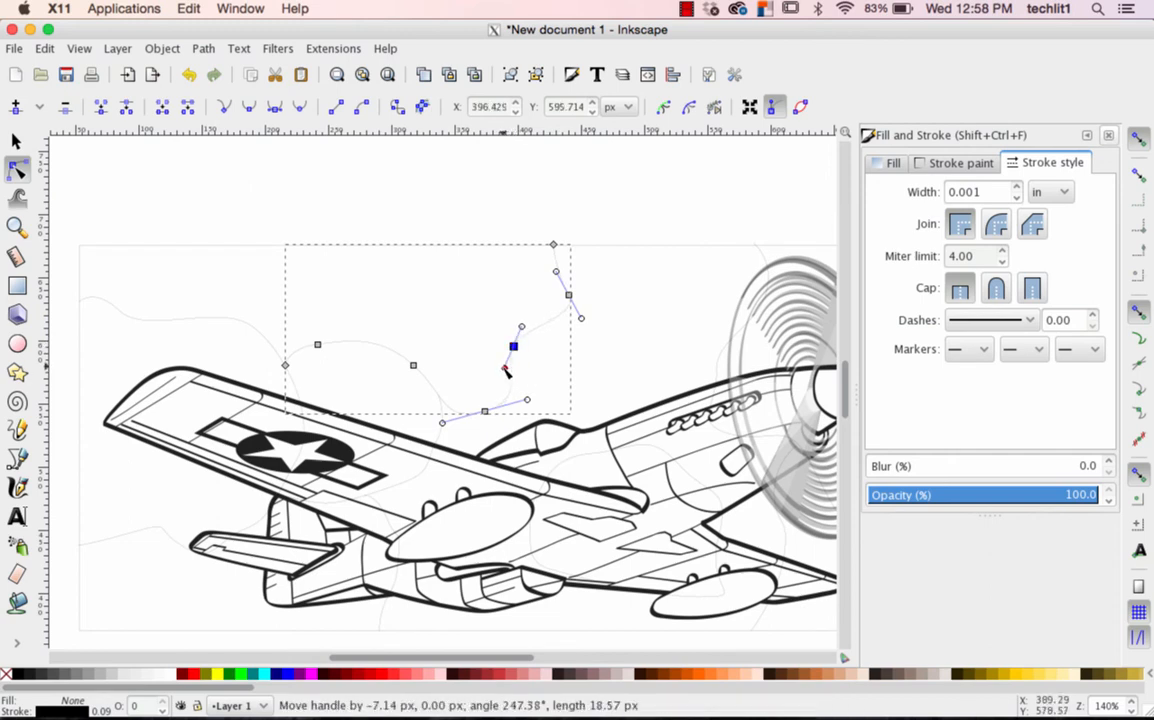
{"action": "left_click_drag", "start_coordinate": [506, 370], "coordinate": [524, 376]}
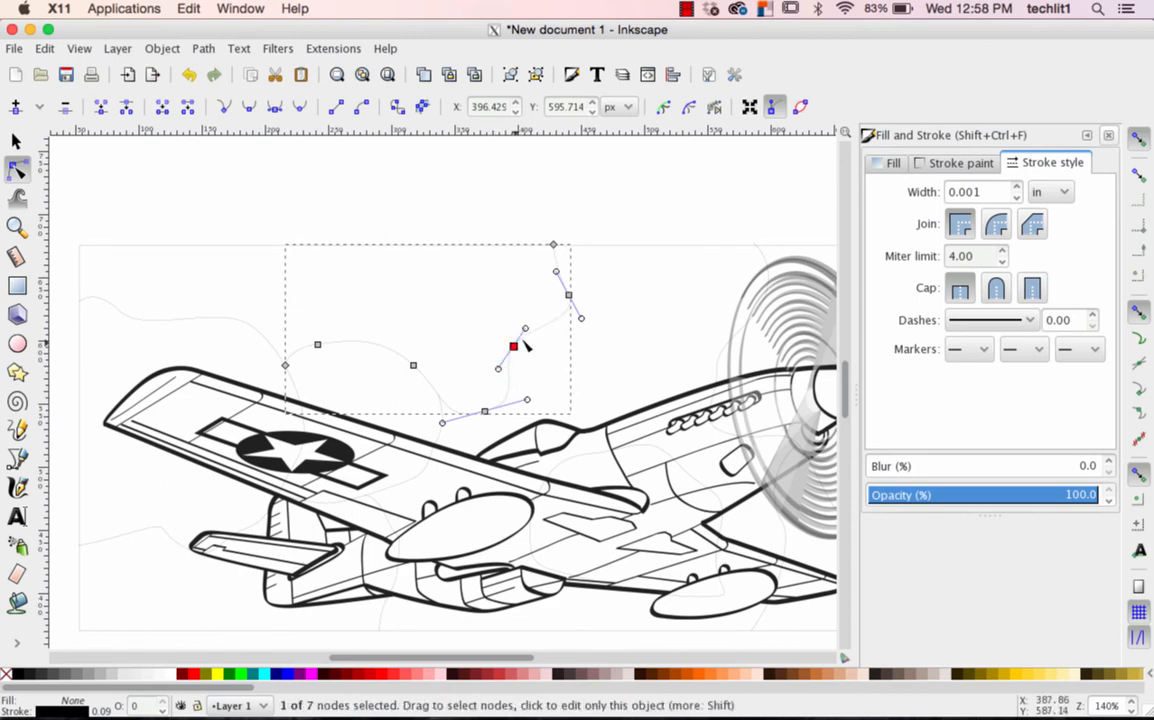
Fine-tune the canopy curve handles and round the sharp corner above the wing
{"action": "left_click_drag", "start_coordinate": [512, 348], "coordinate": [544, 310]}
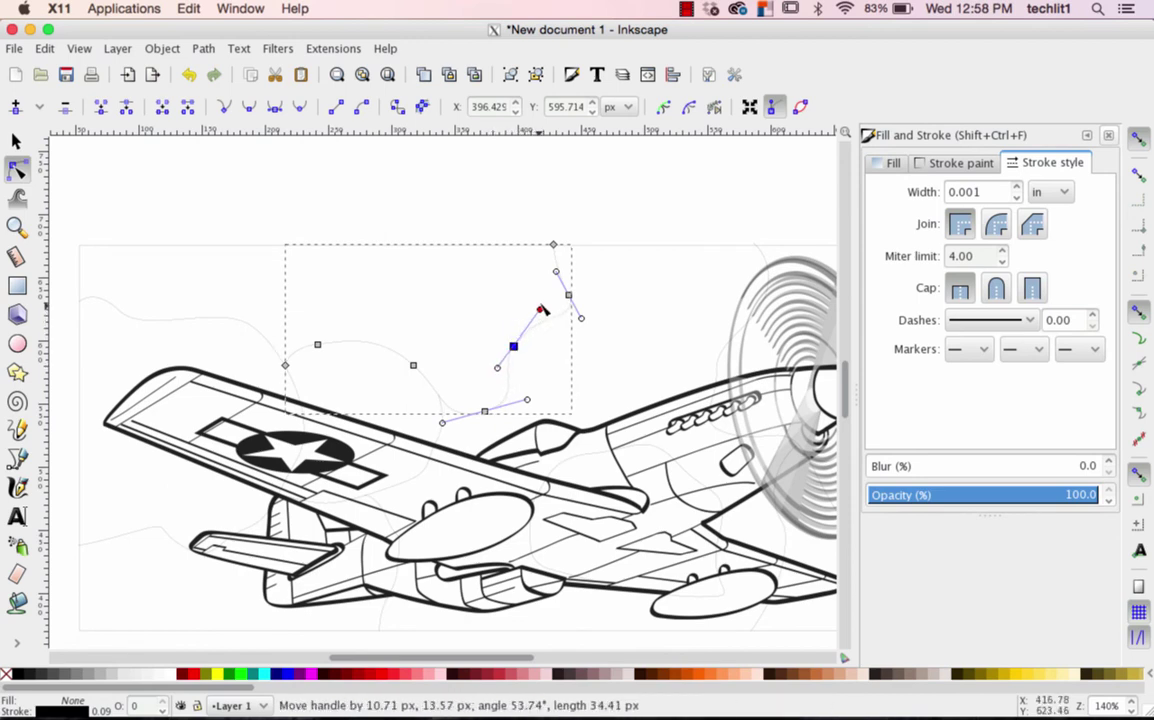
{"action": "left_click_drag", "start_coordinate": [544, 308], "coordinate": [528, 330]}
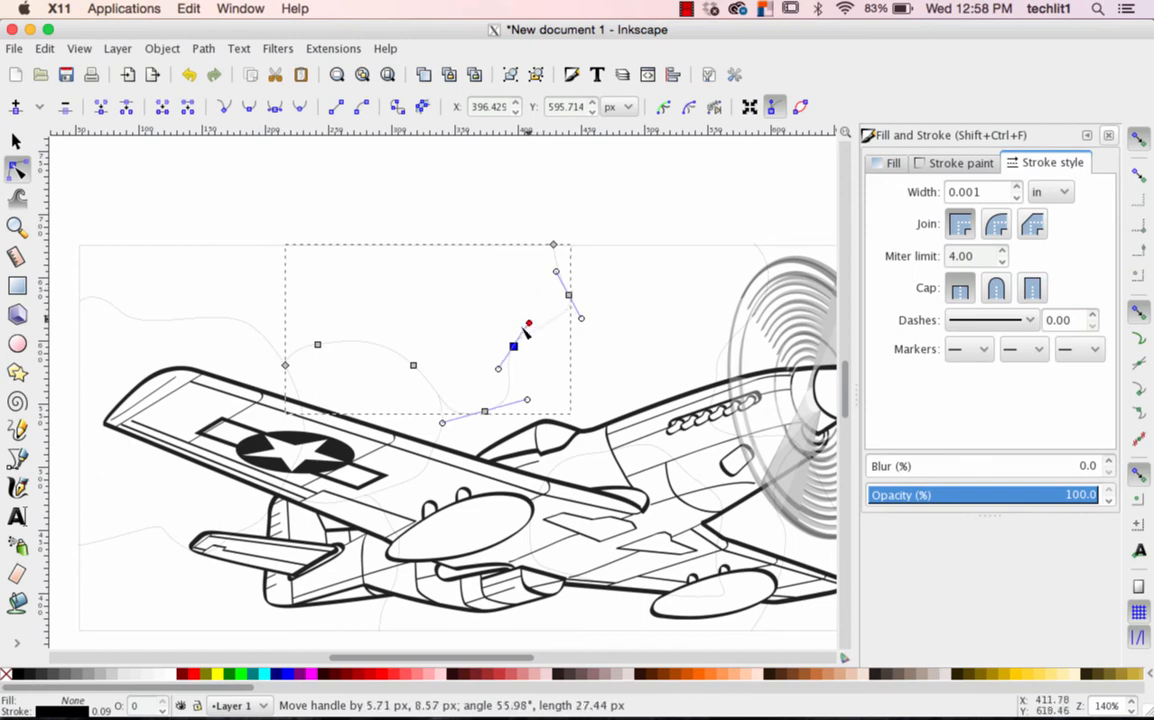
{"action": "left_click_drag", "start_coordinate": [528, 328], "coordinate": [518, 336]}
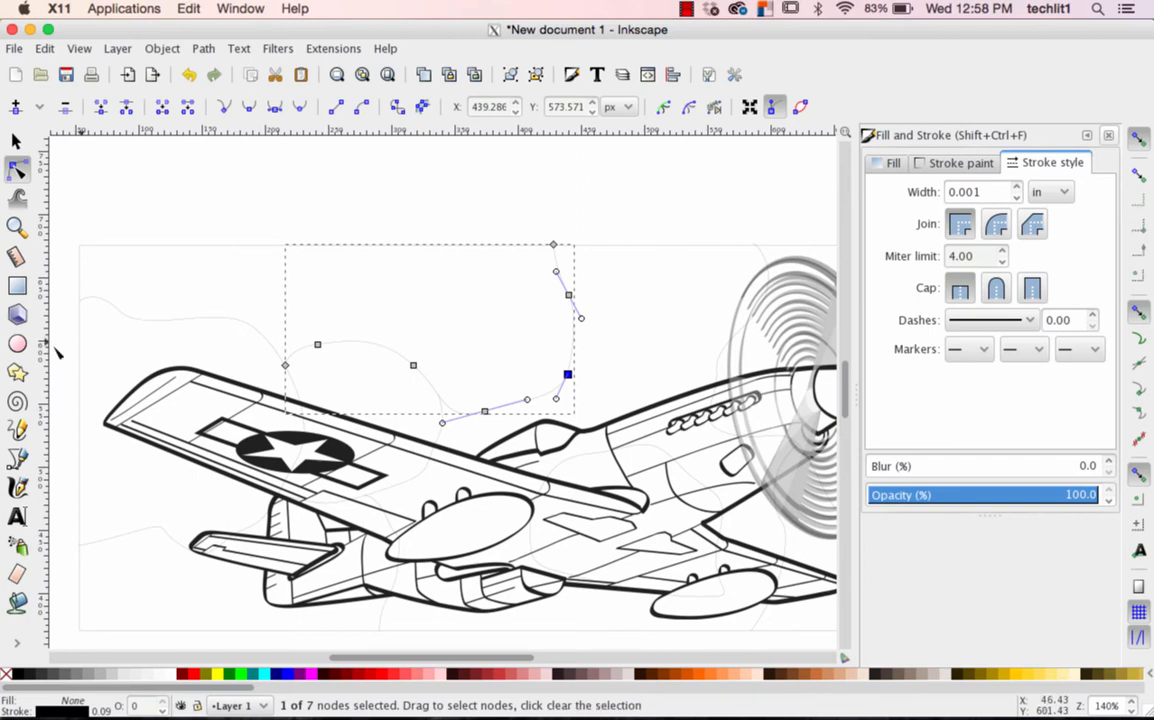
{"action": "mouse_move", "coordinate": [116, 316]}
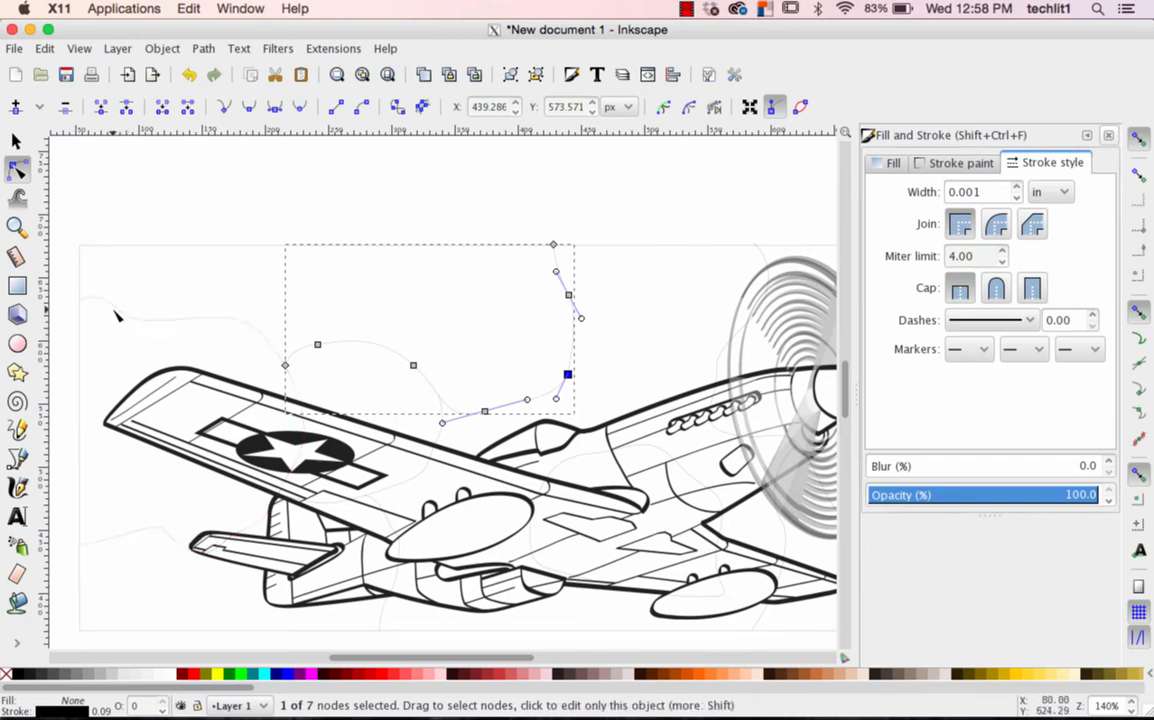
{"action": "mouse_move", "coordinate": [600, 308]}
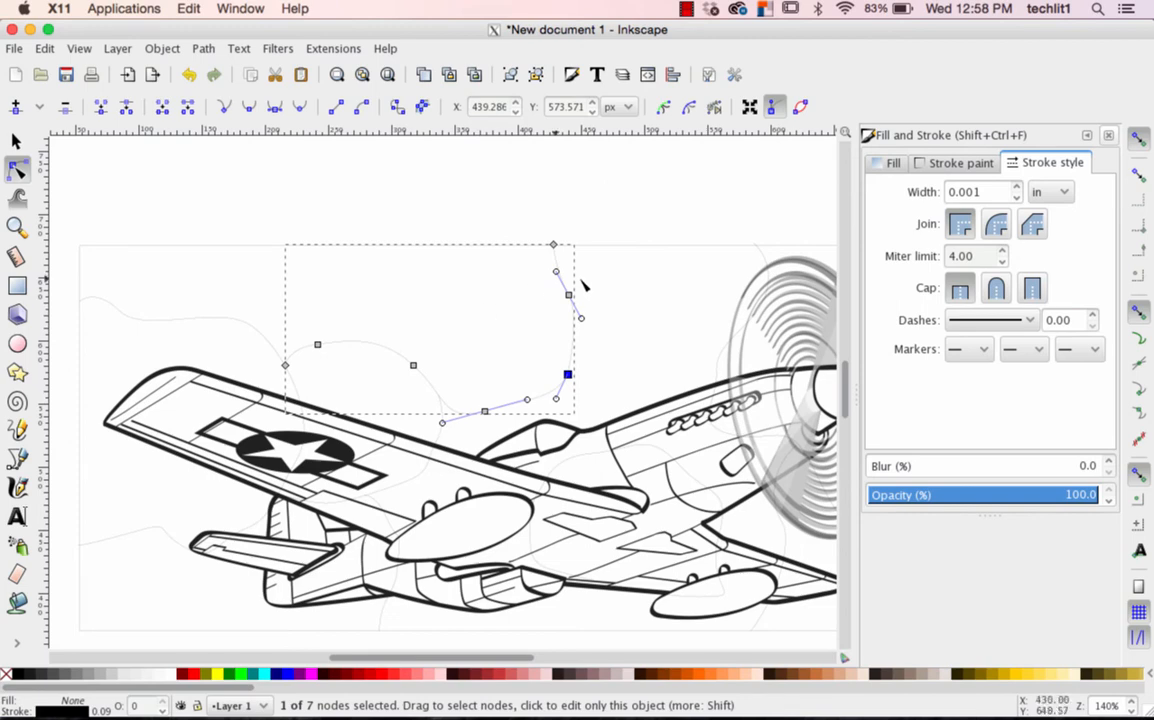
{"action": "mouse_move", "coordinate": [680, 268]}
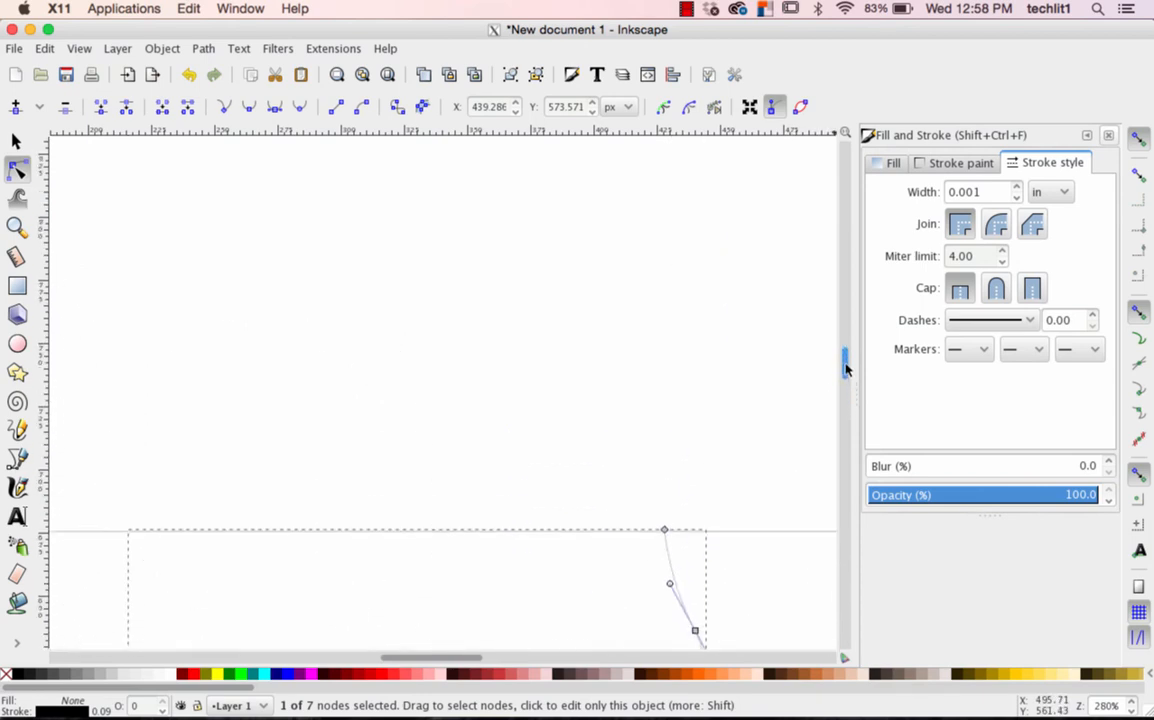
{"action": "scroll", "scroll_direction": "down", "scroll_amount": 3}
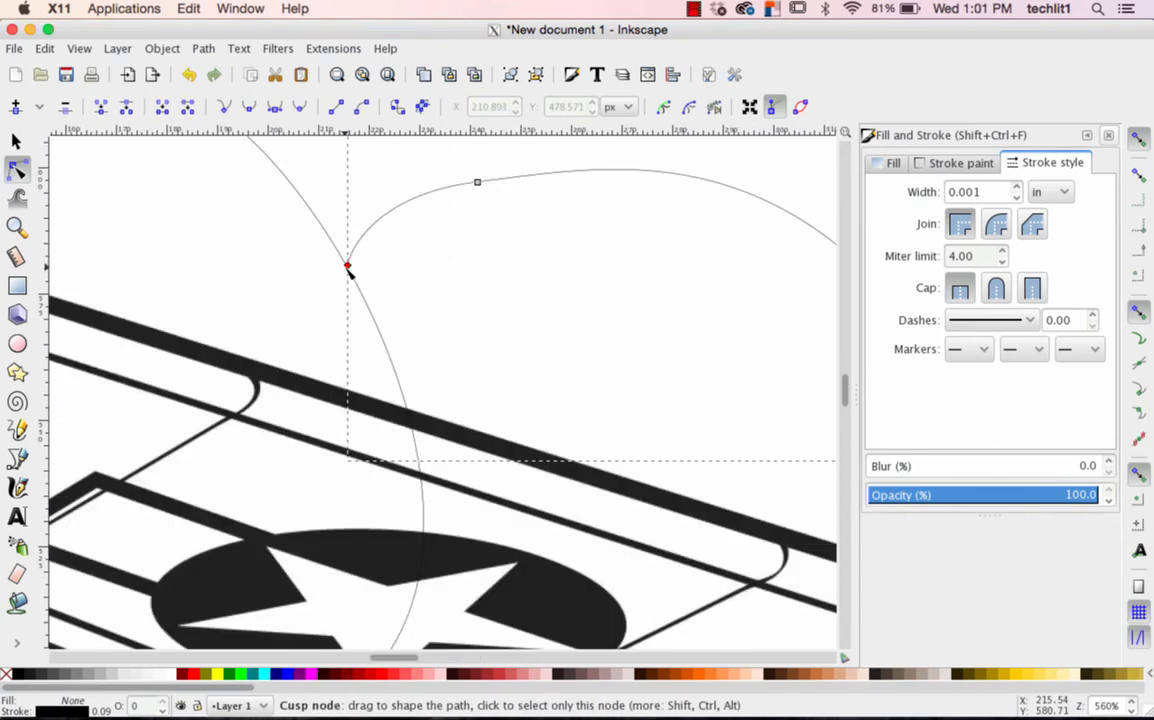
{"action": "left_click_drag", "start_coordinate": [348, 268], "coordinate": [344, 264]}
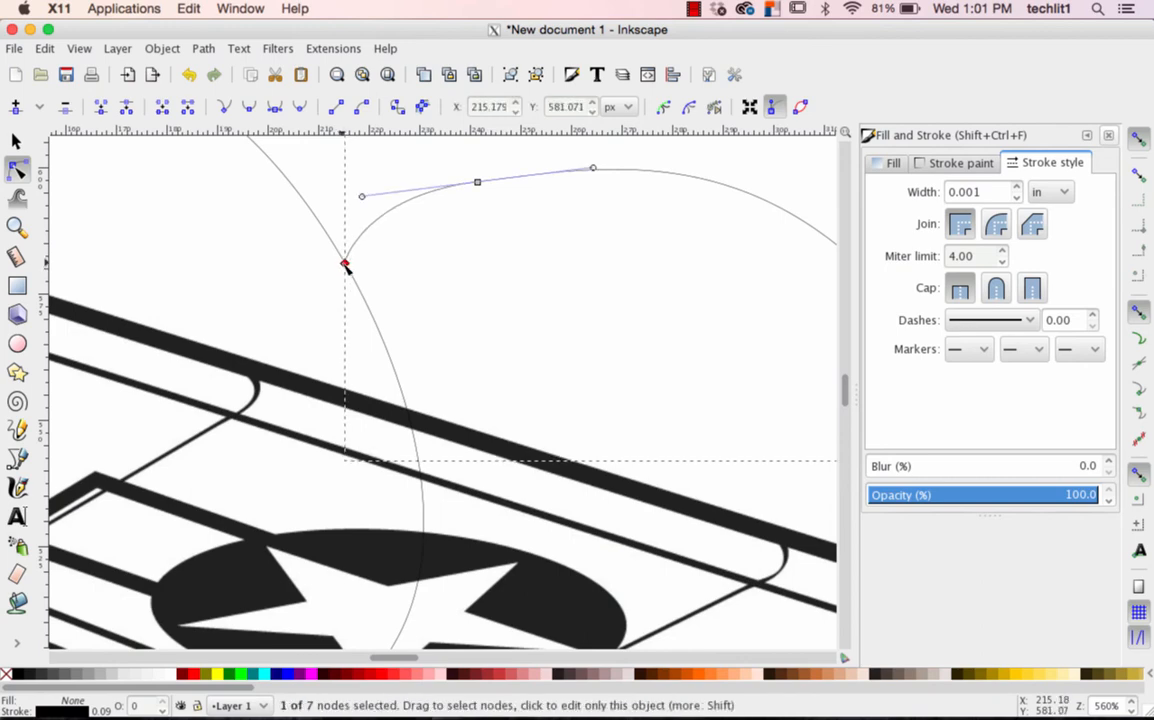
{"action": "mouse_move", "coordinate": [586, 414]}
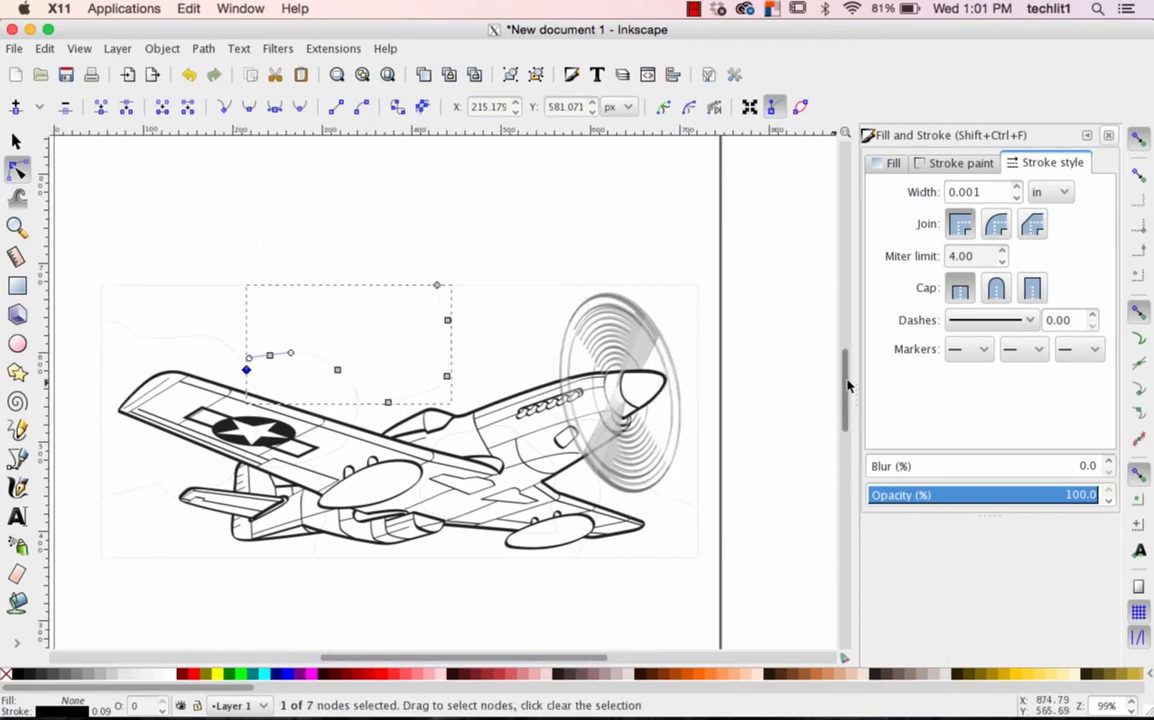
{"action": "scroll", "scroll_direction": "up", "scroll_amount": 3}
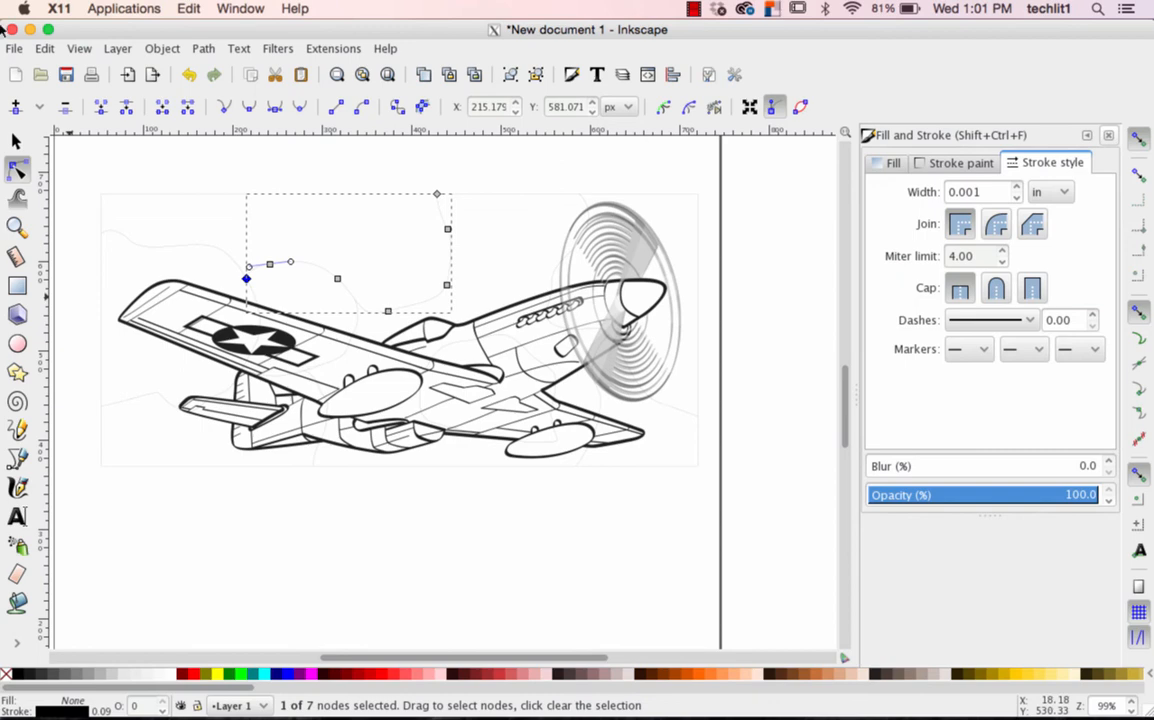
In Document Properties set page units to inches and reveal the resize-to-drawing options
{"action": "left_click", "coordinate": [16, 140]}
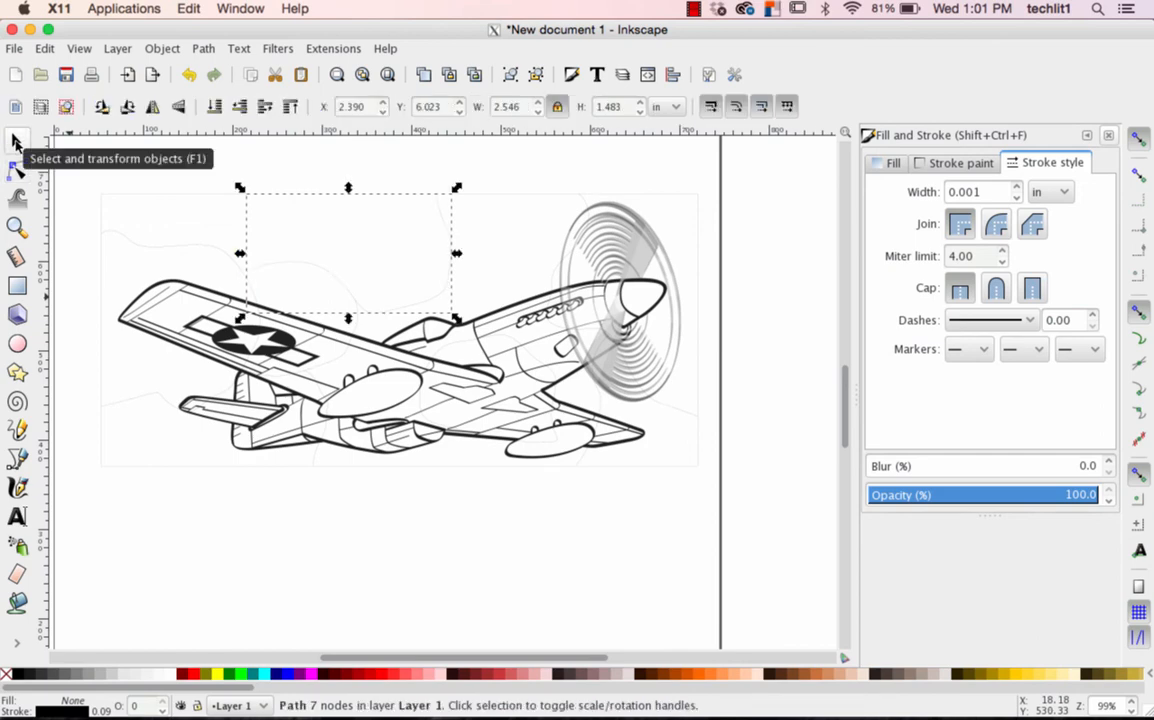
{"action": "mouse_move", "coordinate": [124, 200]}
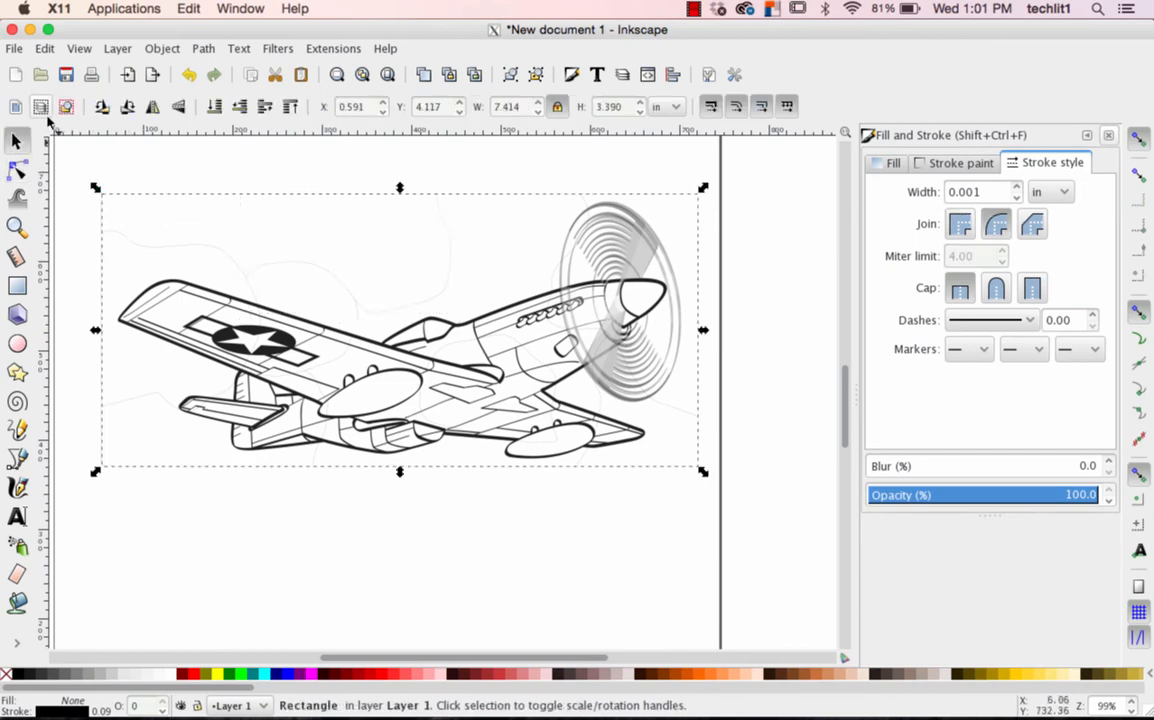
{"action": "left_click", "coordinate": [14, 48]}
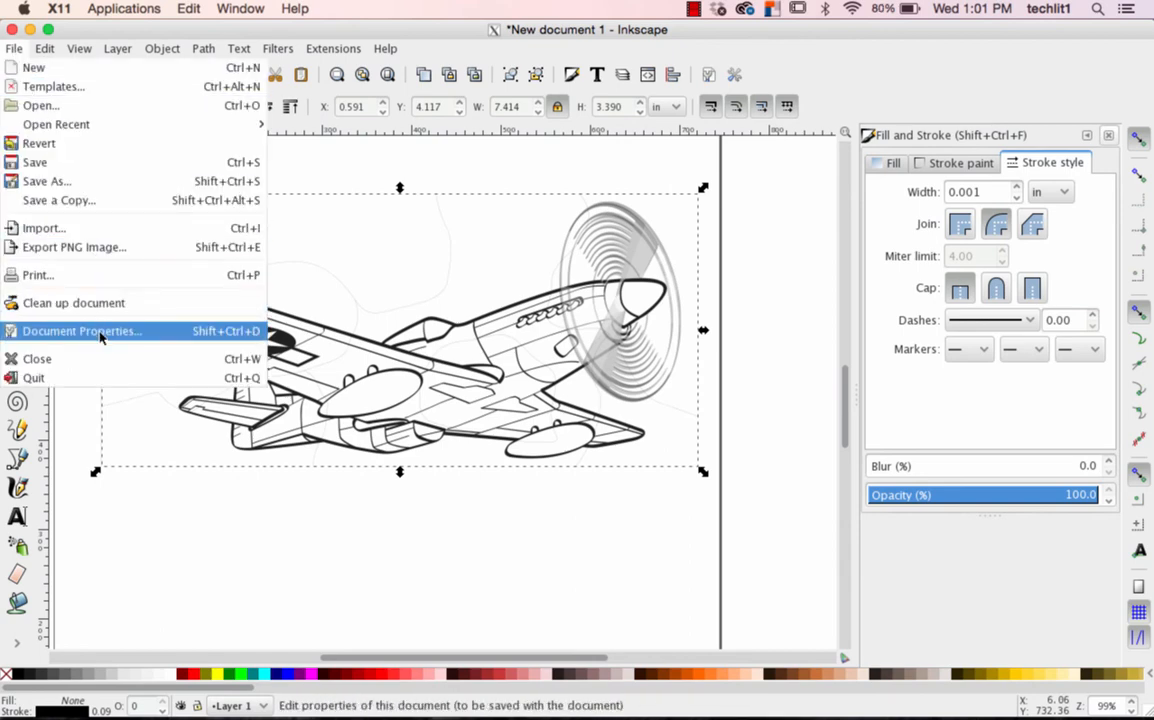
{"action": "left_click", "coordinate": [82, 332]}
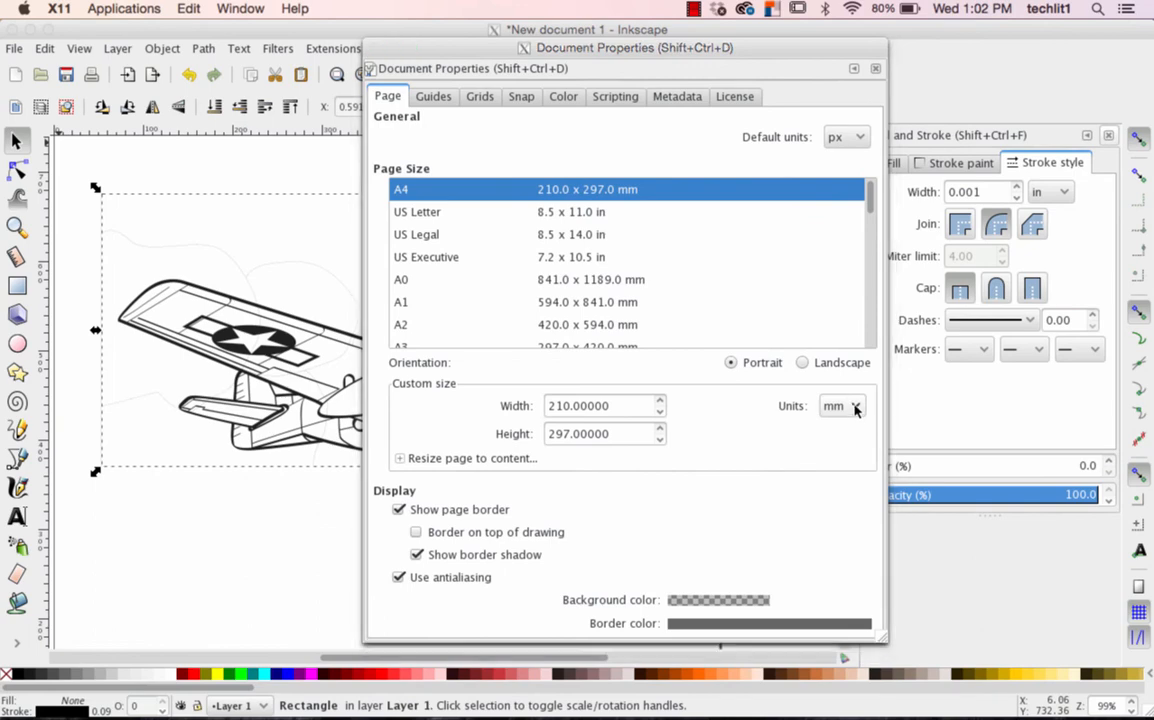
{"action": "left_click", "coordinate": [842, 404]}
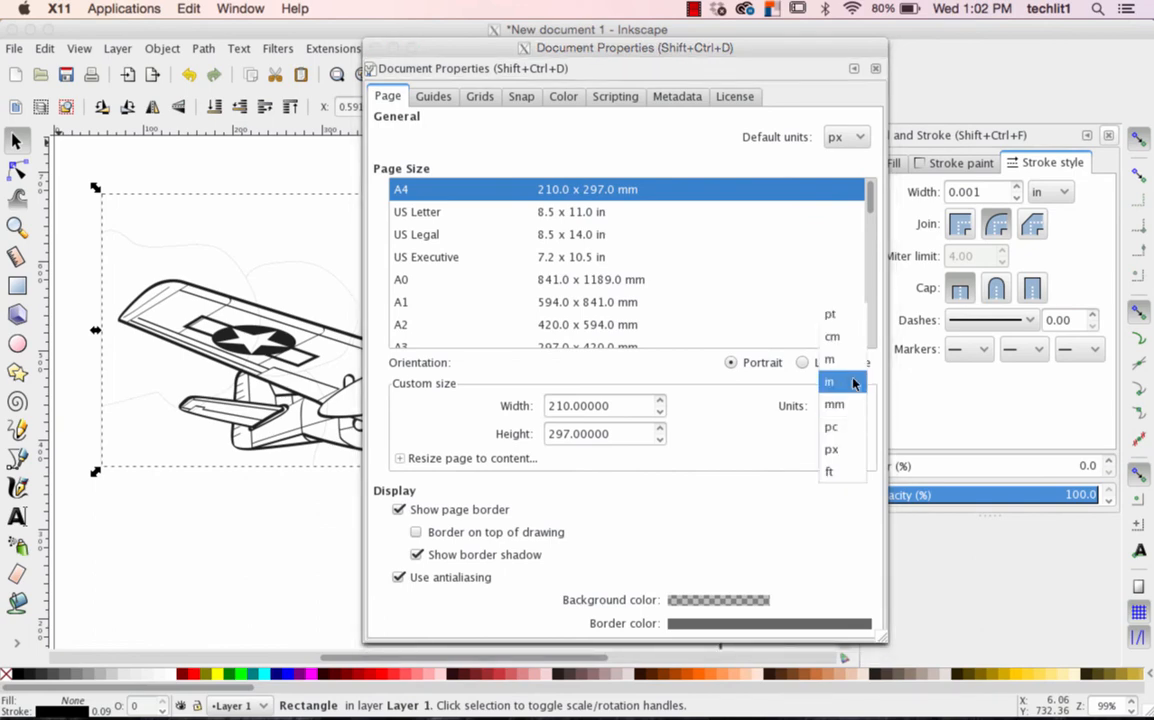
{"action": "left_click", "coordinate": [832, 362]}
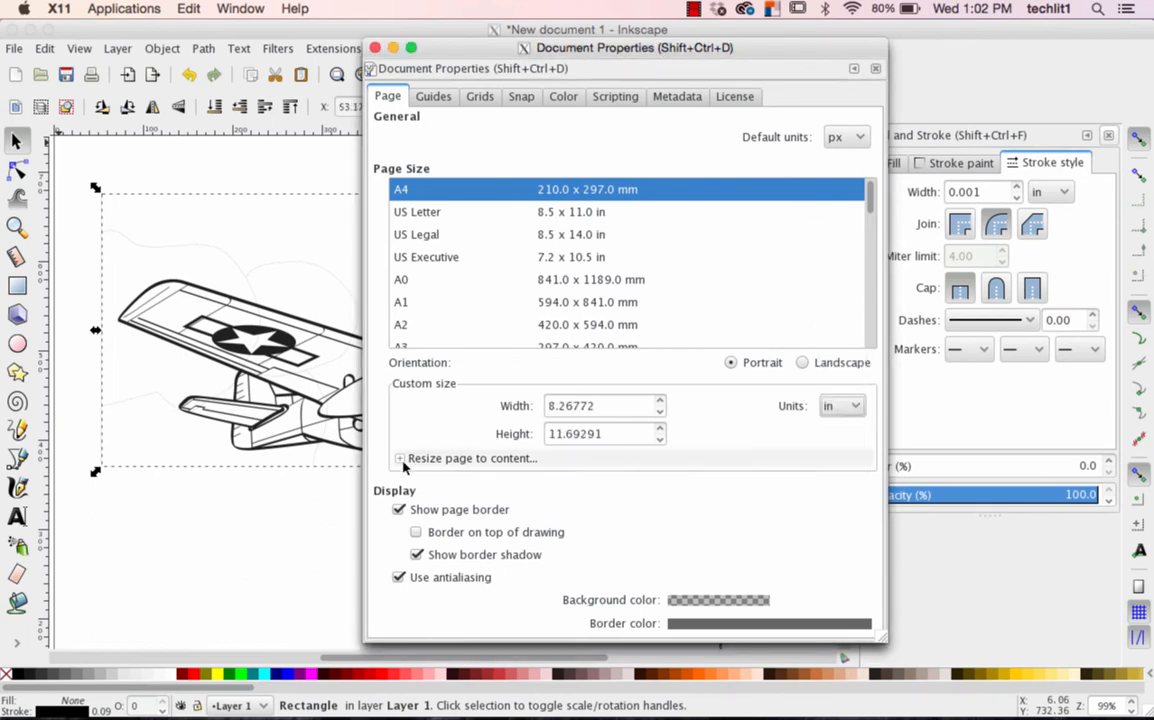
{"action": "left_click", "coordinate": [400, 458]}
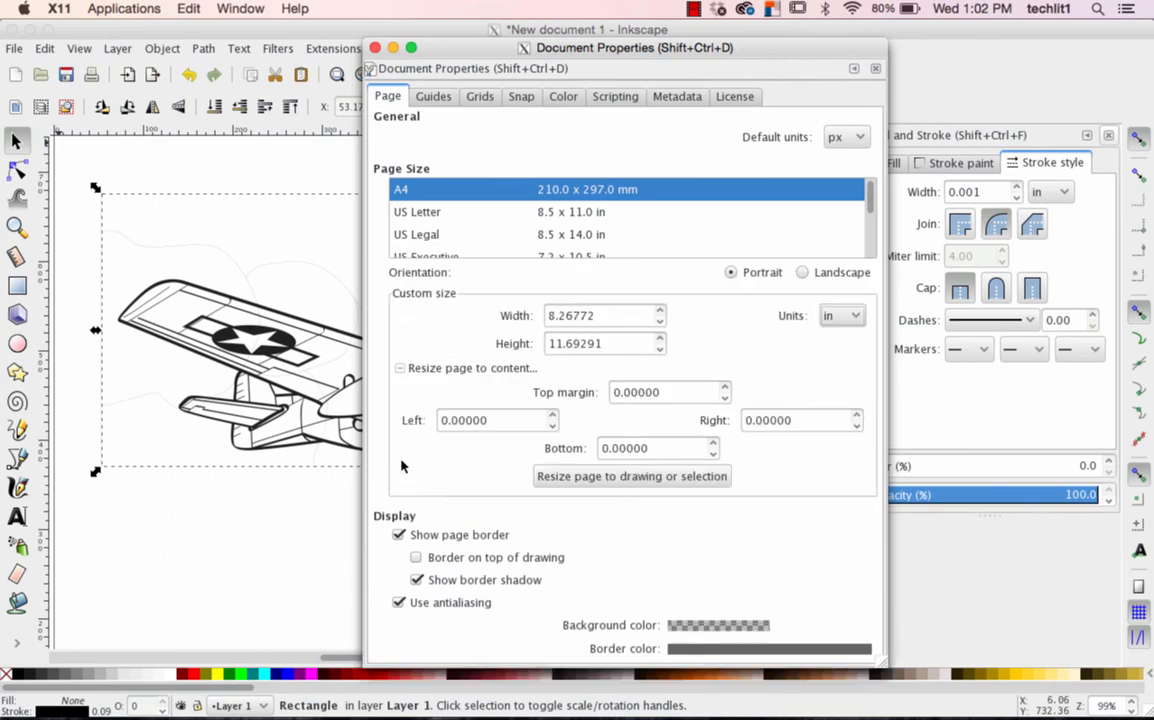
Set the page margins to 0.1, resize the page to the drawing and close the settings
{"action": "left_click", "coordinate": [664, 390]}
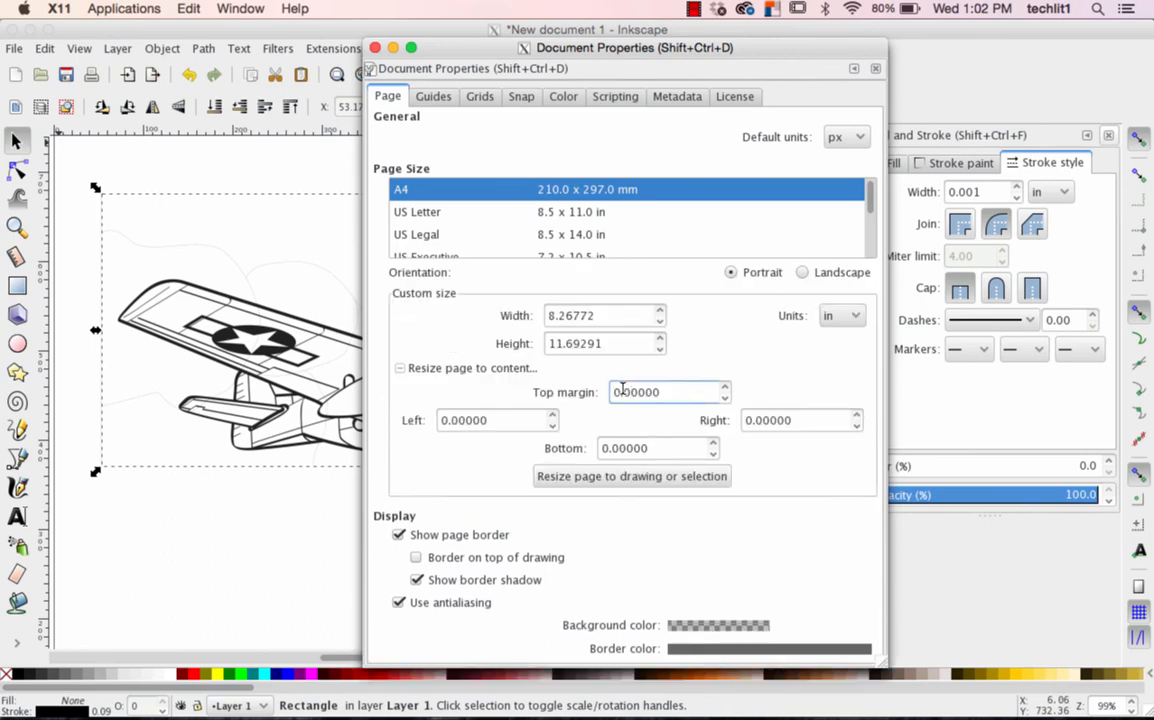
{"action": "type", "text": "0.1"}
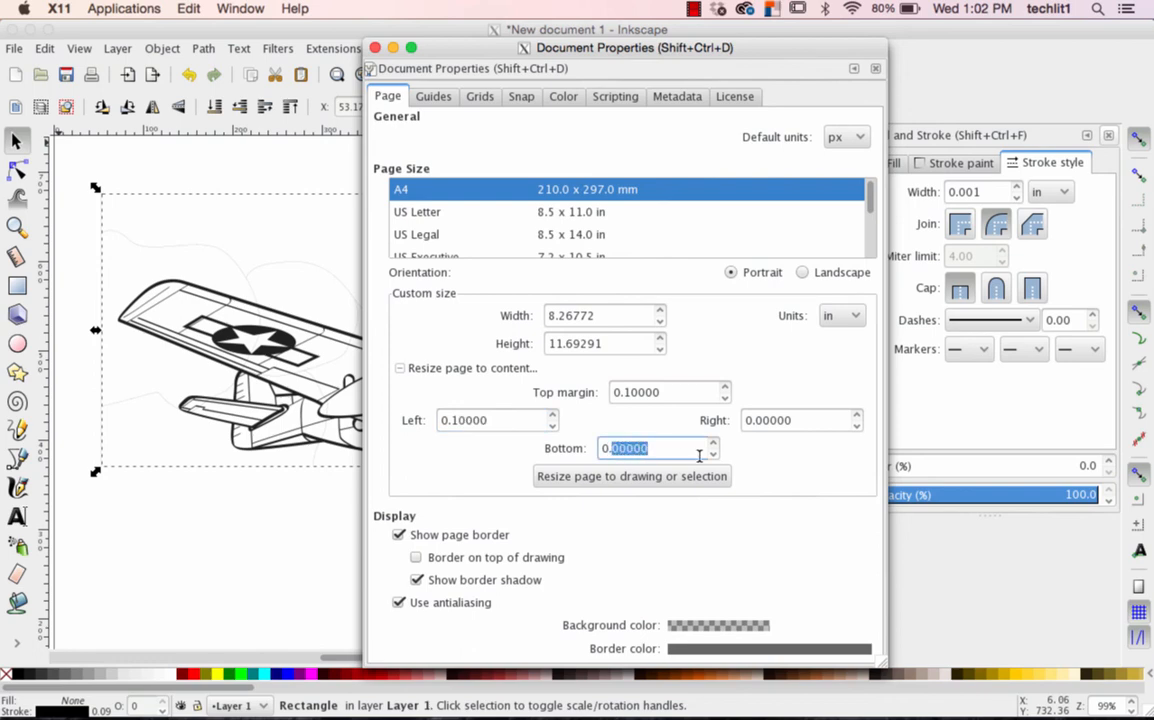
{"action": "left_click", "coordinate": [800, 420]}
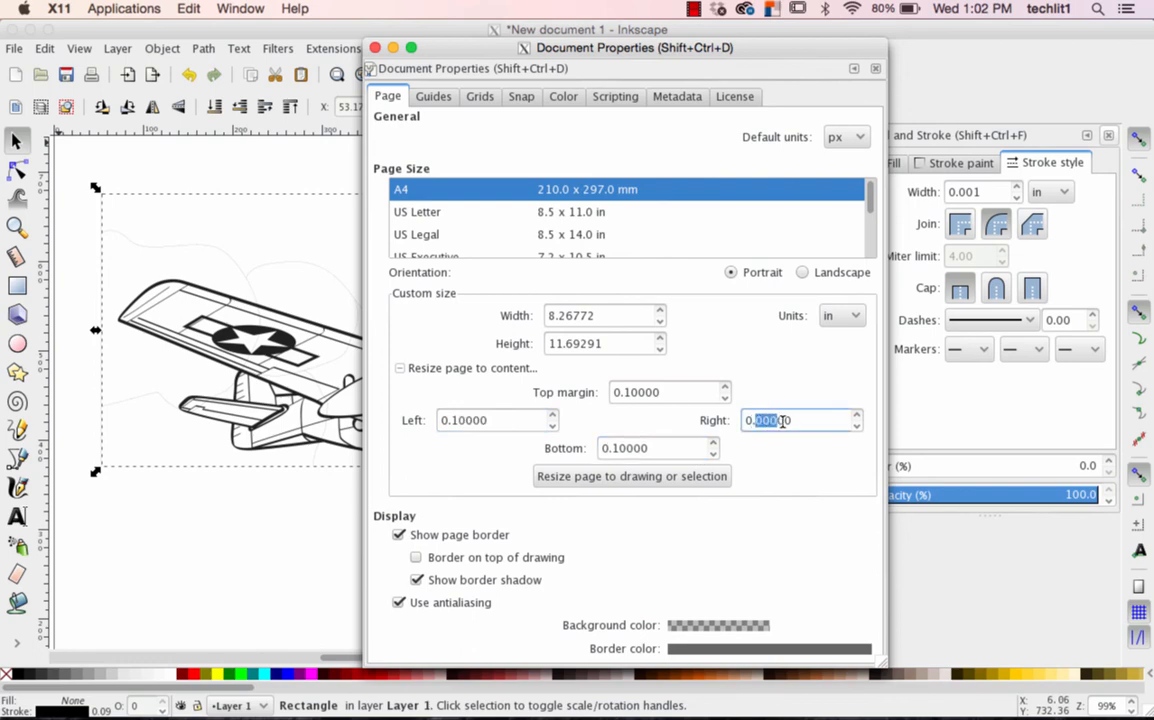
{"action": "type", "text": "0.1"}
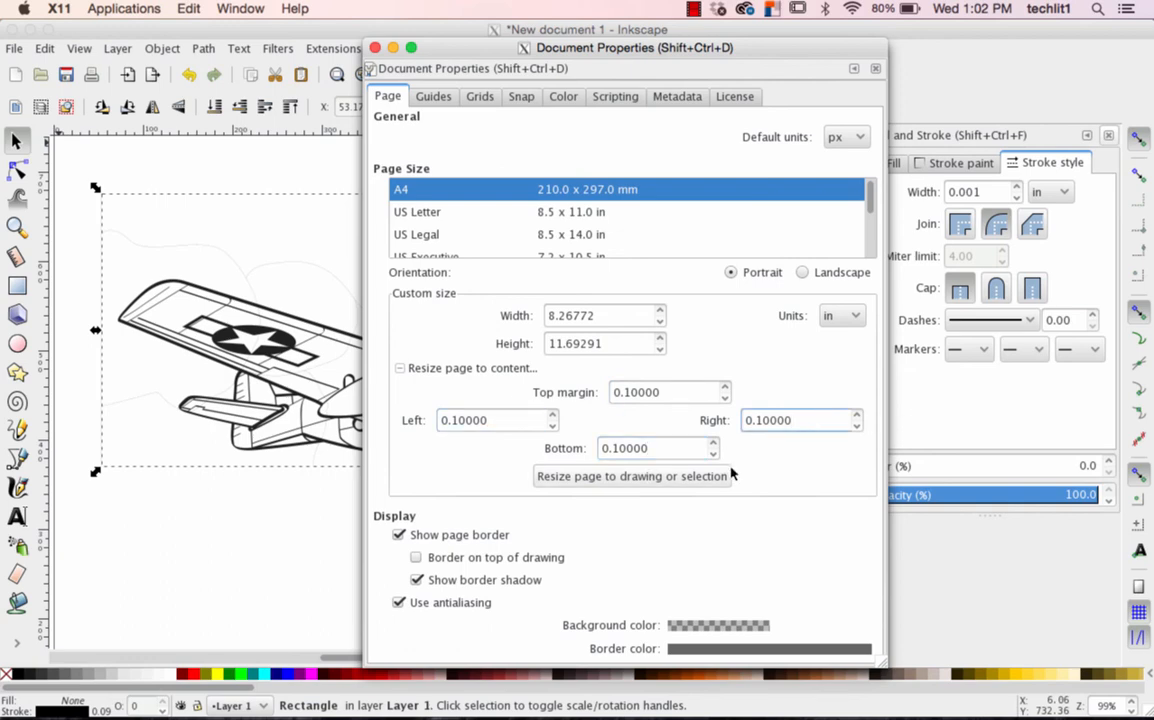
{"action": "mouse_move", "coordinate": [640, 482]}
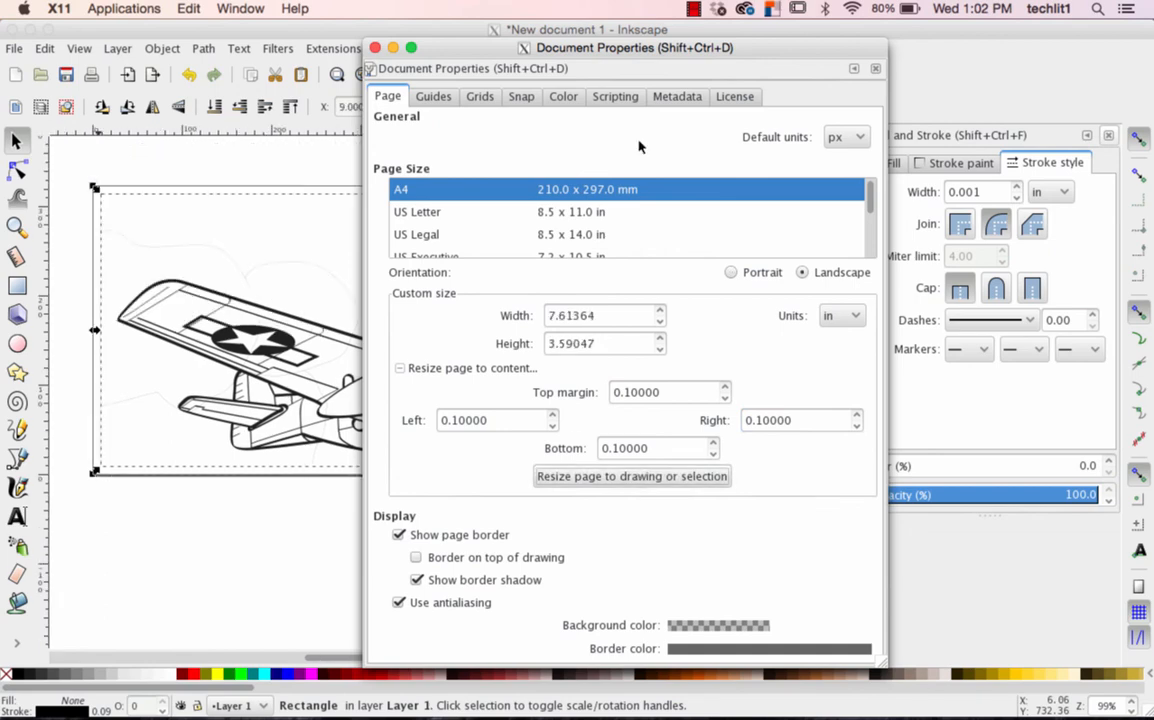
{"action": "mouse_move", "coordinate": [876, 68]}
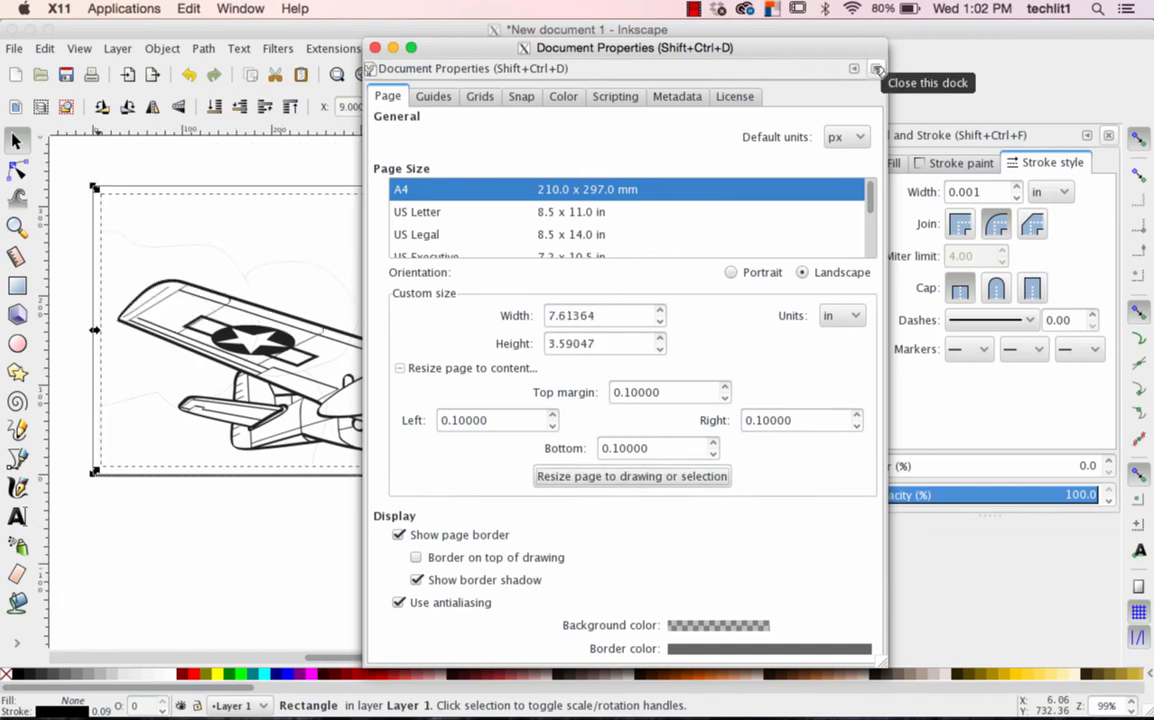
{"action": "left_click", "coordinate": [878, 68]}
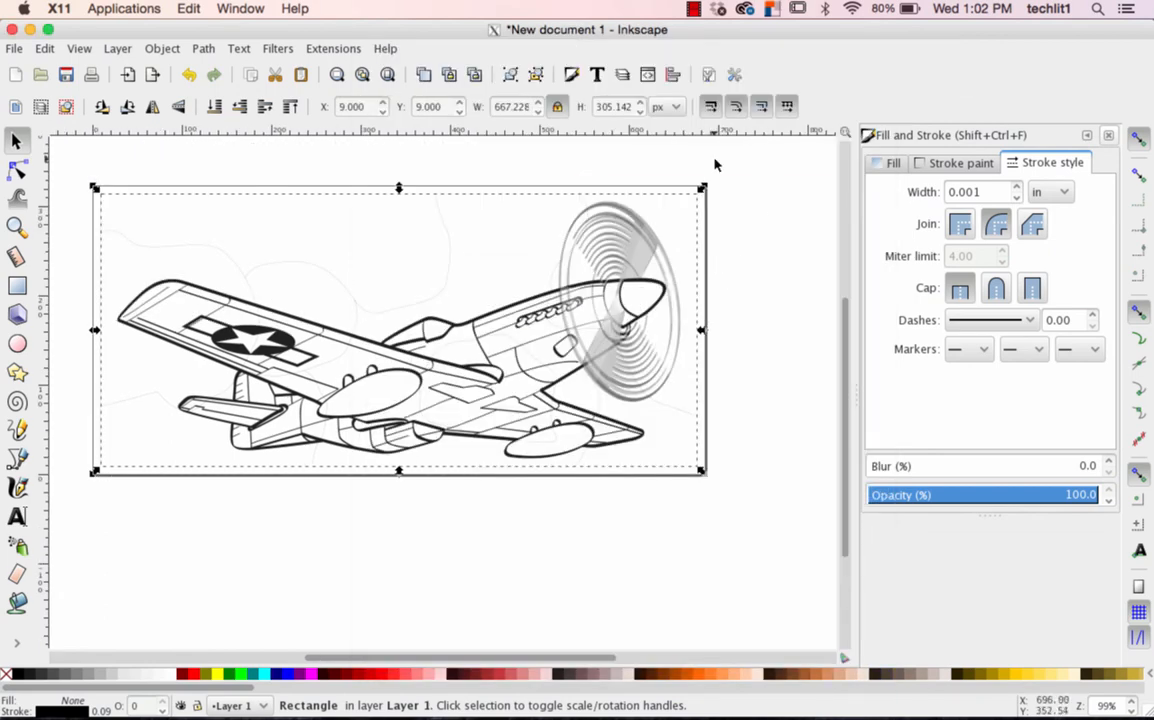
{"action": "mouse_move", "coordinate": [738, 458]}
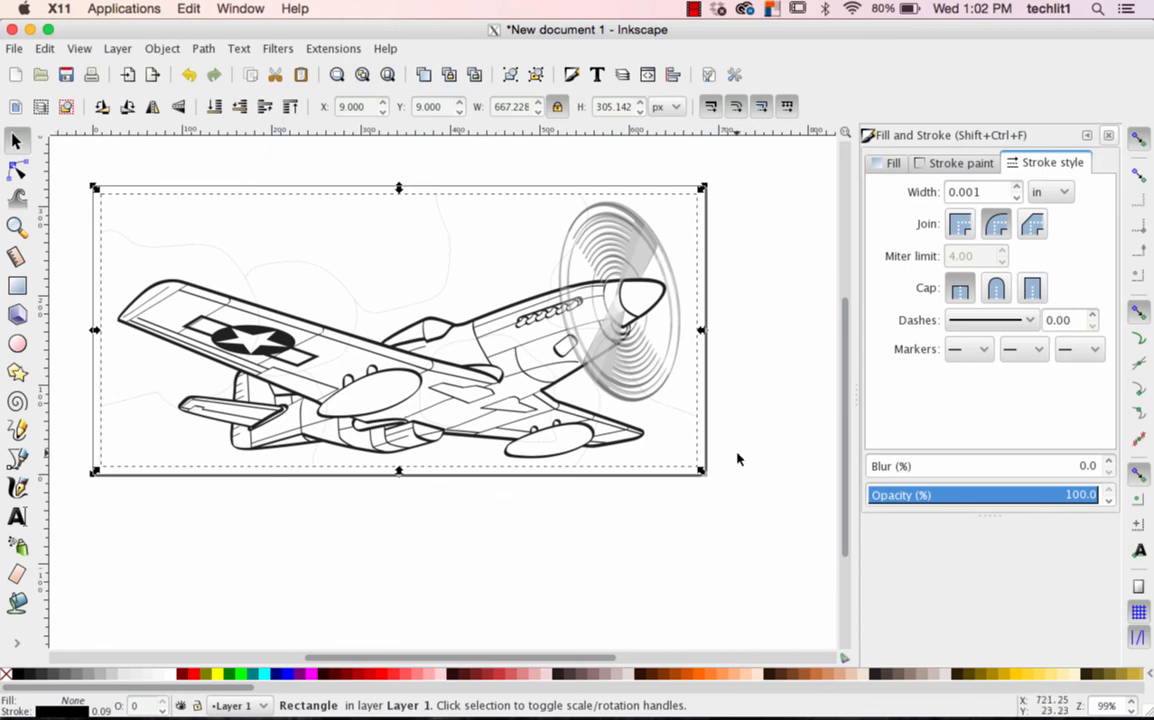
{"action": "mouse_move", "coordinate": [588, 228]}
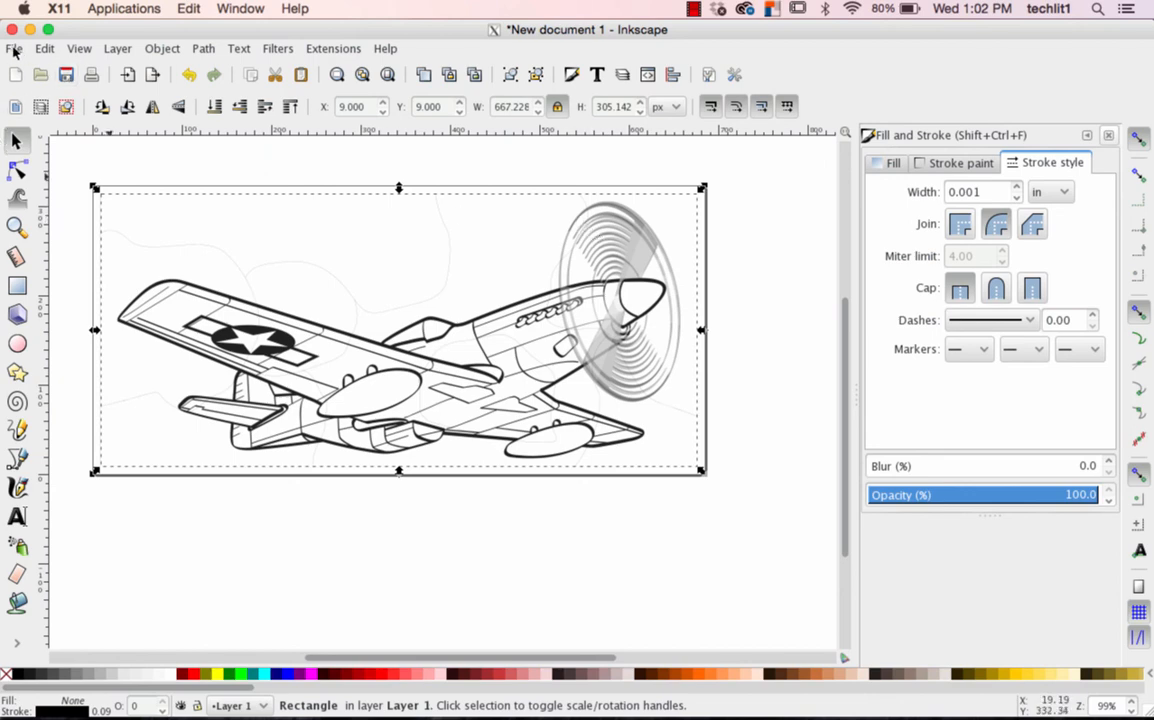
Save the drawing as an Inkscape SVG named planepuzzle.svg
{"action": "left_click", "coordinate": [14, 48]}
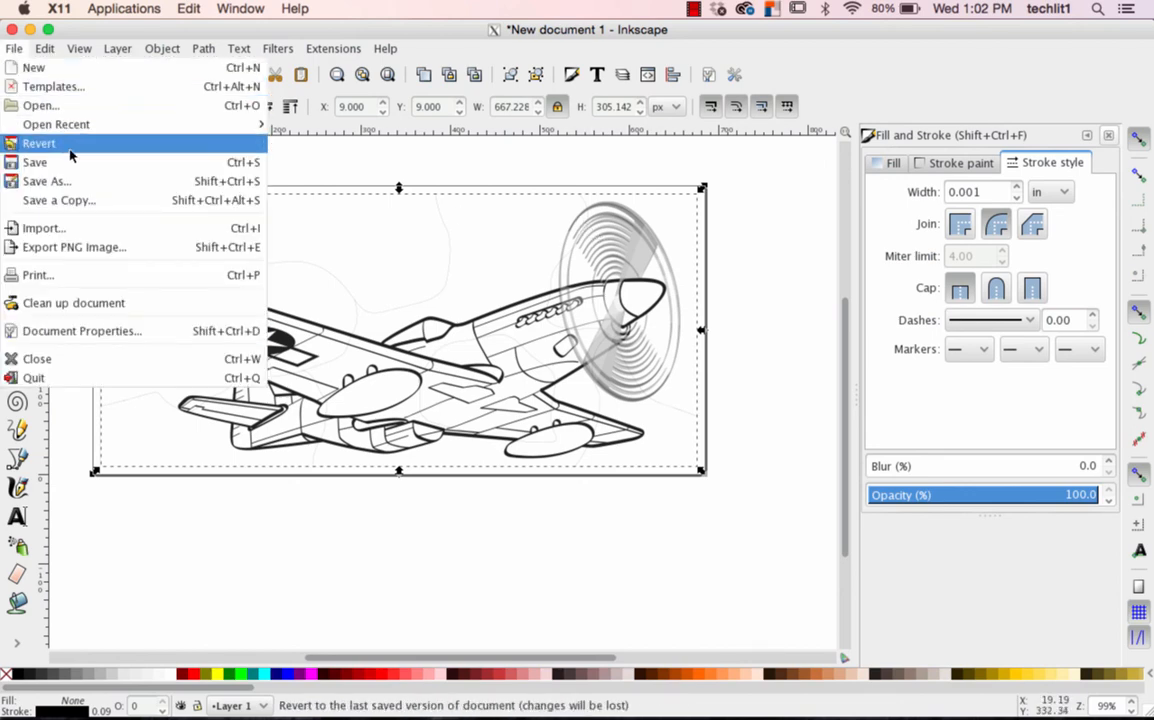
{"action": "mouse_move", "coordinate": [46, 180]}
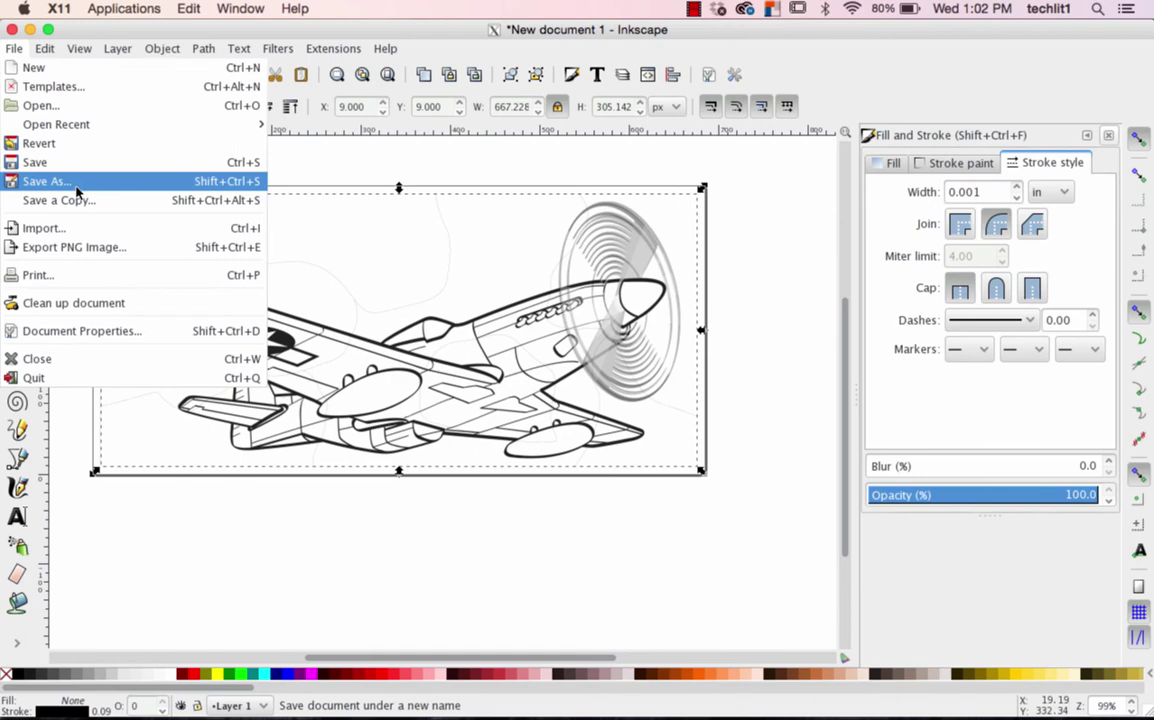
{"action": "left_click", "coordinate": [46, 180]}
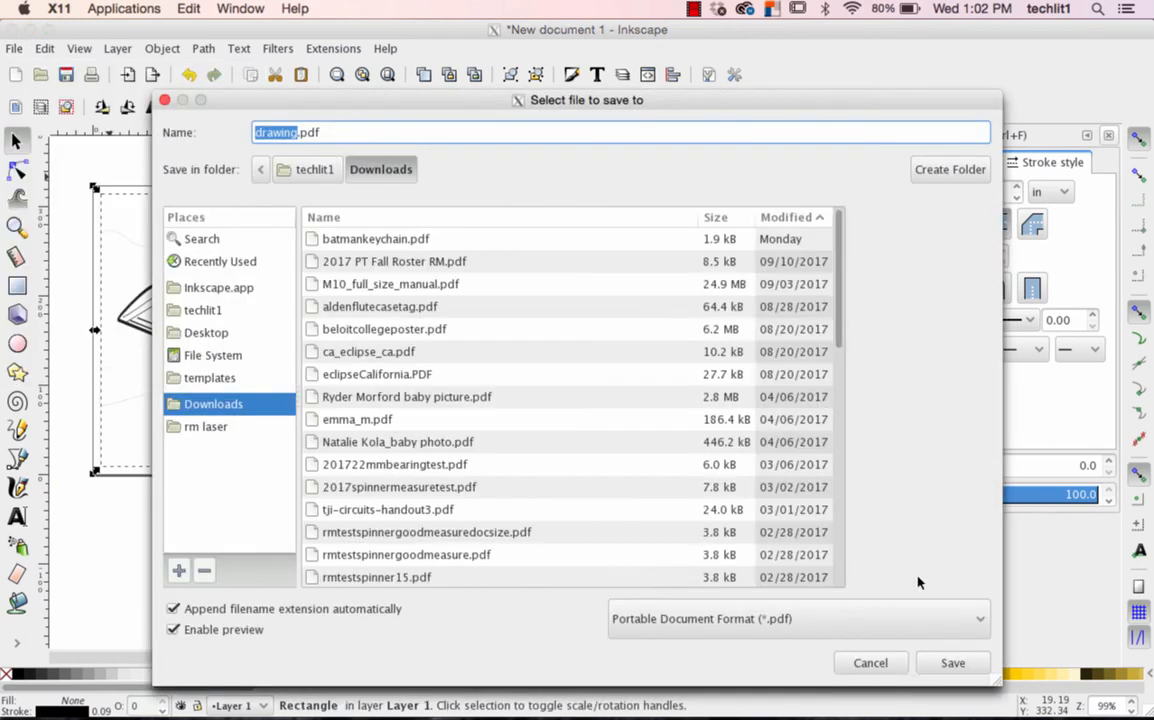
{"action": "left_click", "coordinate": [796, 618]}
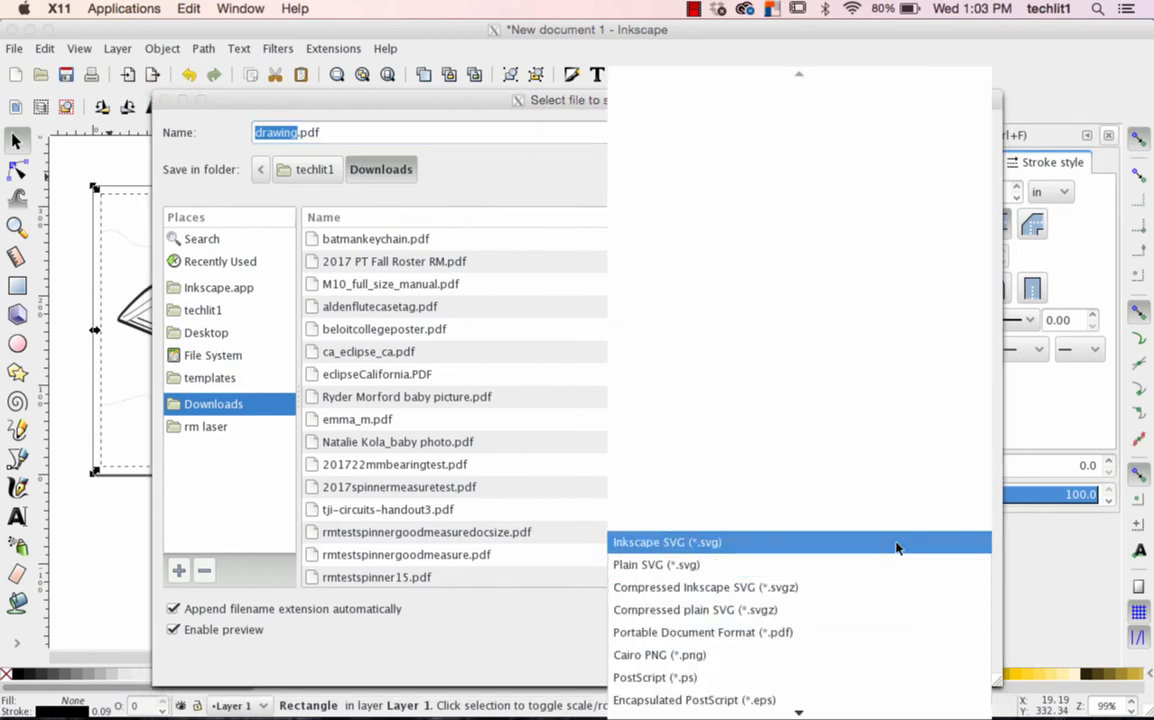
{"action": "left_click", "coordinate": [668, 540]}
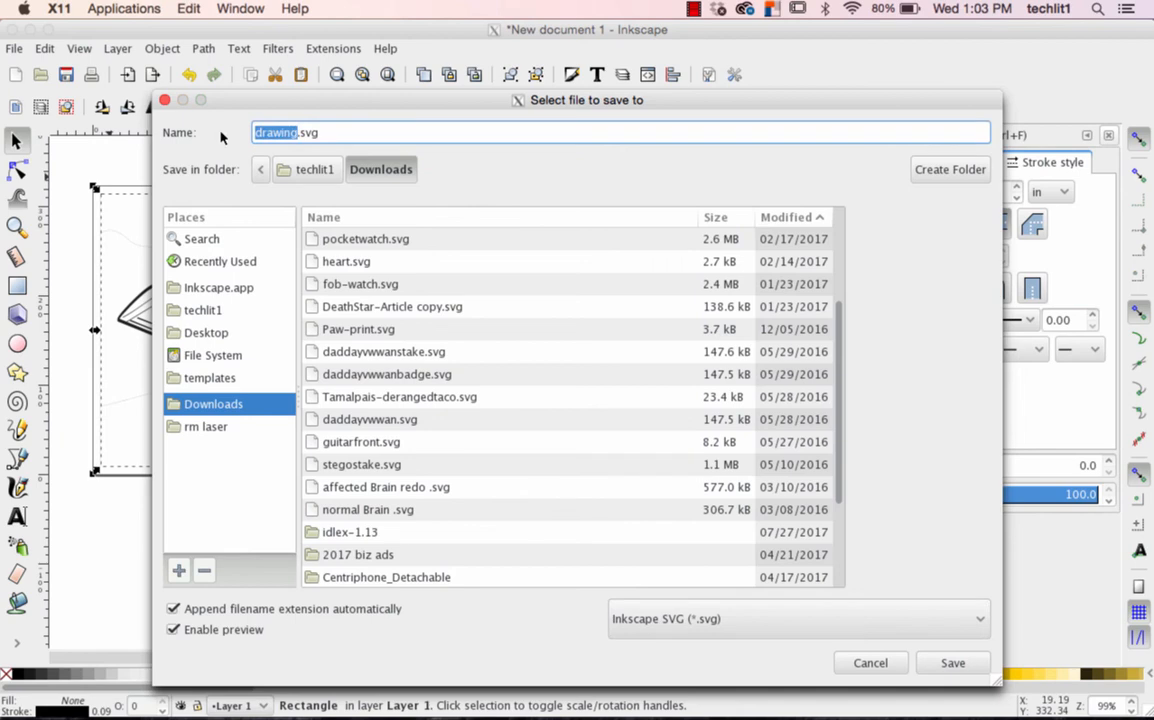
{"action": "type", "text": "planep"}
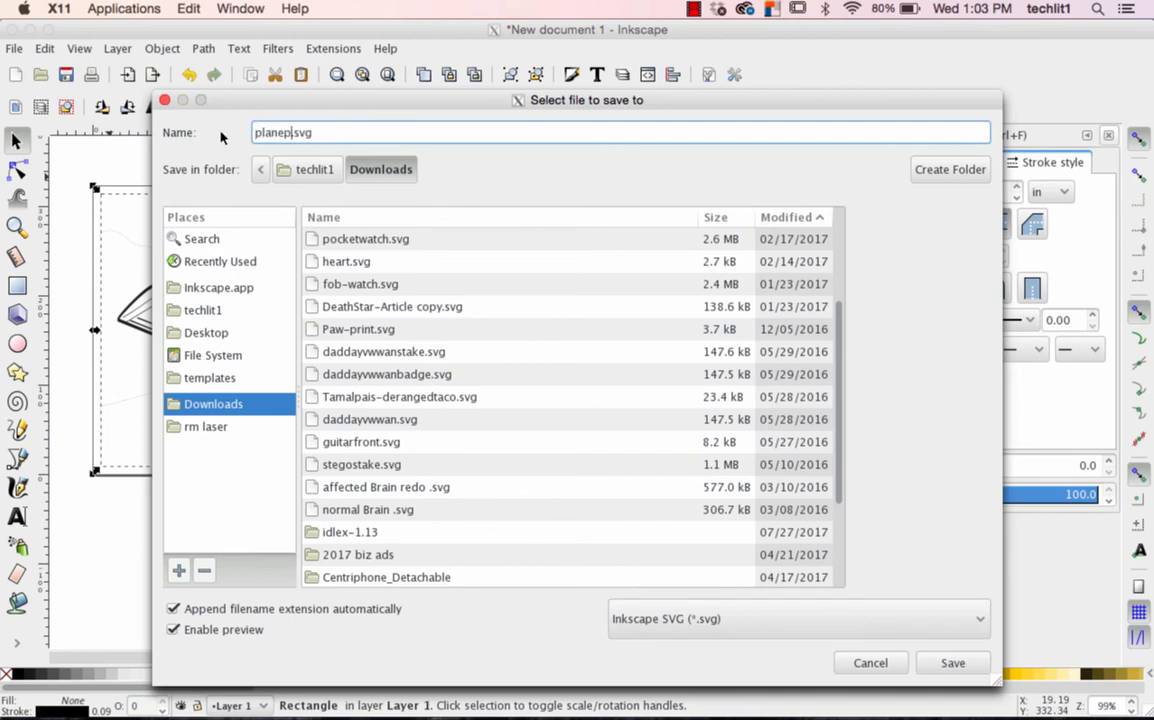
{"action": "type", "text": "uz"}
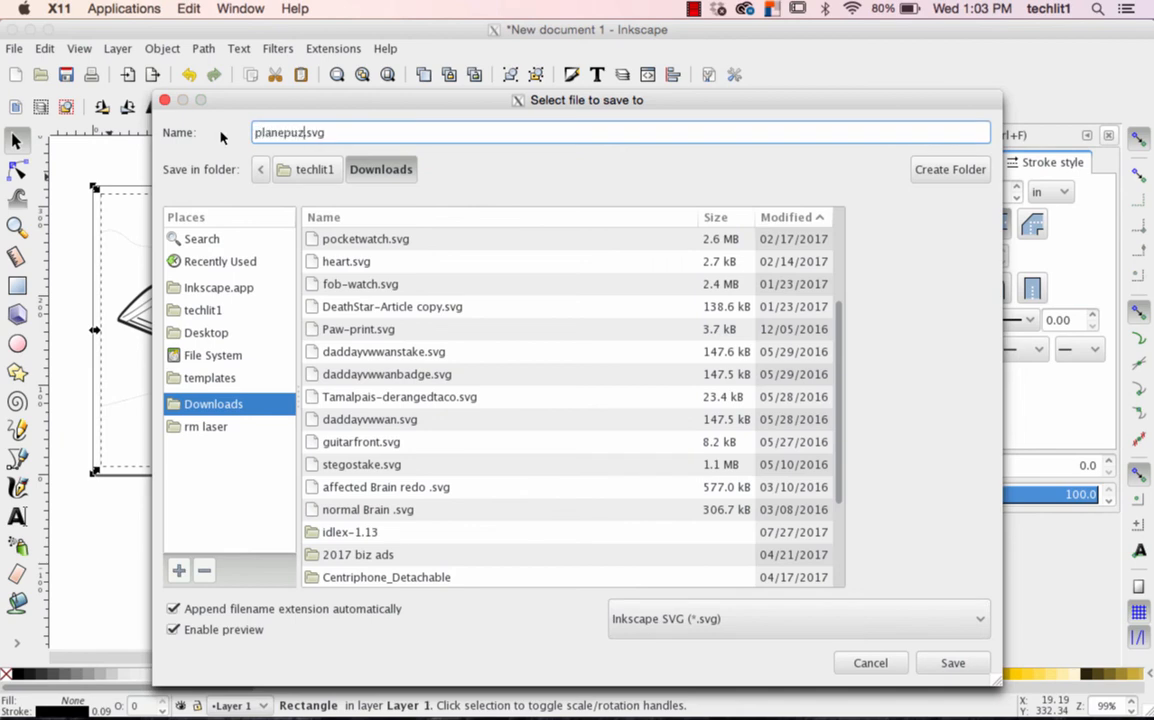
{"action": "type", "text": "zle"}
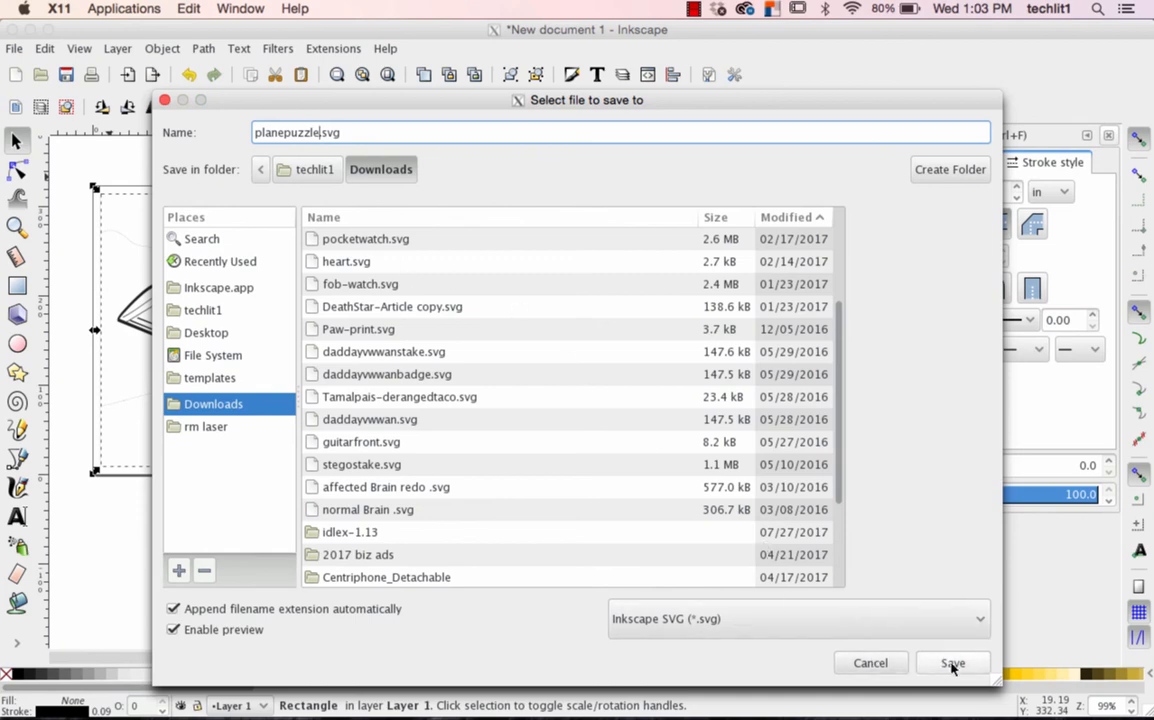
{"action": "left_click", "coordinate": [952, 664]}
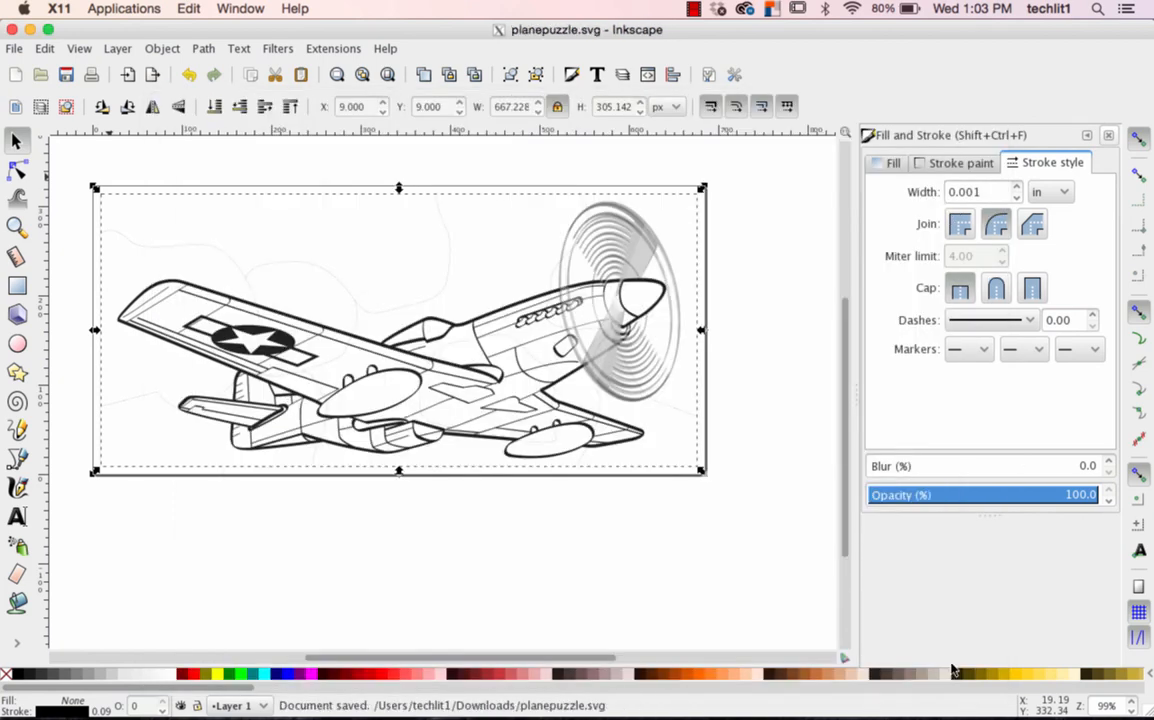
Save a copy as planepuzzle.pdf in Portable Document Format with default export options
{"action": "left_click", "coordinate": [14, 48]}
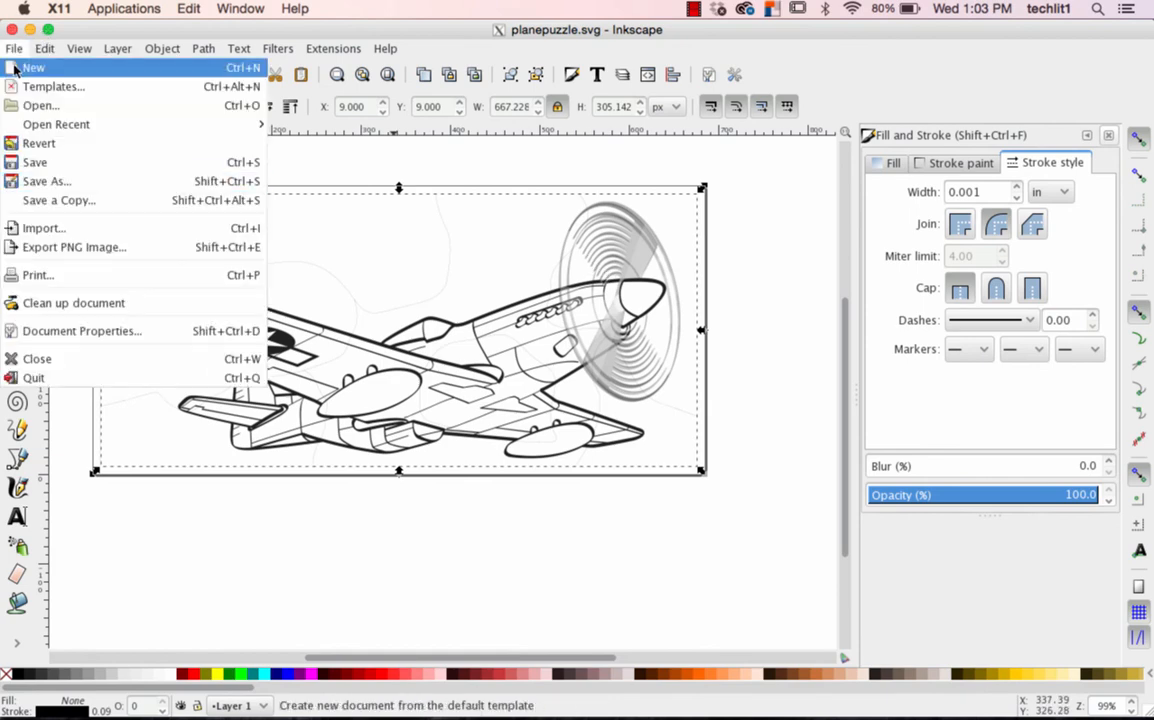
{"action": "left_click", "coordinate": [48, 180]}
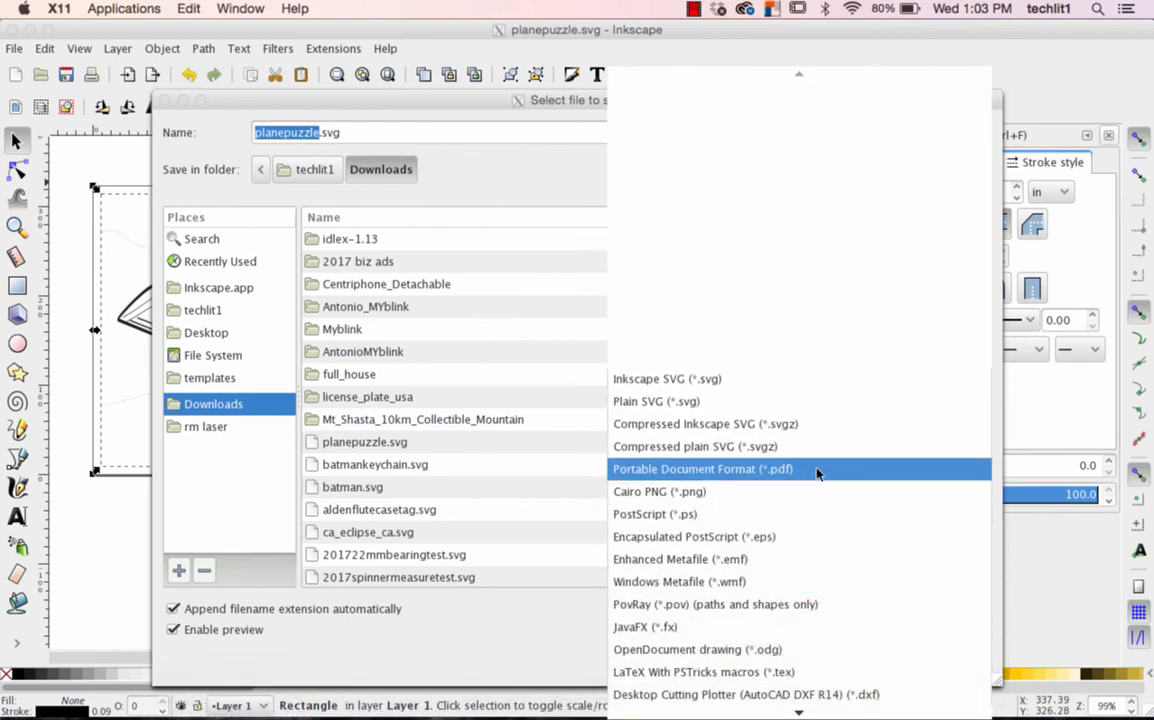
{"action": "left_click", "coordinate": [704, 468]}
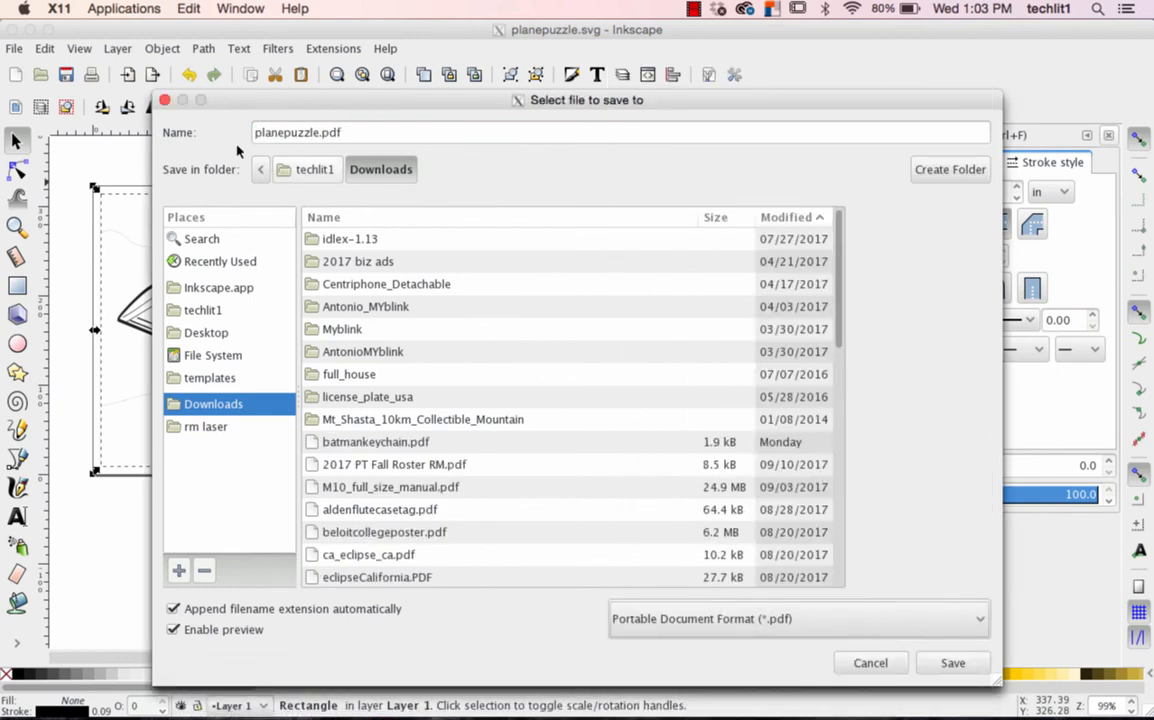
{"action": "mouse_move", "coordinate": [952, 662]}
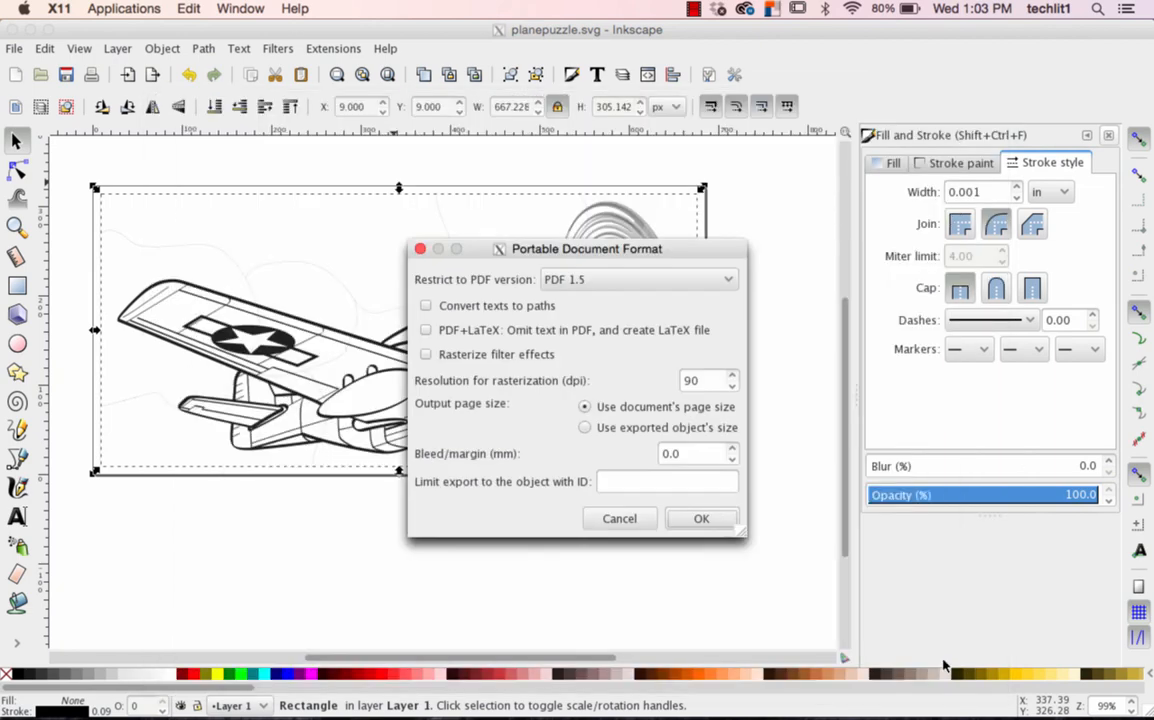
{"action": "mouse_move", "coordinate": [740, 606]}
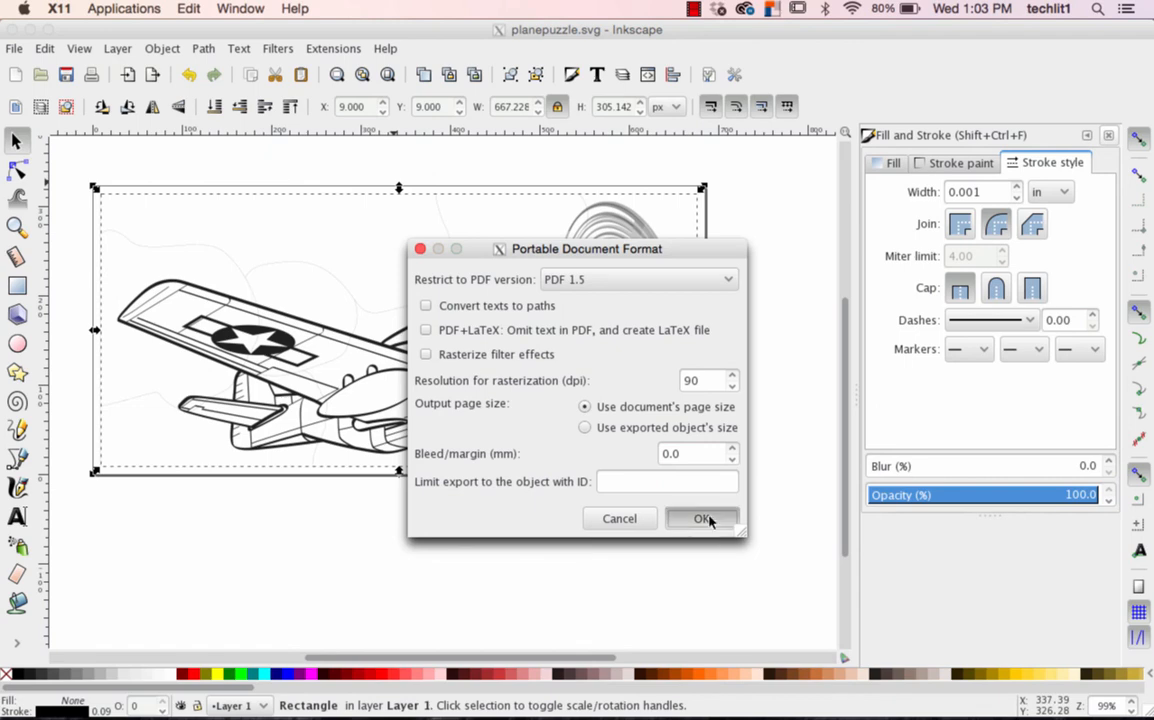
{"action": "left_click", "coordinate": [704, 518]}
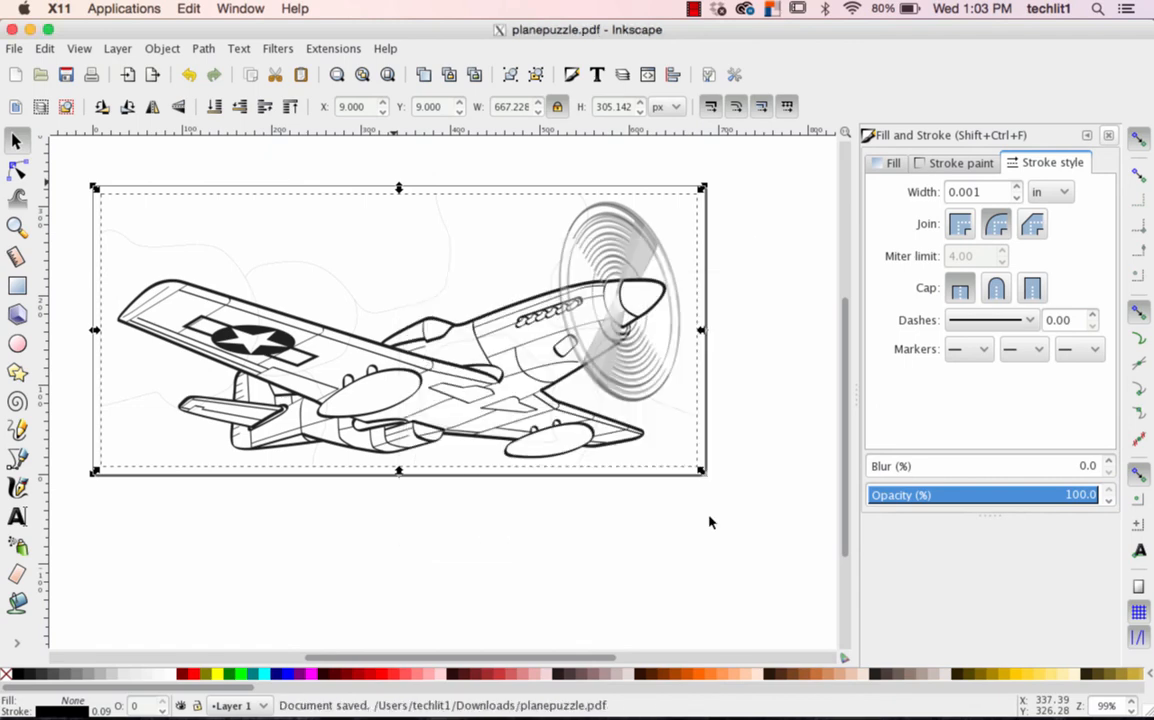
{"action": "left_click", "coordinate": [400, 330]}
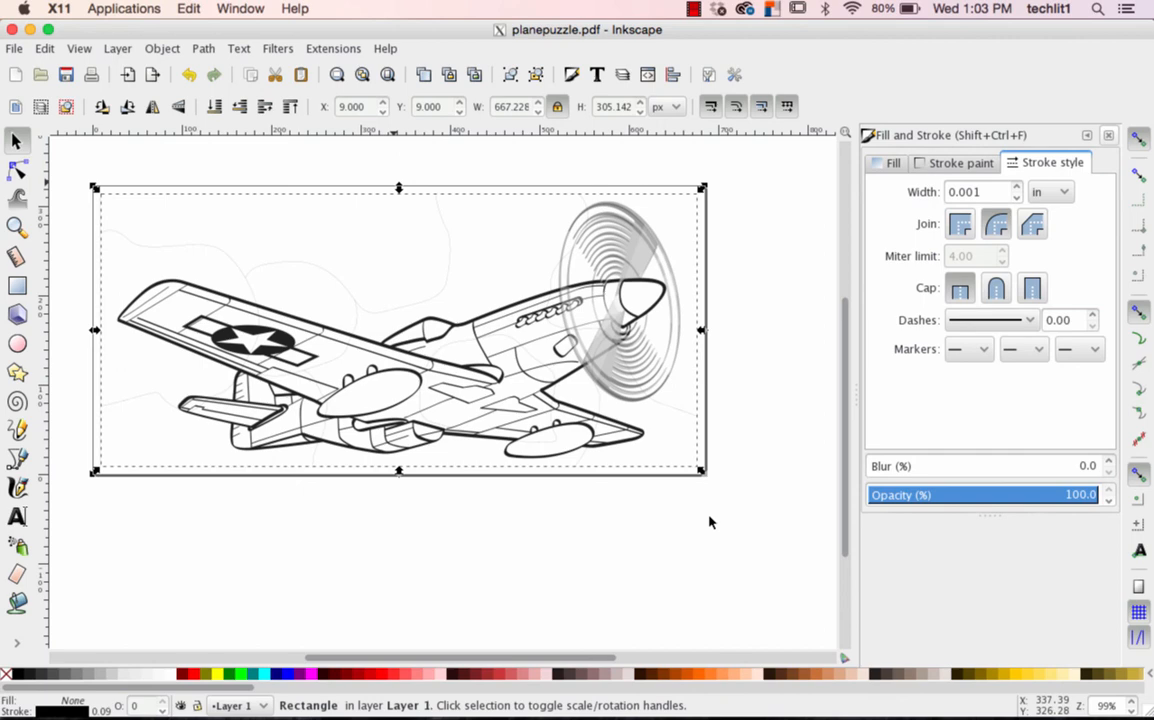
{"action": "mouse_move", "coordinate": [668, 692]}
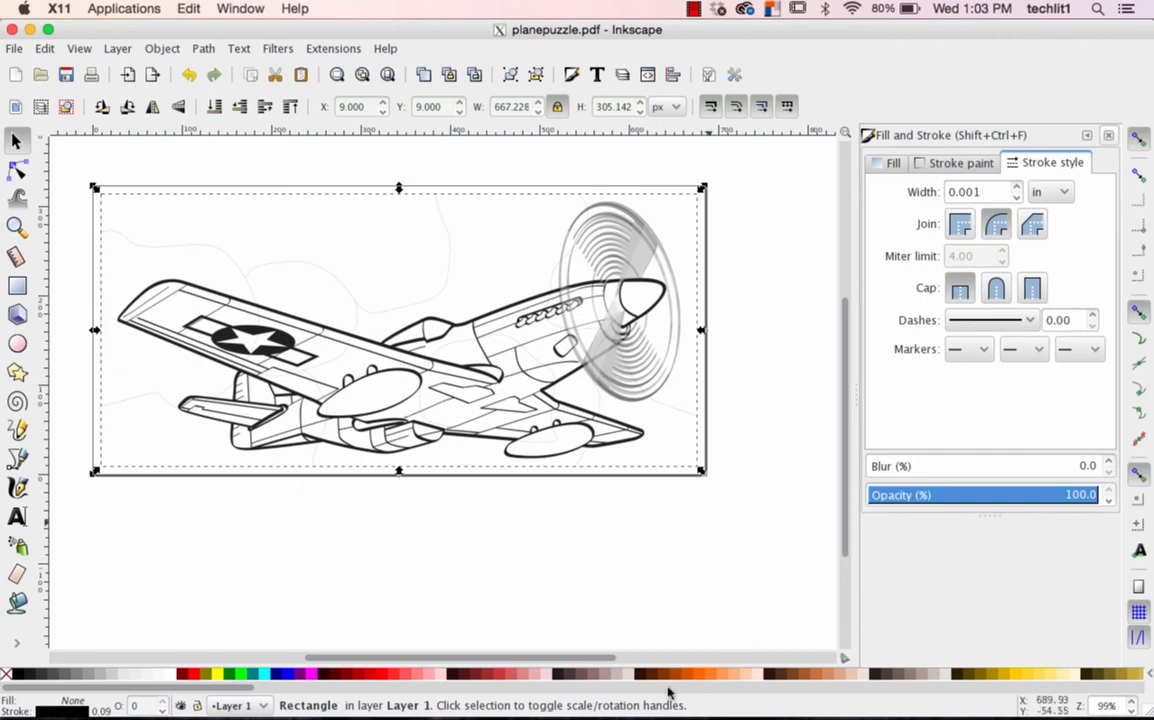